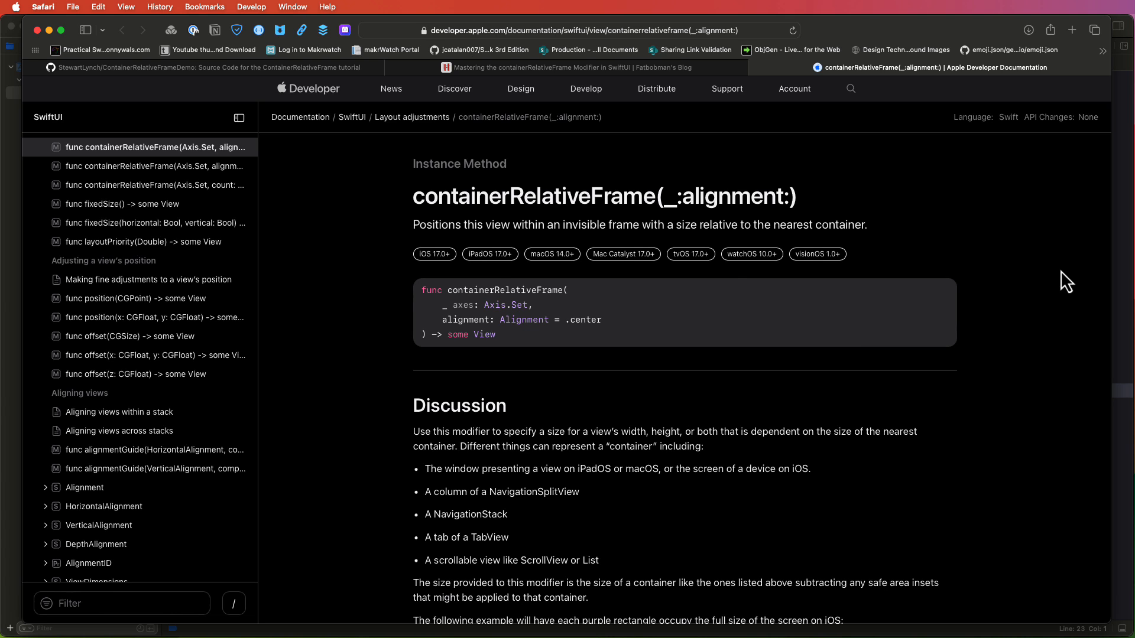
mouse_move(736, 116)
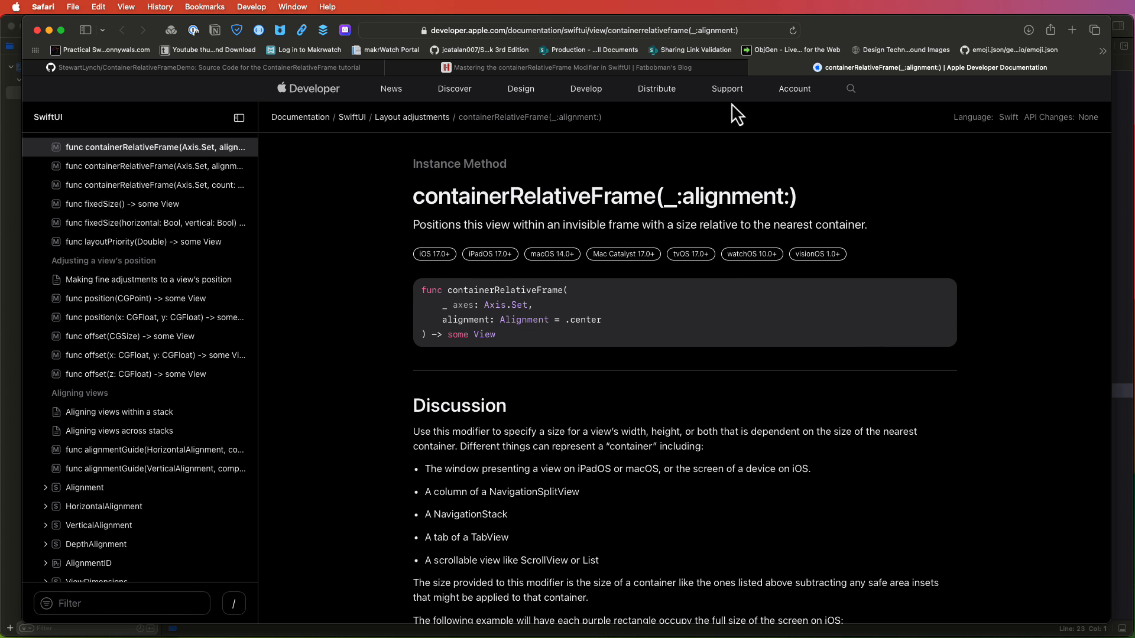
Step: Read the containerRelativeFrame blog article down through Definition and Keyword Explanation to the Nearest section
click(565, 68)
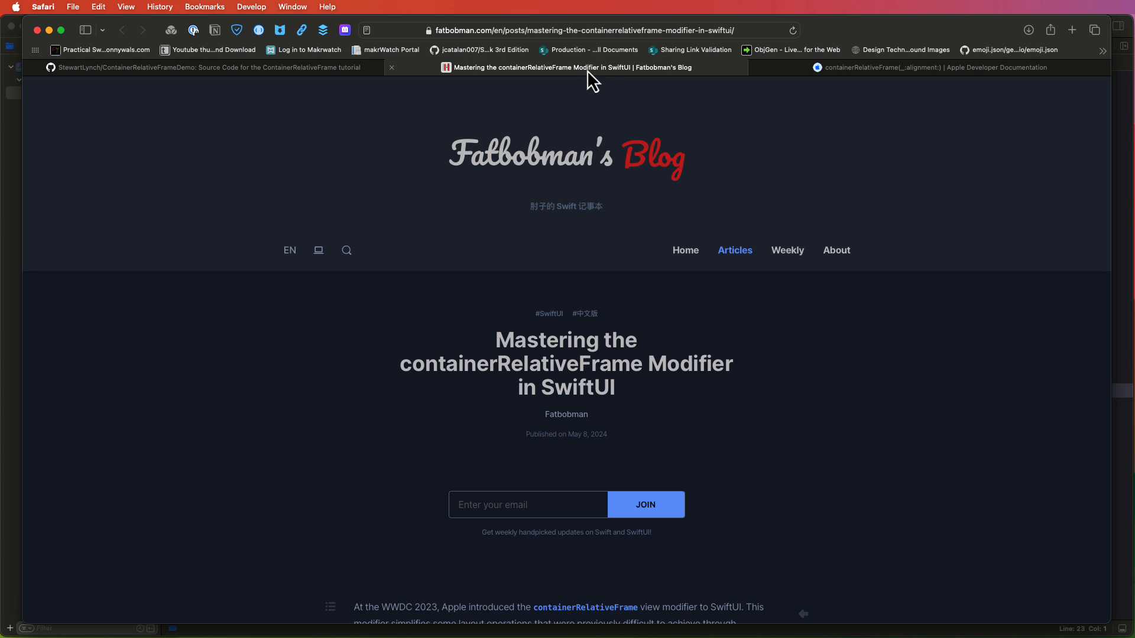
scroll(down, 3)
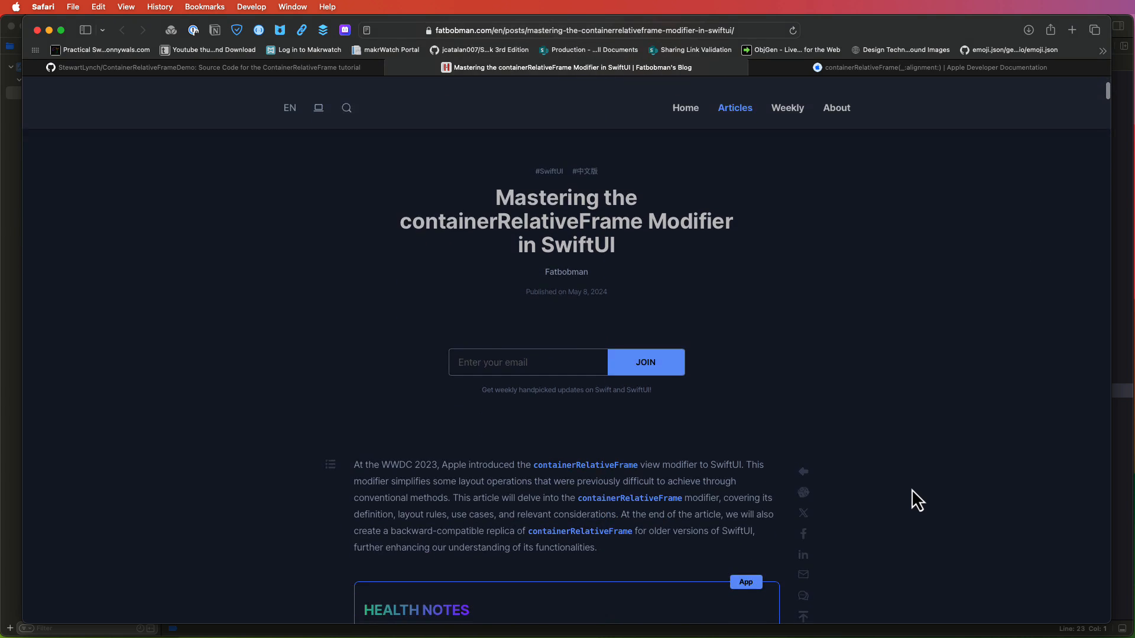
scroll(down, 3)
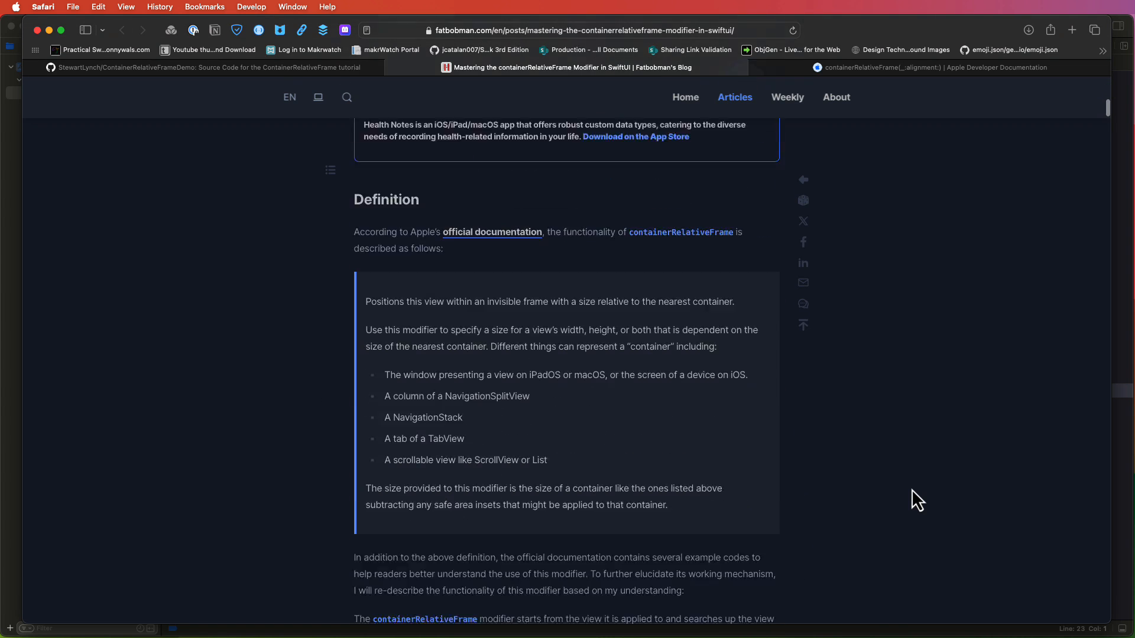
scroll(down, 3)
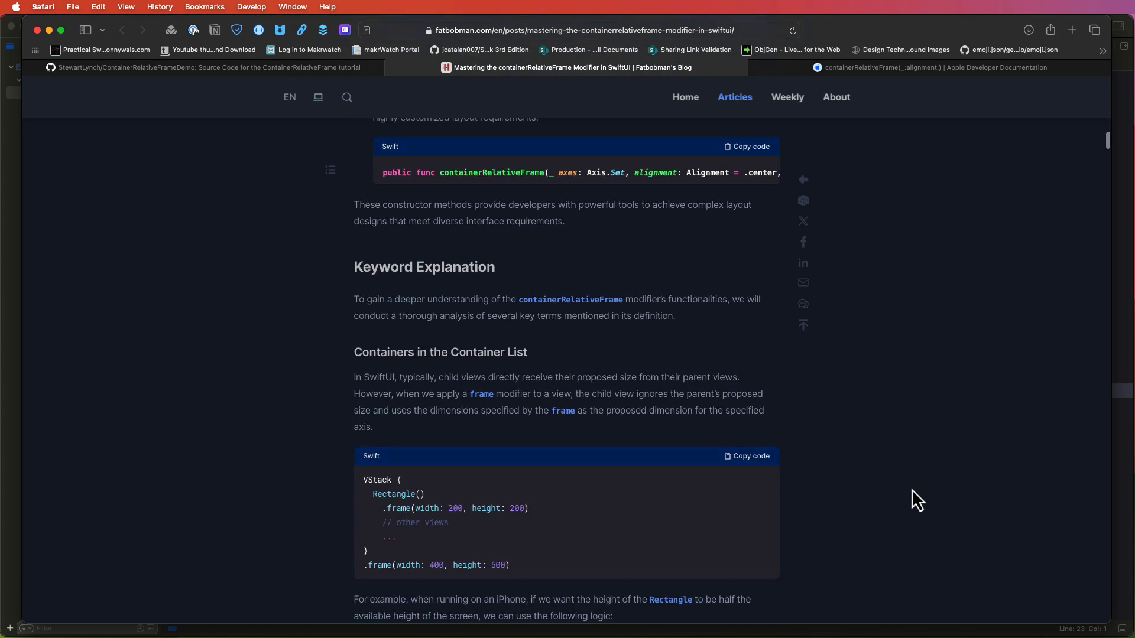
scroll(down, 3)
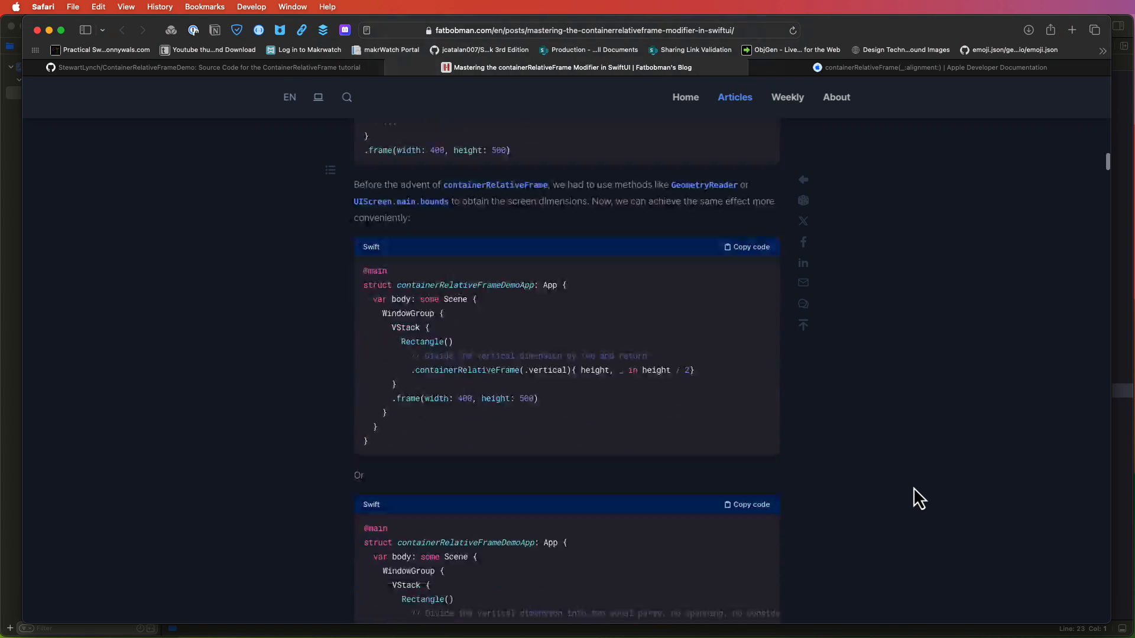
scroll(down, 3)
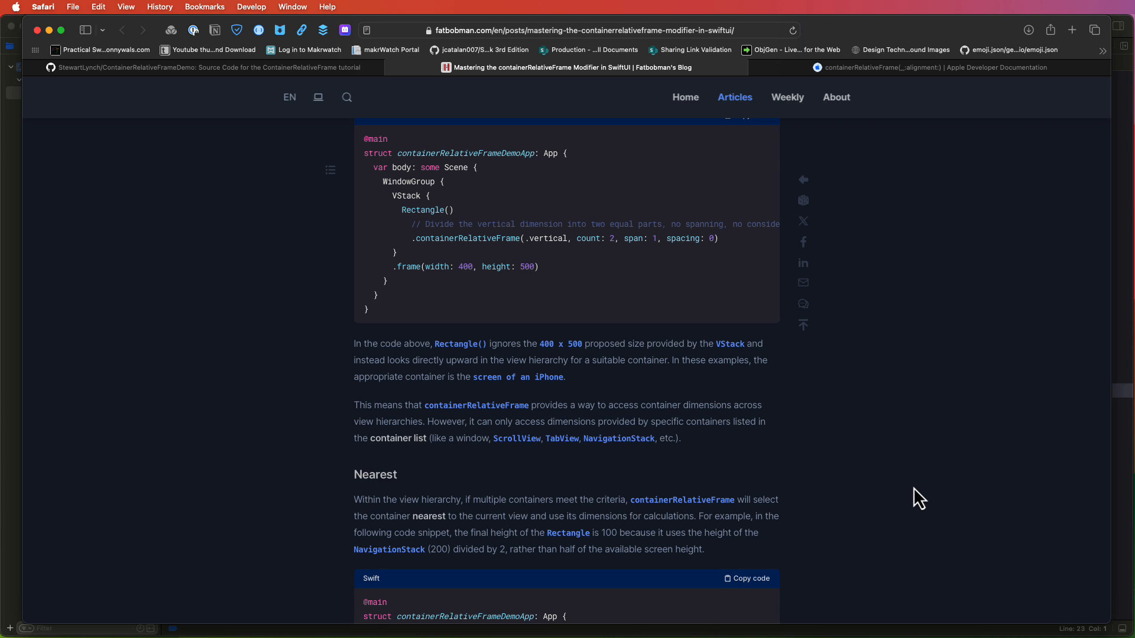
mouse_move(978, 491)
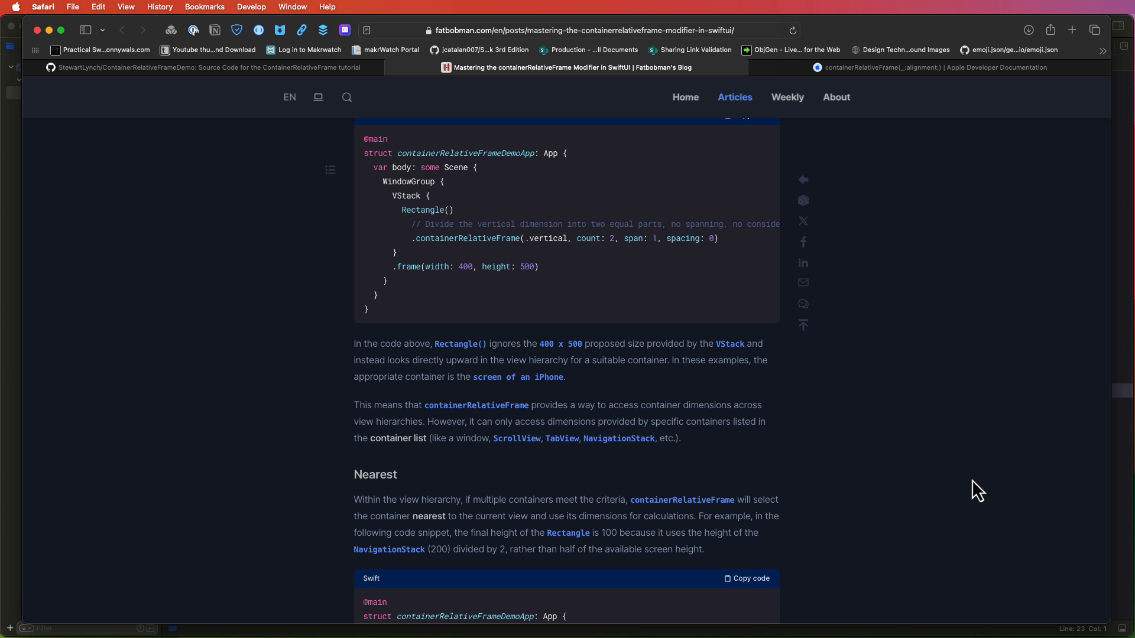
mouse_move(206, 86)
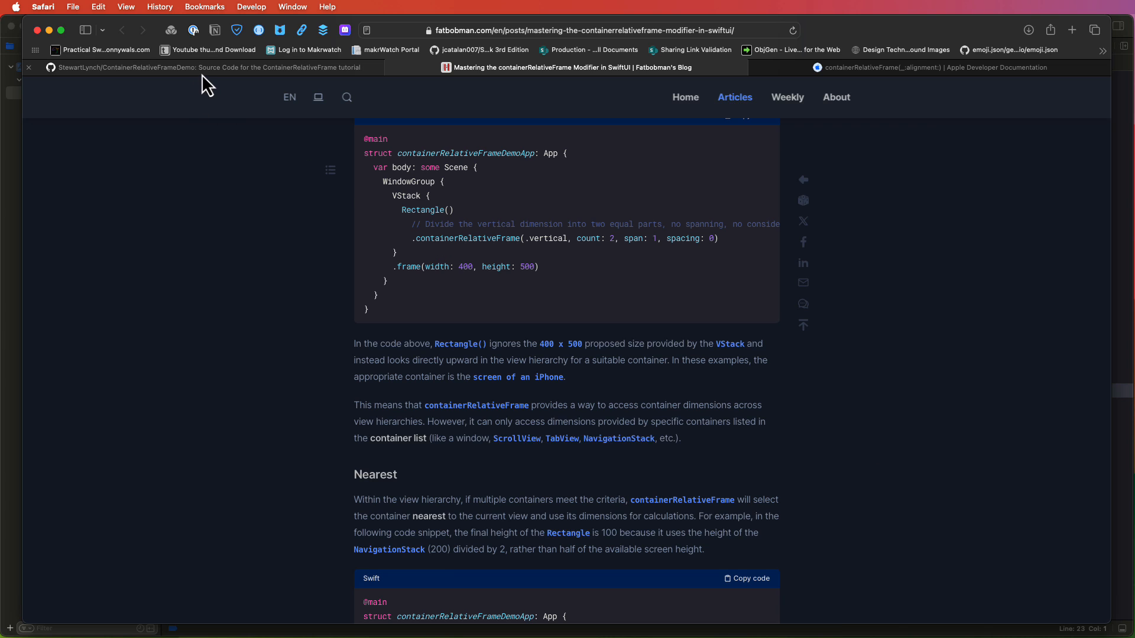
Step: Review the repo's StarterProject/CompletedProject branches and the Code dropdown's clone and Download ZIP options
click(202, 67)
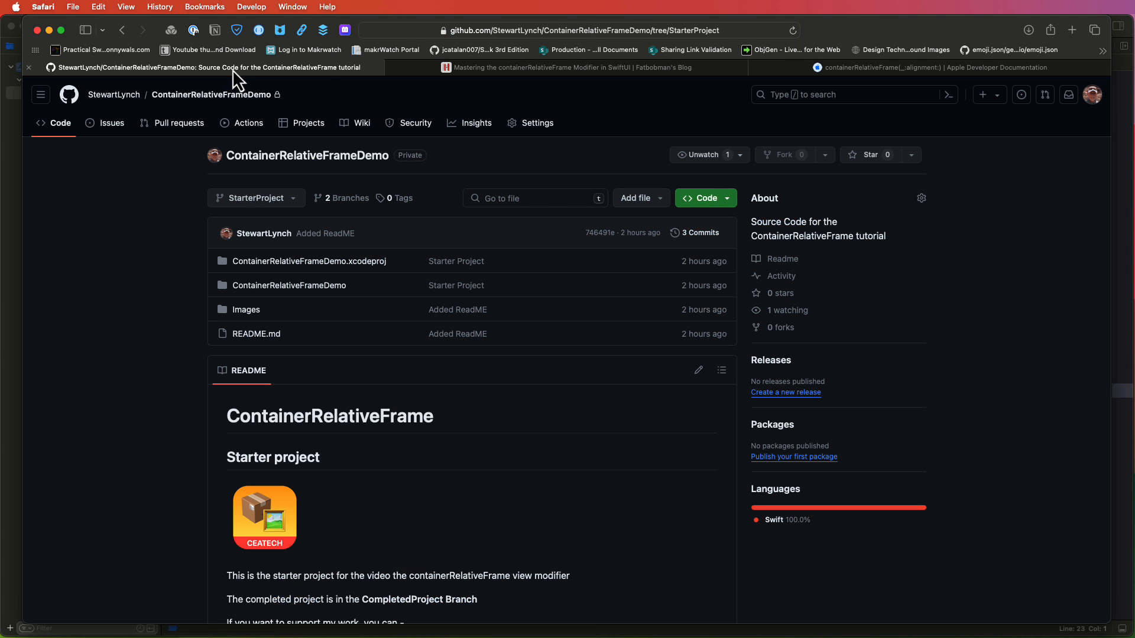
mouse_move(752, 442)
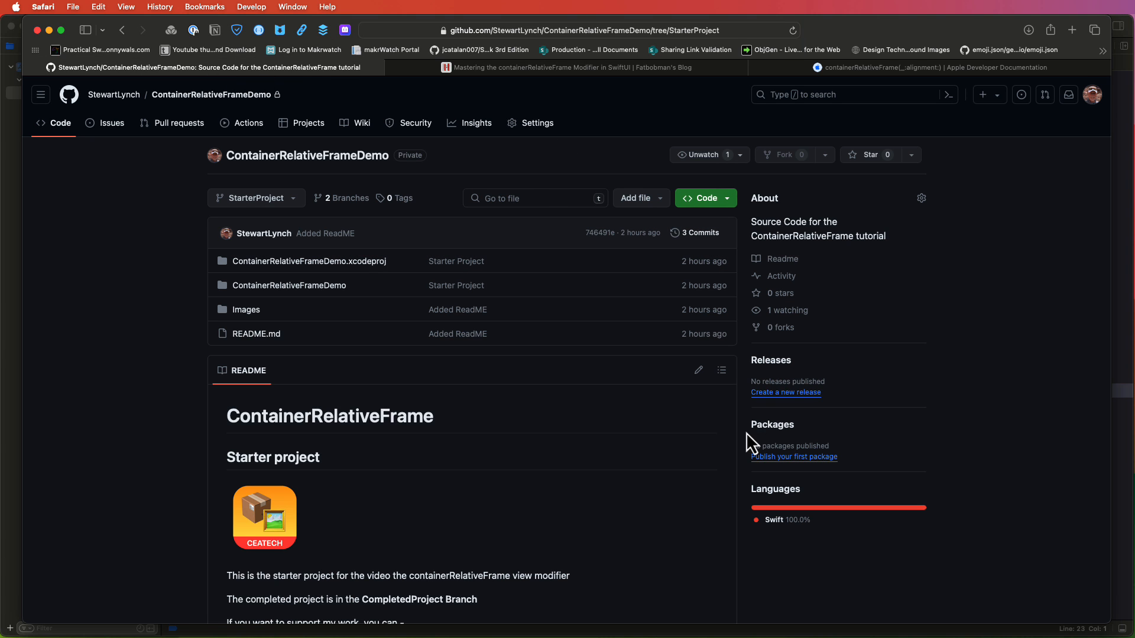
mouse_move(250, 234)
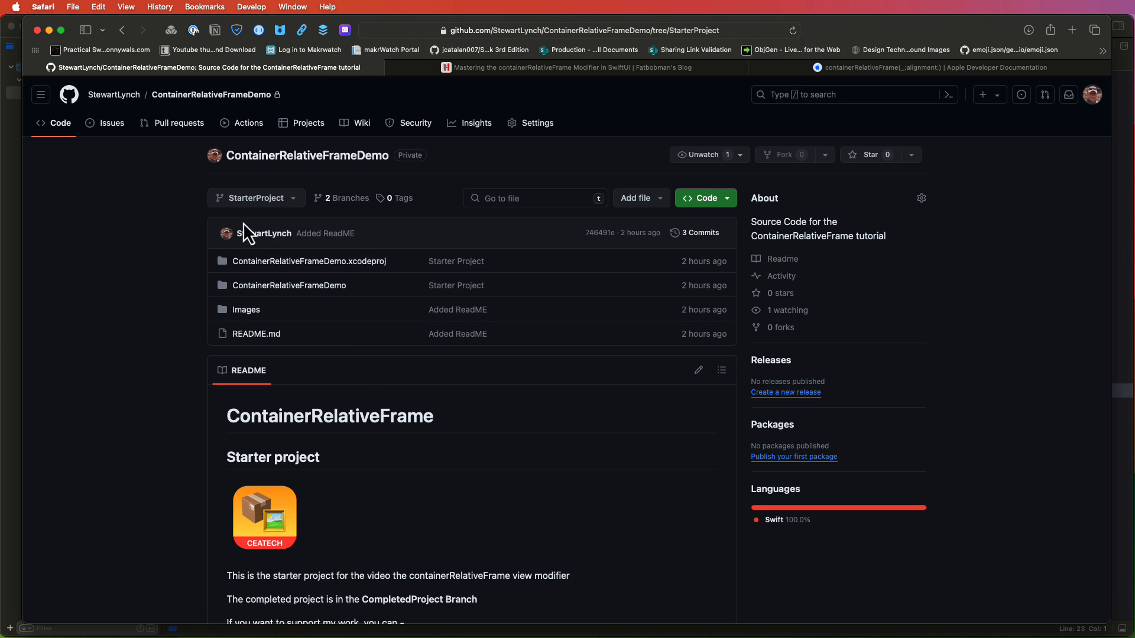
click(255, 197)
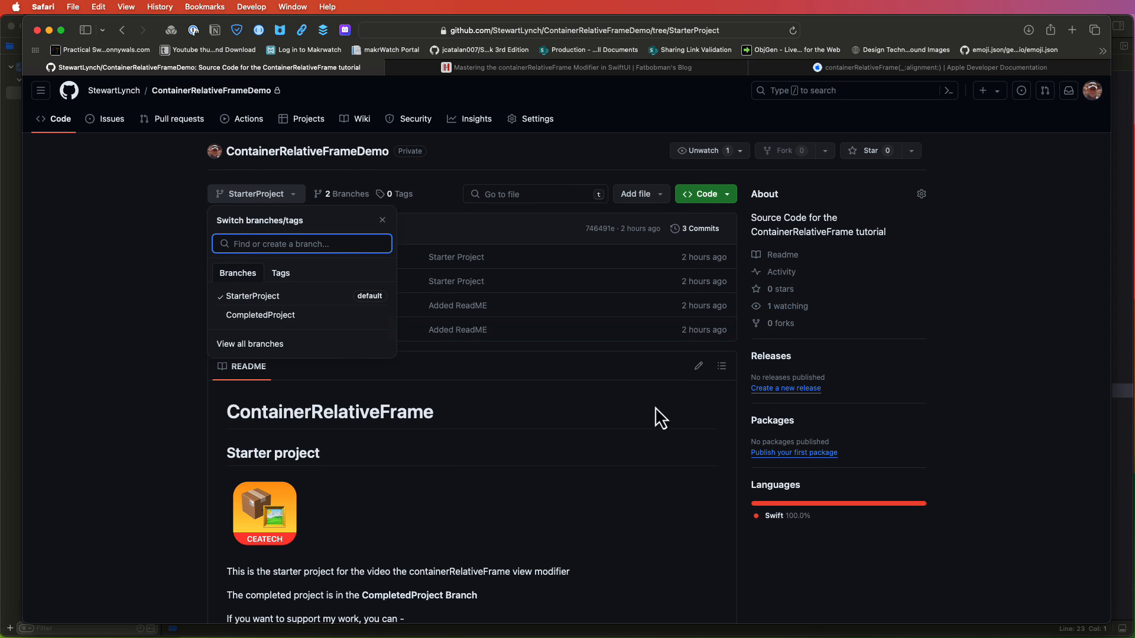
click(700, 194)
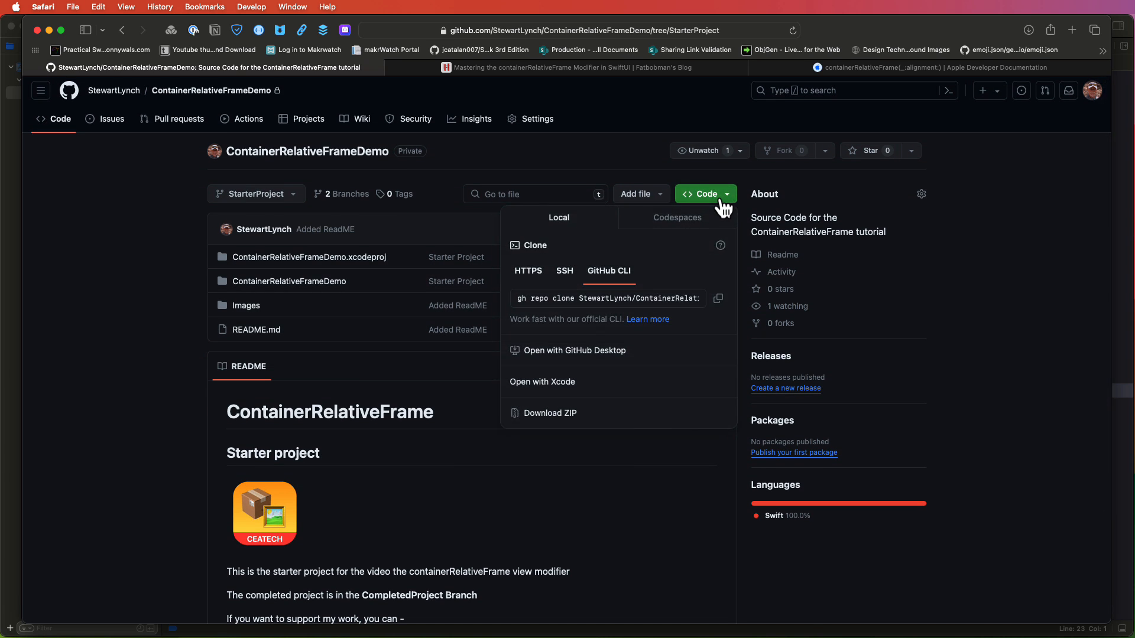
mouse_move(575, 412)
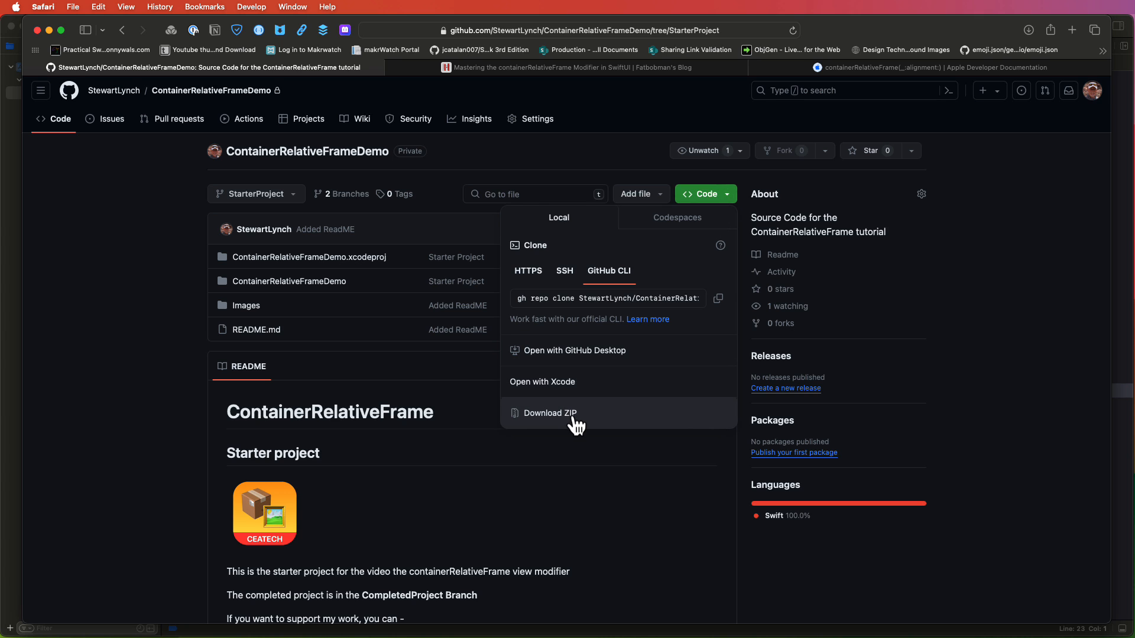
mouse_move(606, 519)
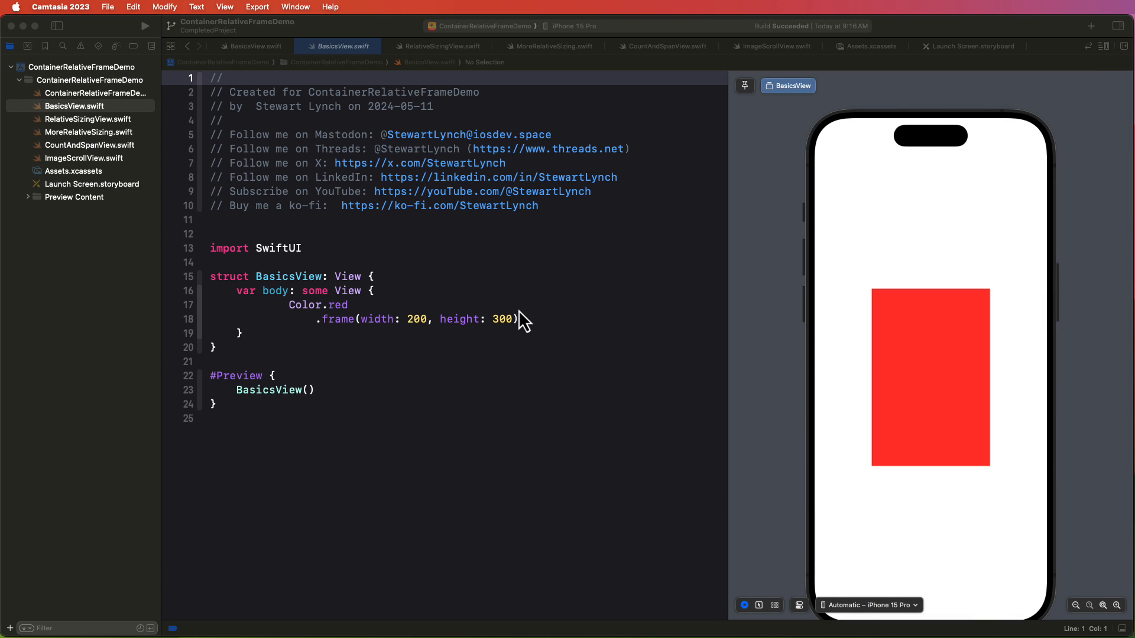
mouse_move(414, 320)
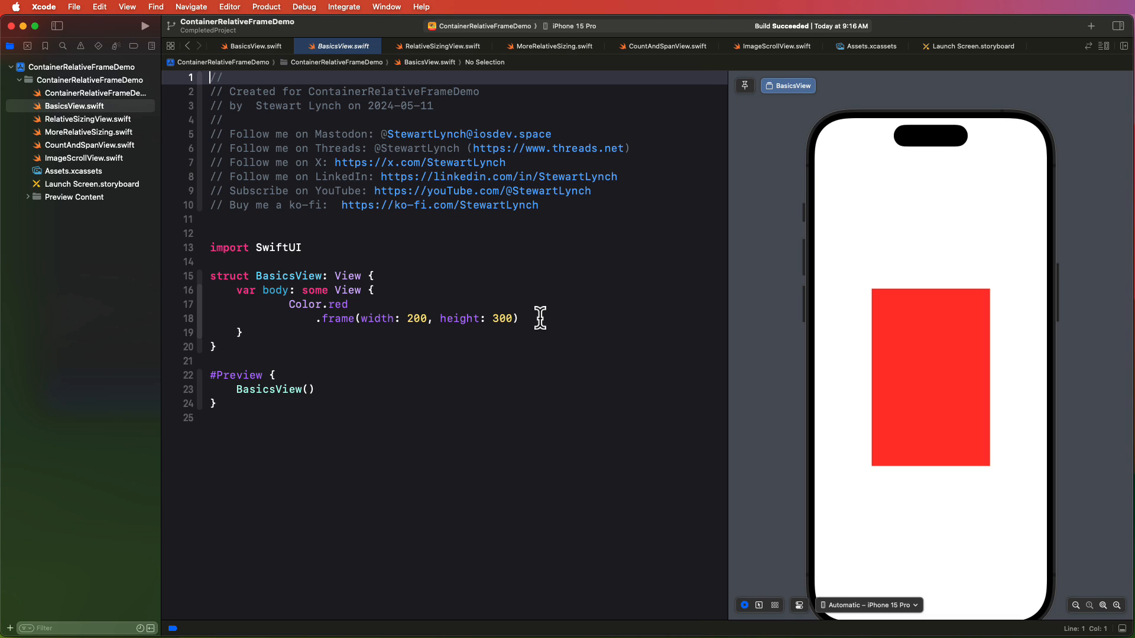
Step: Start a new line under the red color's .frame(width: 200, height: 300) modifier
key(return)
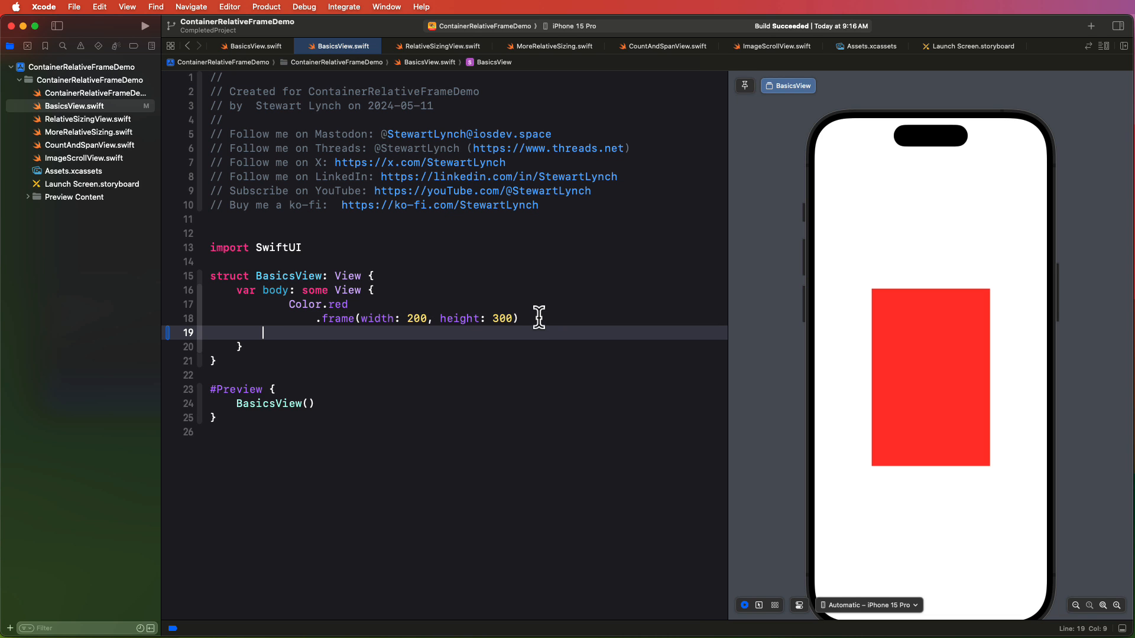
Step: Add .containerRelativeFrame(.horizontal, alignment: .trailing) to the red view
text(.co)
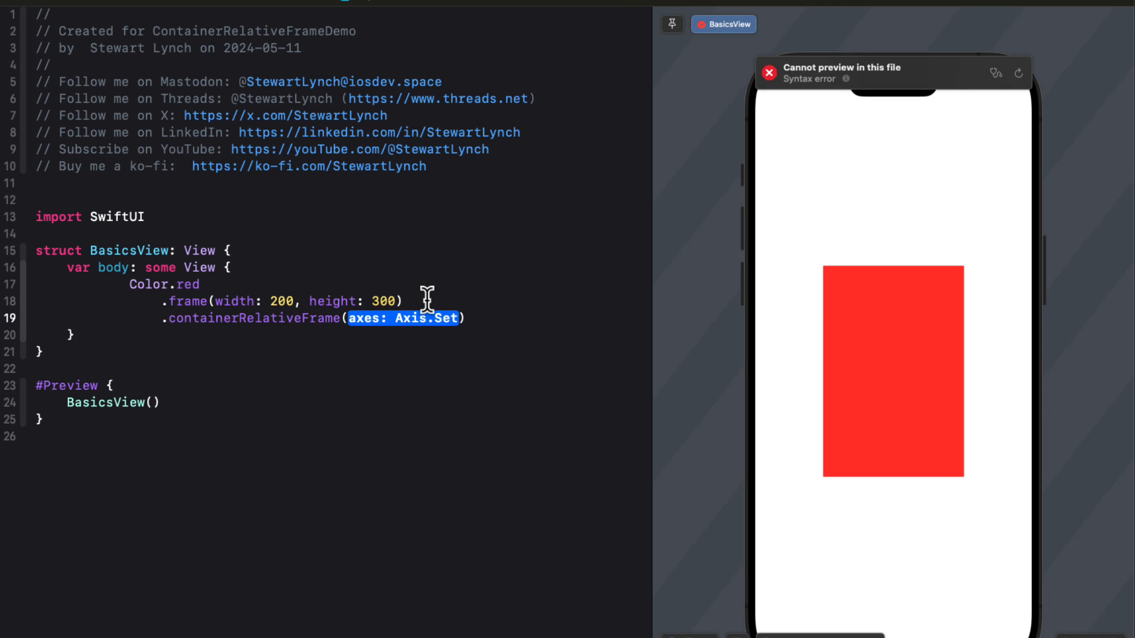
text(.horizontal)
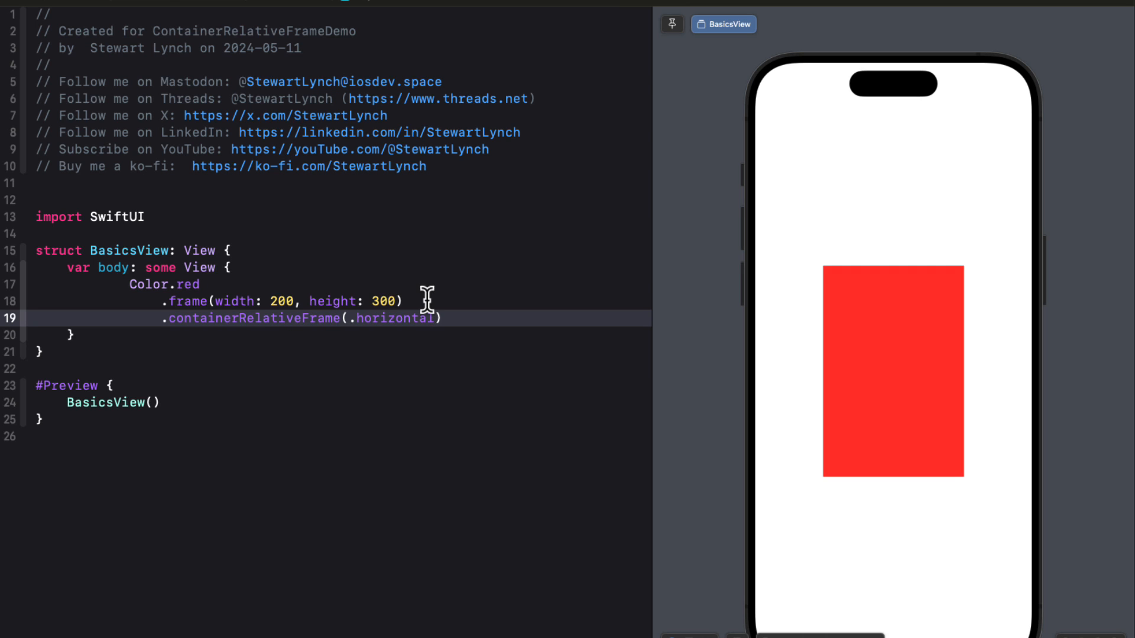
text(, alignment: .trailing)
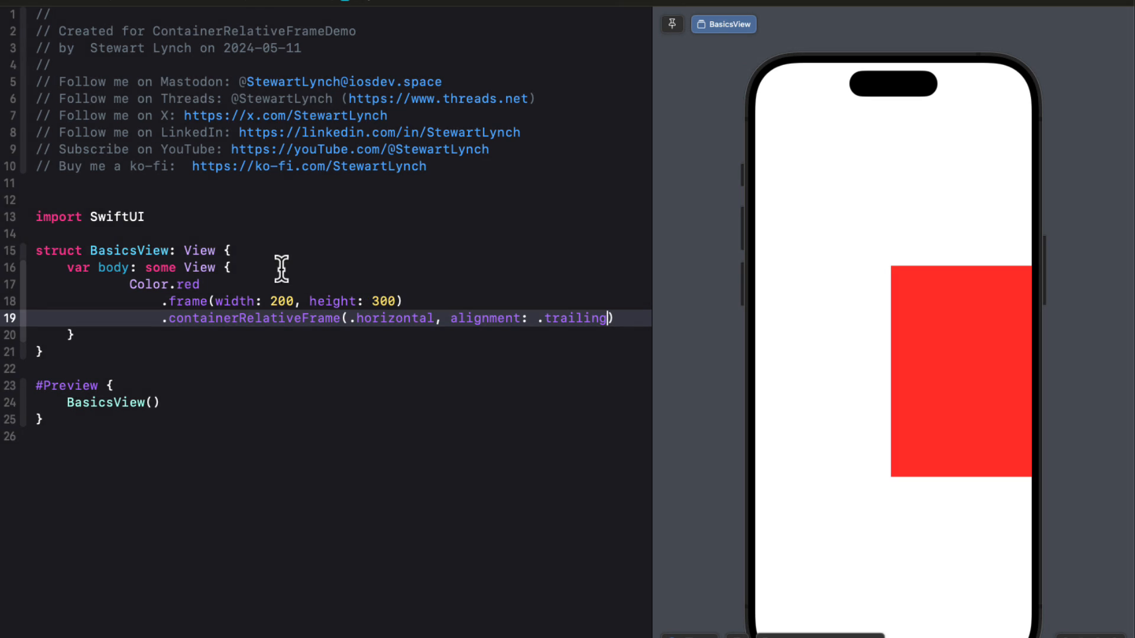
Step: Change the modifier to .vertical with .bottom alignment so the rectangle sits at the screen bottom
double_click(395, 318)
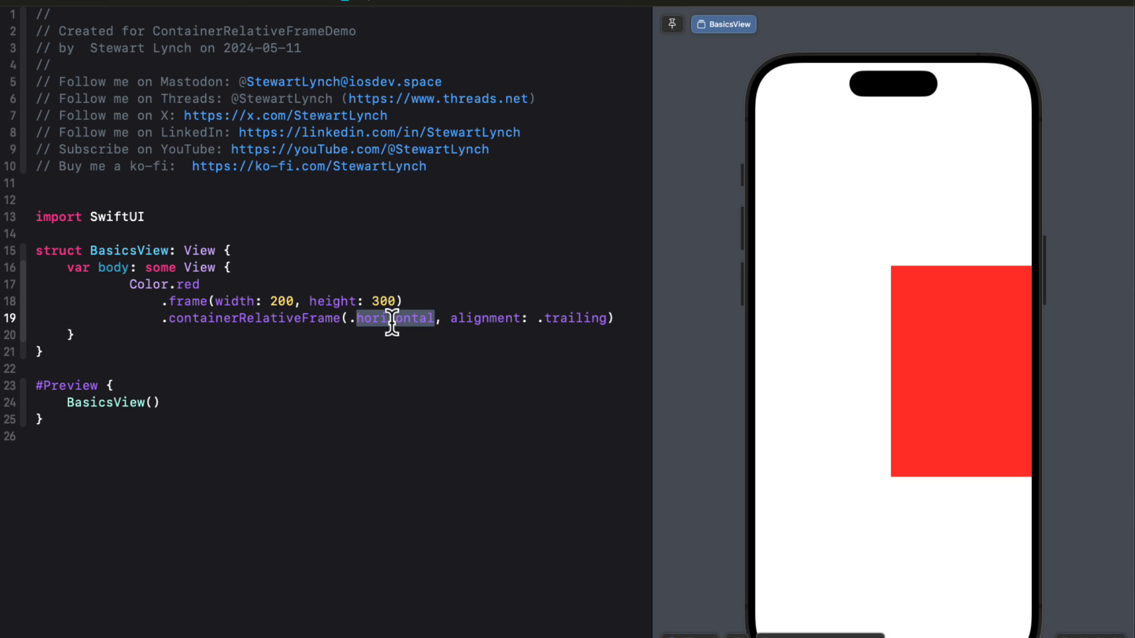
text(vertical)
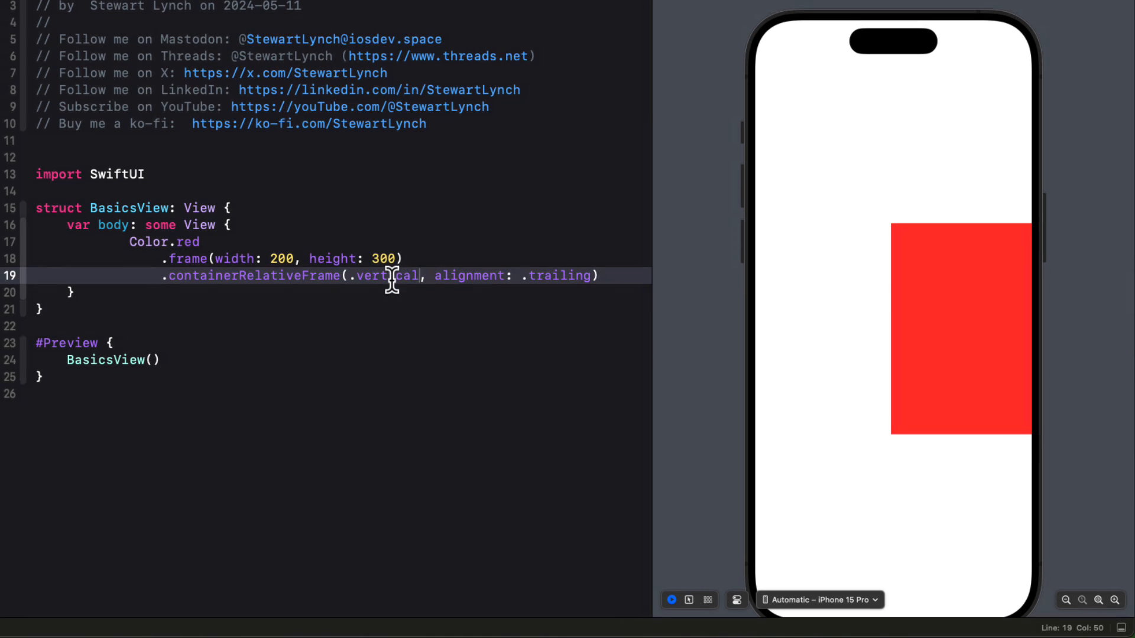
double_click(557, 275)
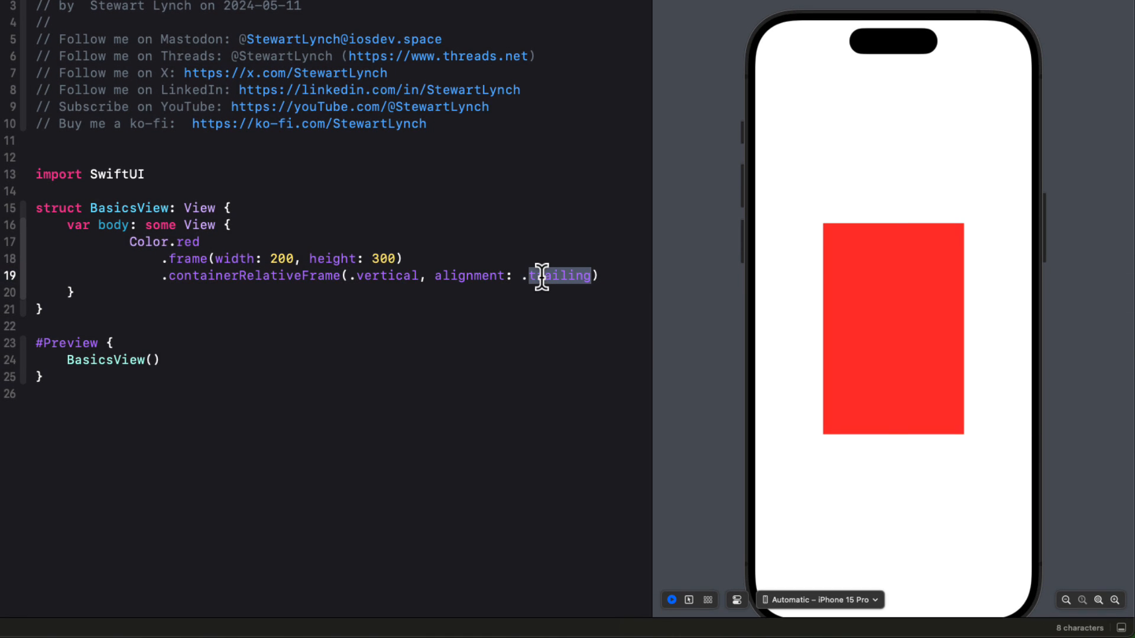
text(bottom)
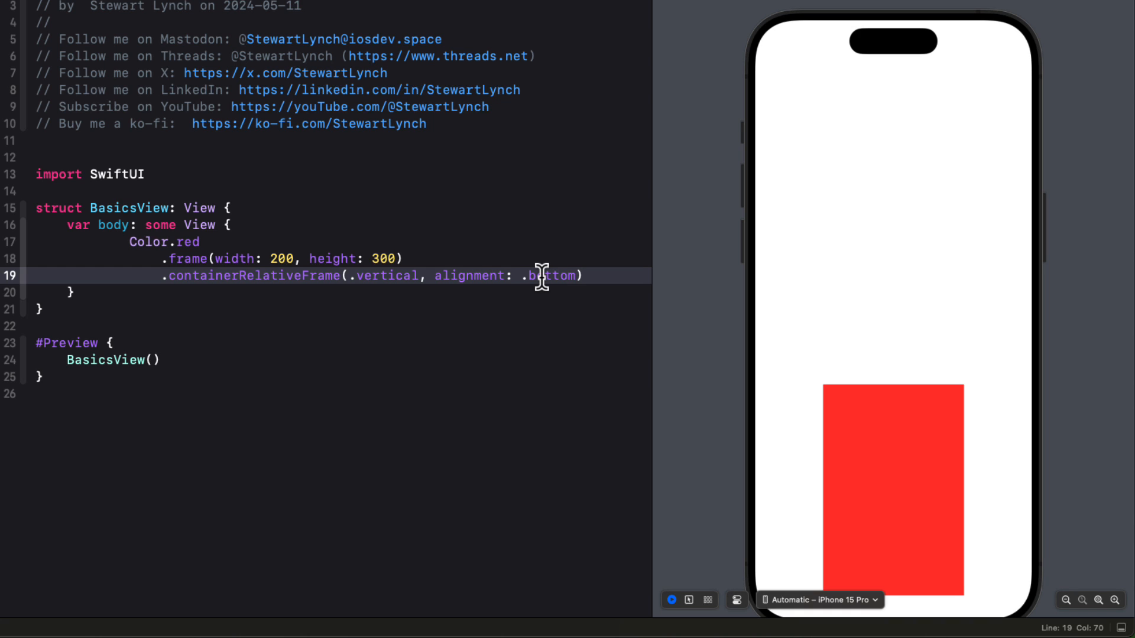
Step: Make the modifier containerRelativeFrame([.horizontal, .vertical], alignment: .topLeading)
text([.horizontal,)
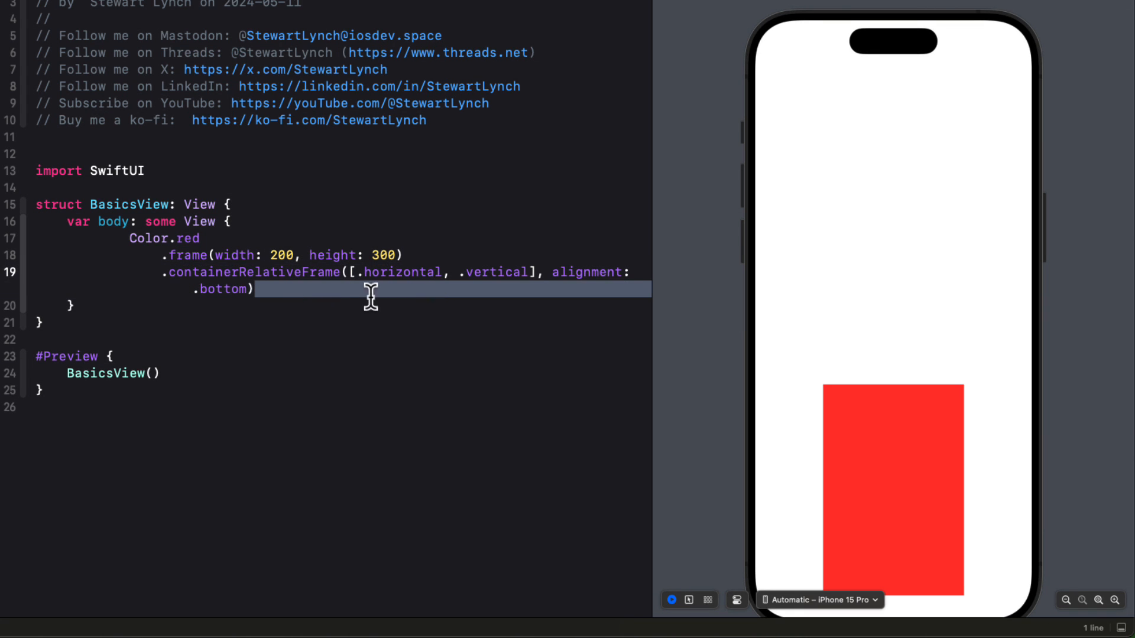
text(topLeading)
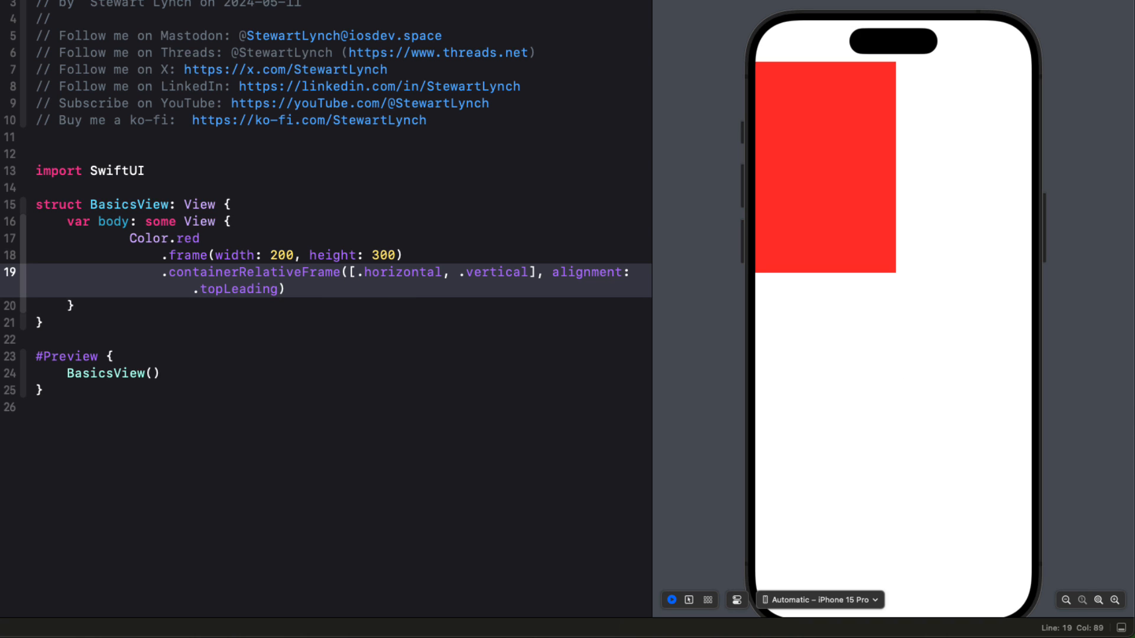
mouse_move(221, 264)
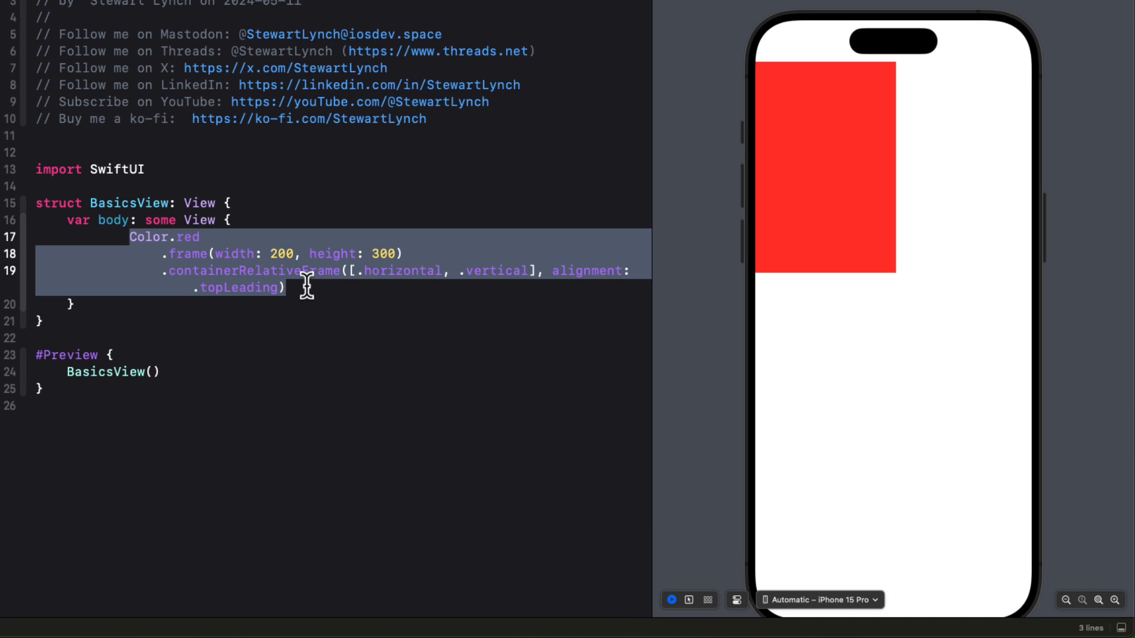
Step: Wrap Color.red in a VStack with .frame(width: 300, height: 400)
text(VStack {)
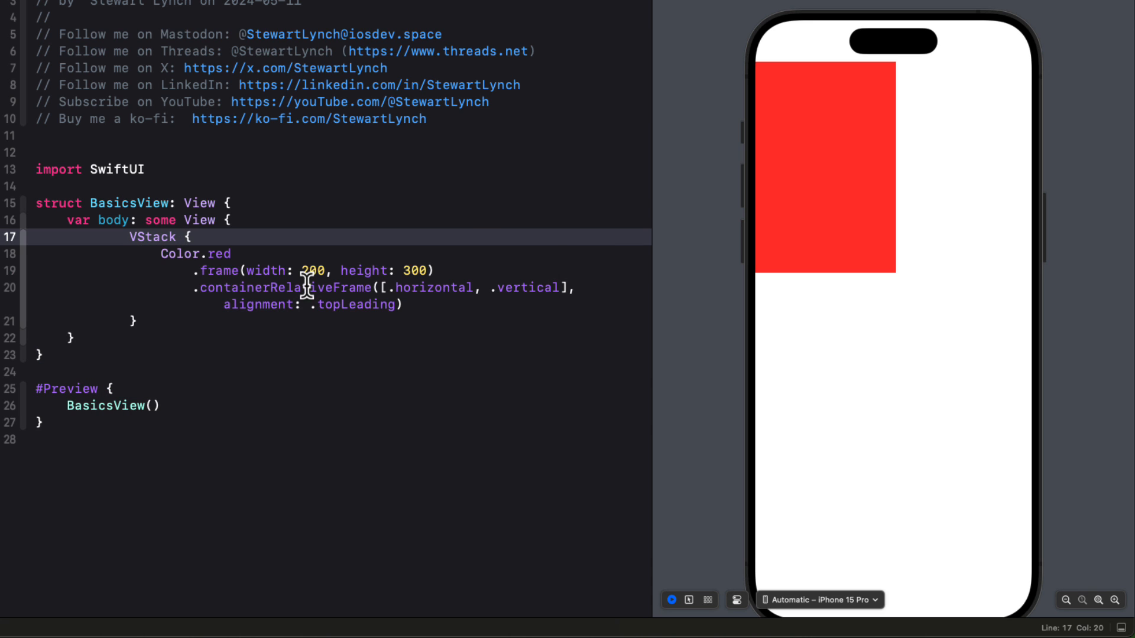
click(133, 321)
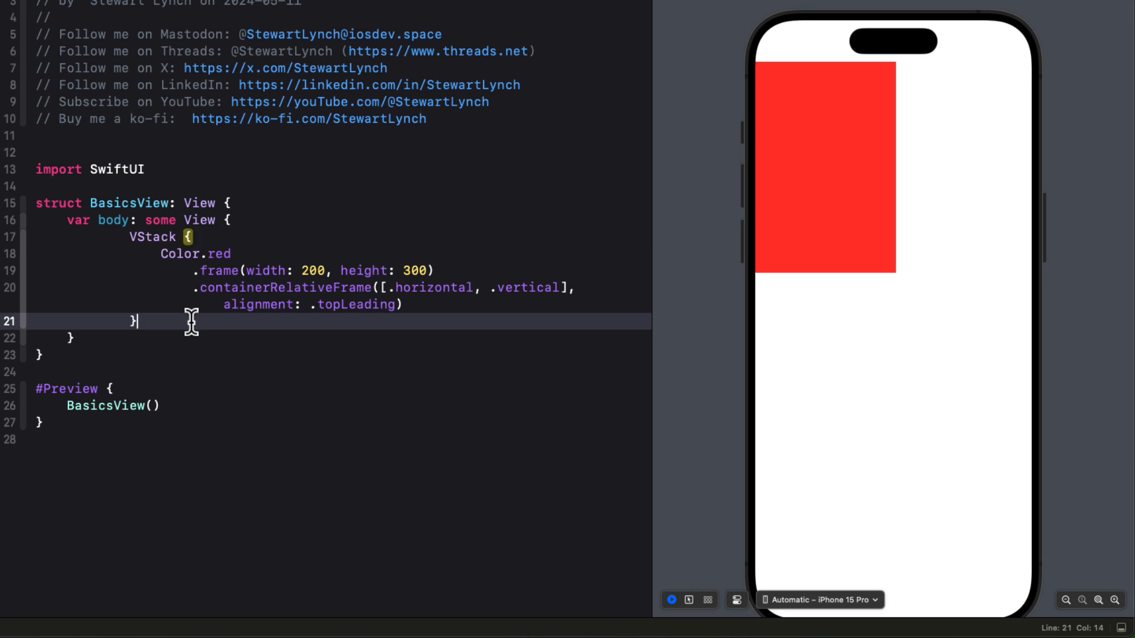
text(.frame(width: 100, height: 100)
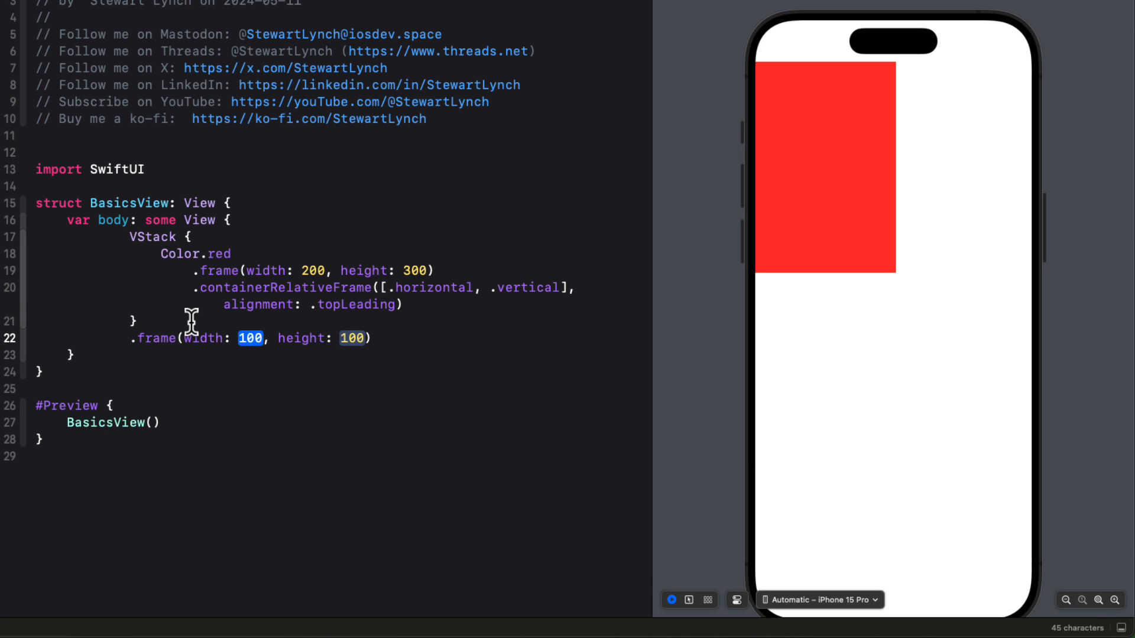
text(3)
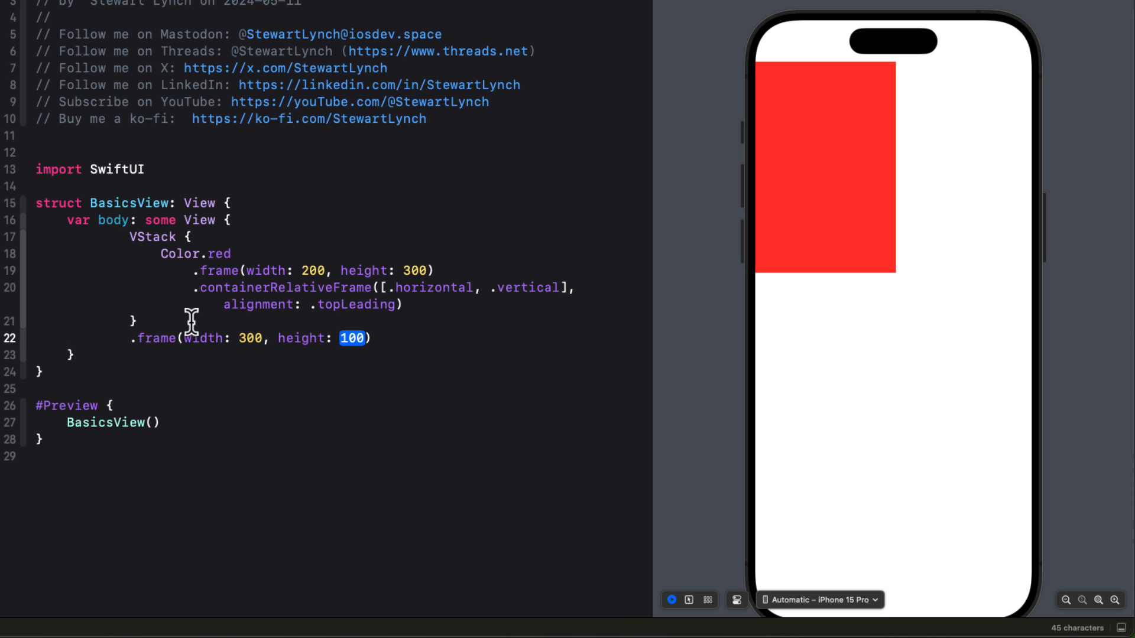
text(400)
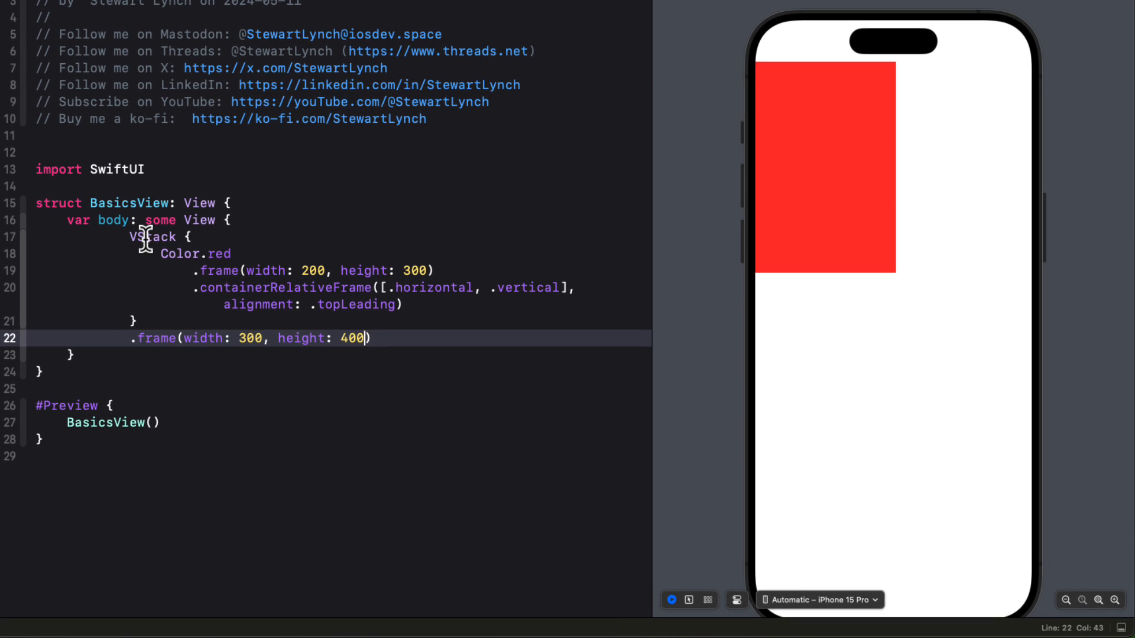
Step: Replace VStack with TabView and add .border(.green) below its frame
double_click(152, 236)
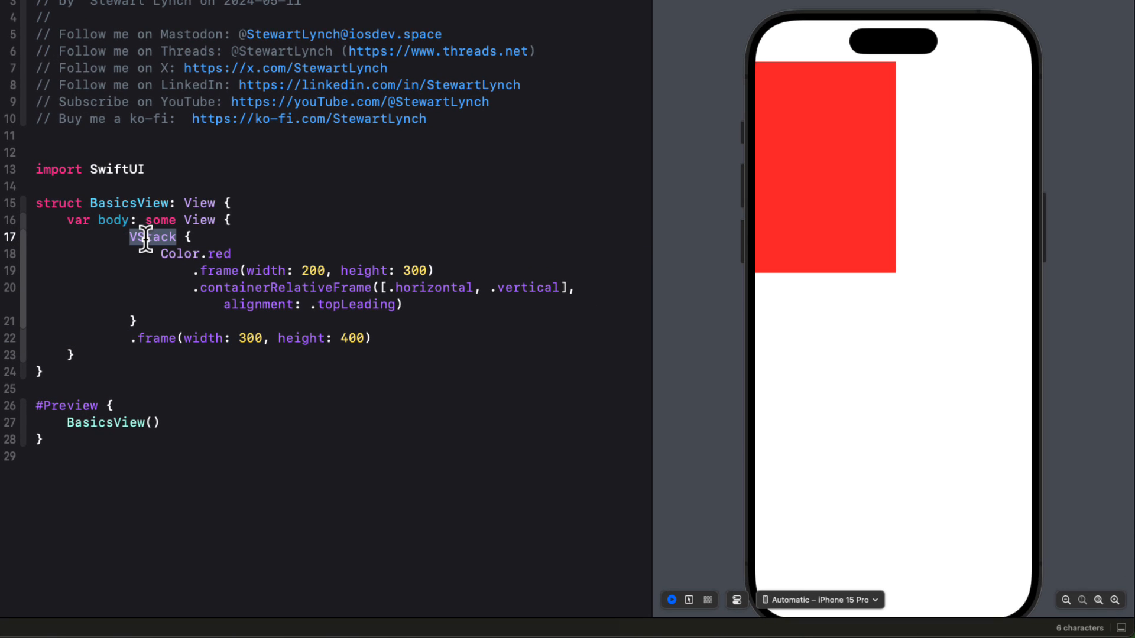
text(TabView {)
text(.b)
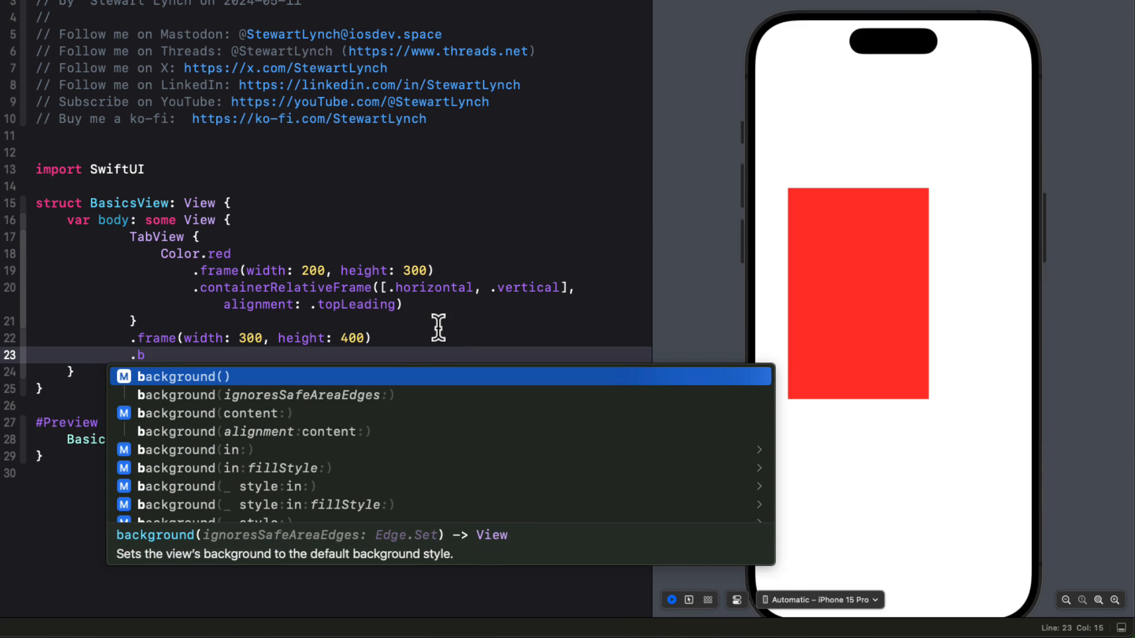
text(order()
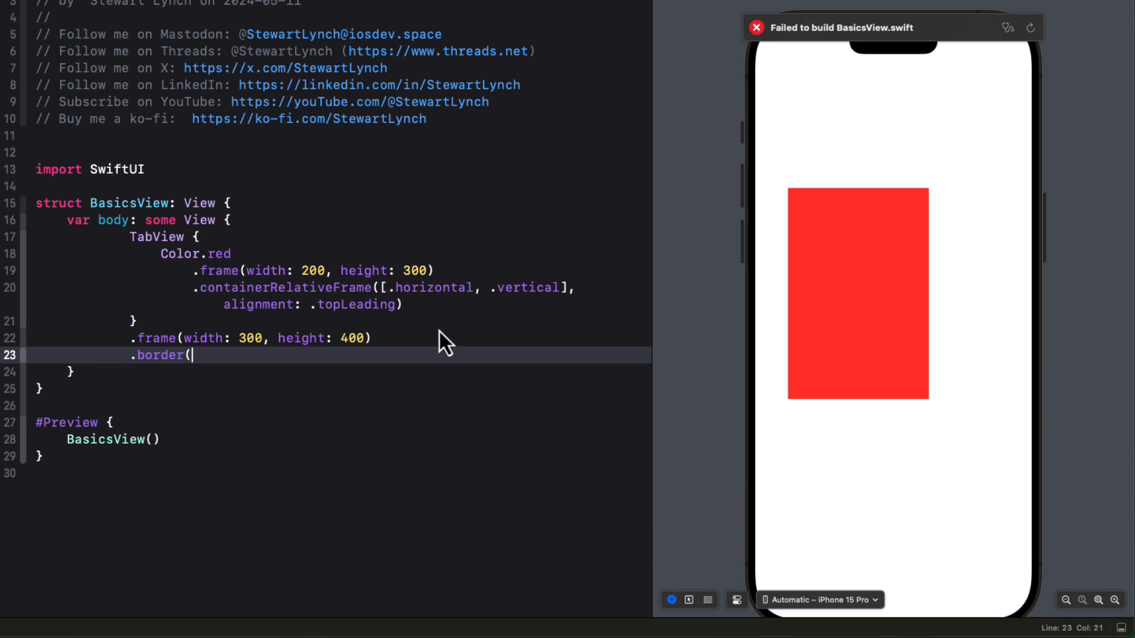
text(.green)
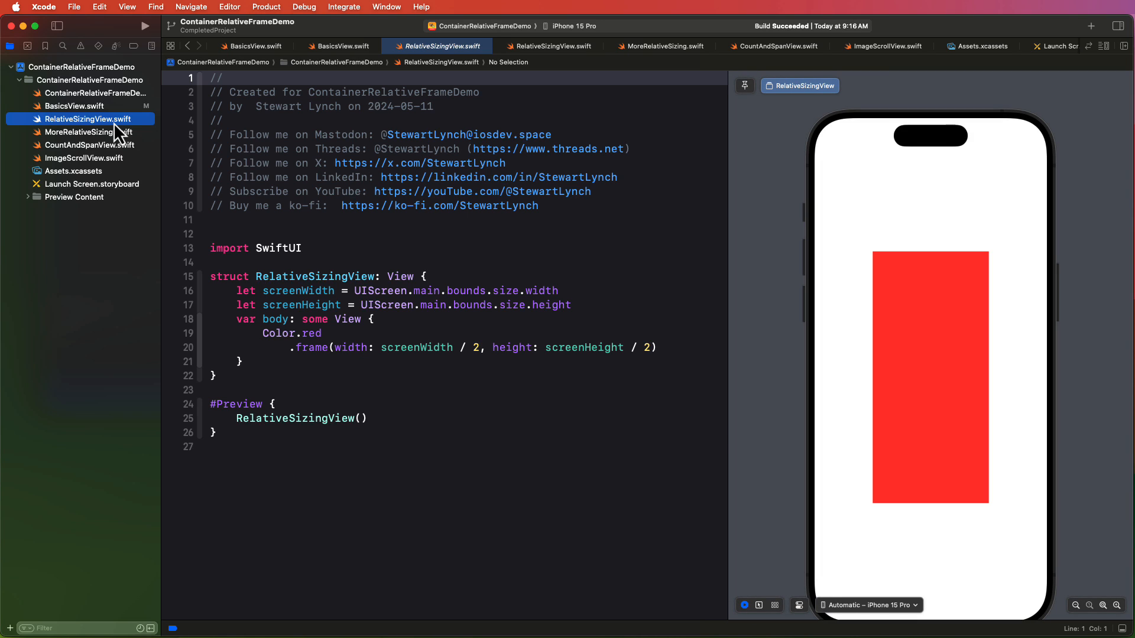
mouse_move(637, 497)
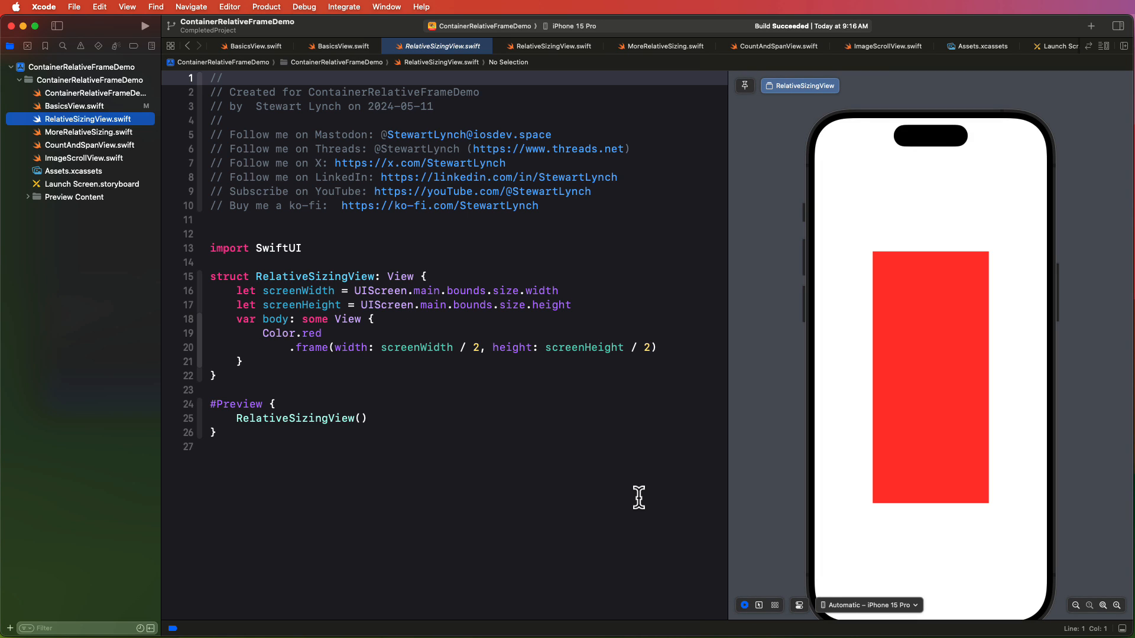
mouse_move(726, 494)
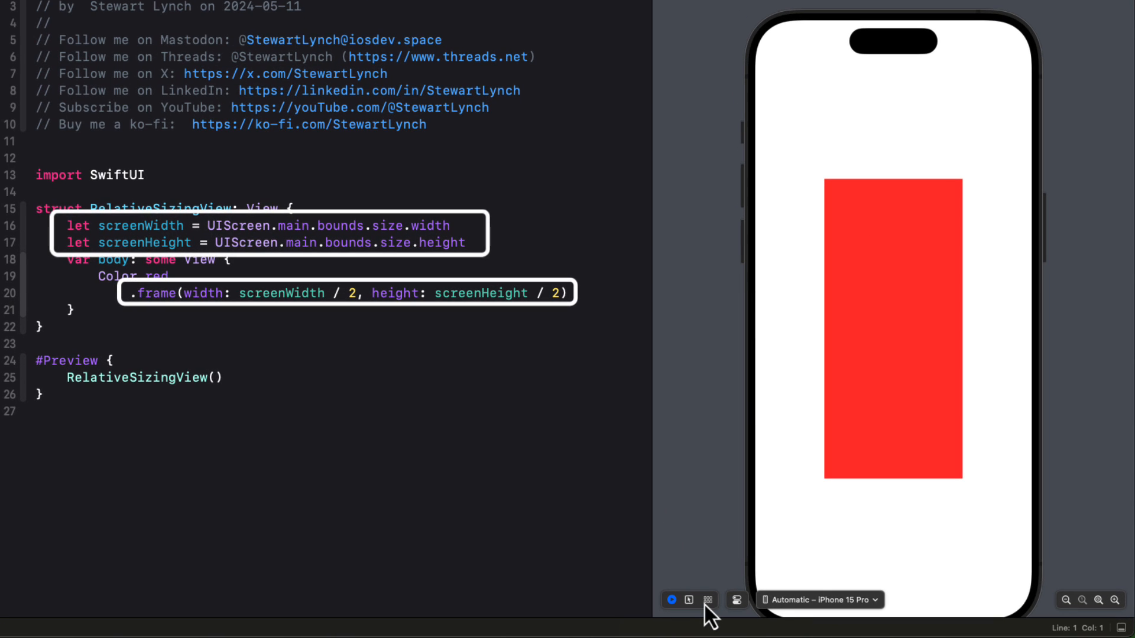
Step: Check the screen-based frame in Orientation Variants, then comment that code out
click(736, 599)
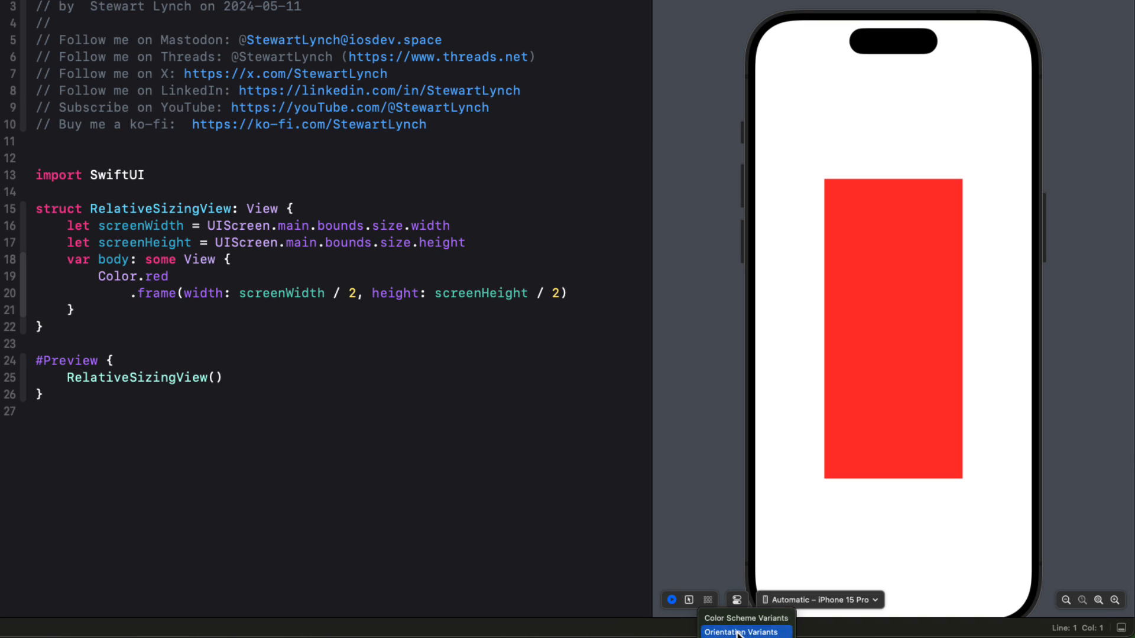
click(740, 631)
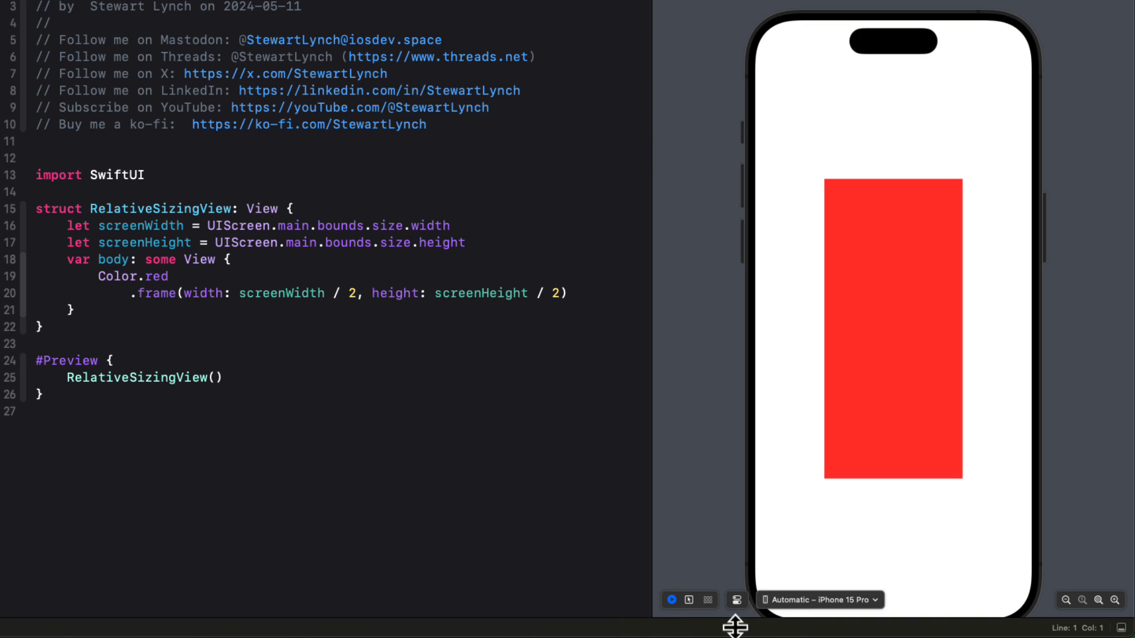
click(708, 600)
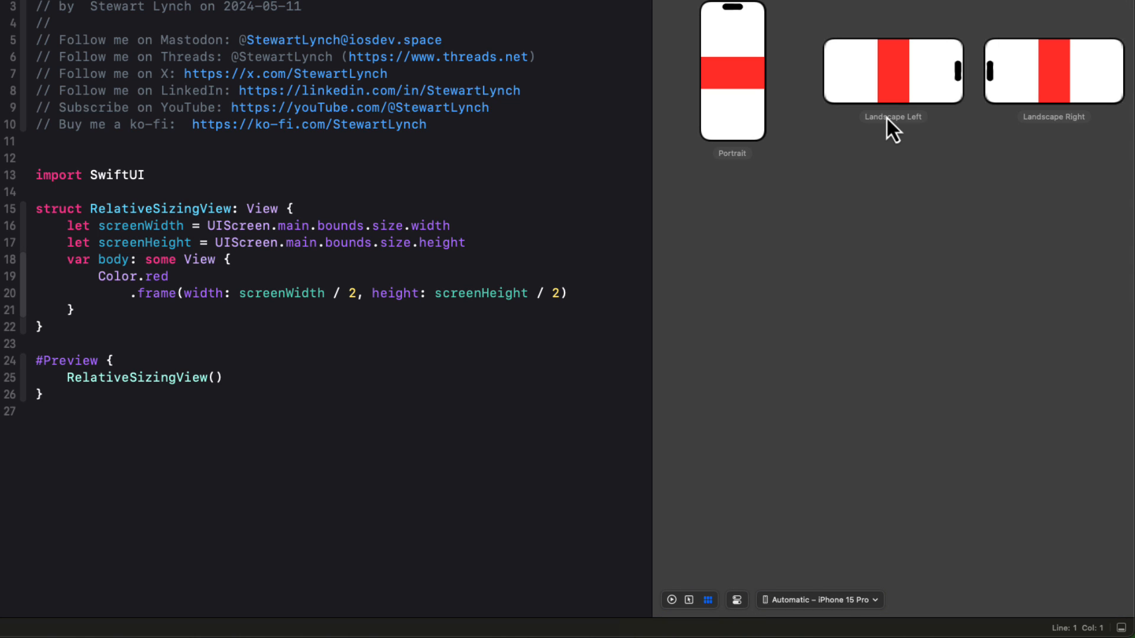
mouse_move(894, 126)
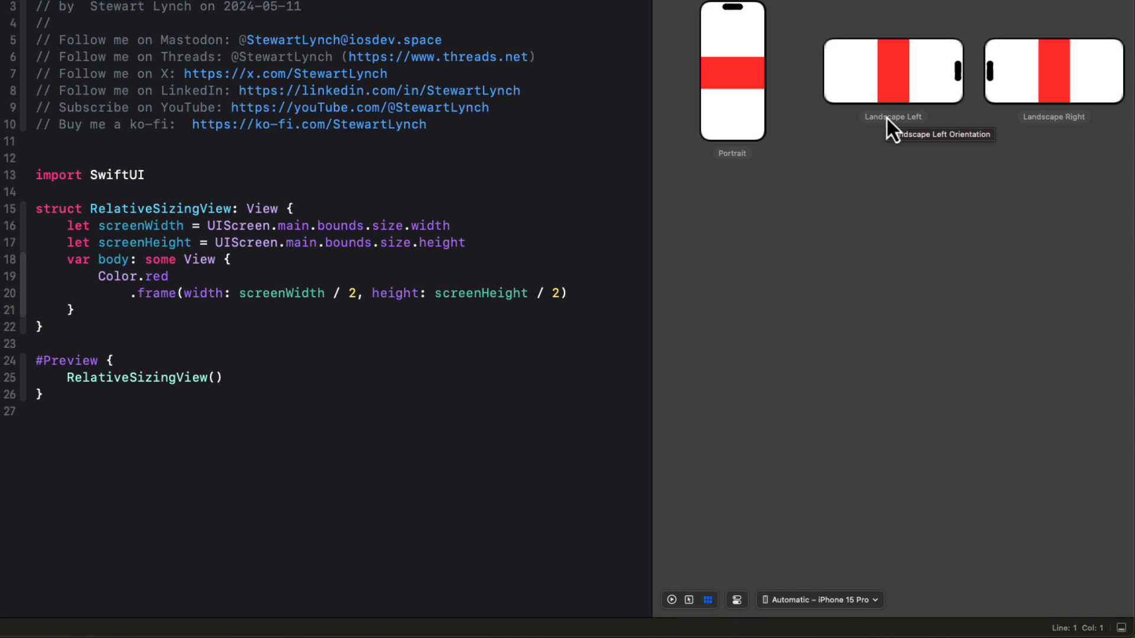
mouse_move(628, 611)
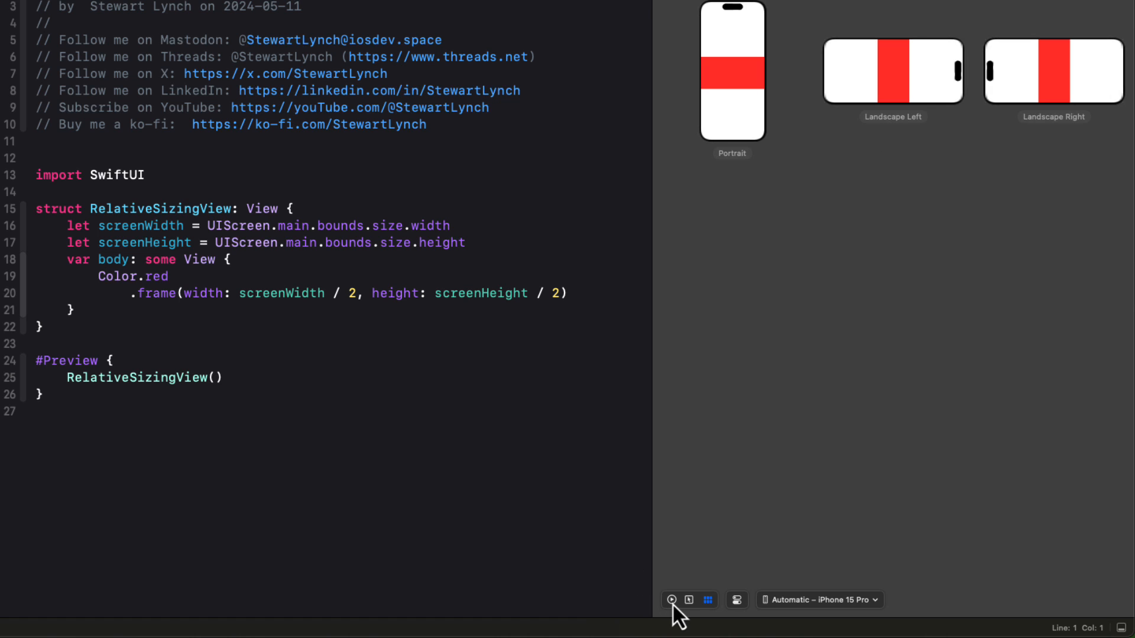
click(670, 599)
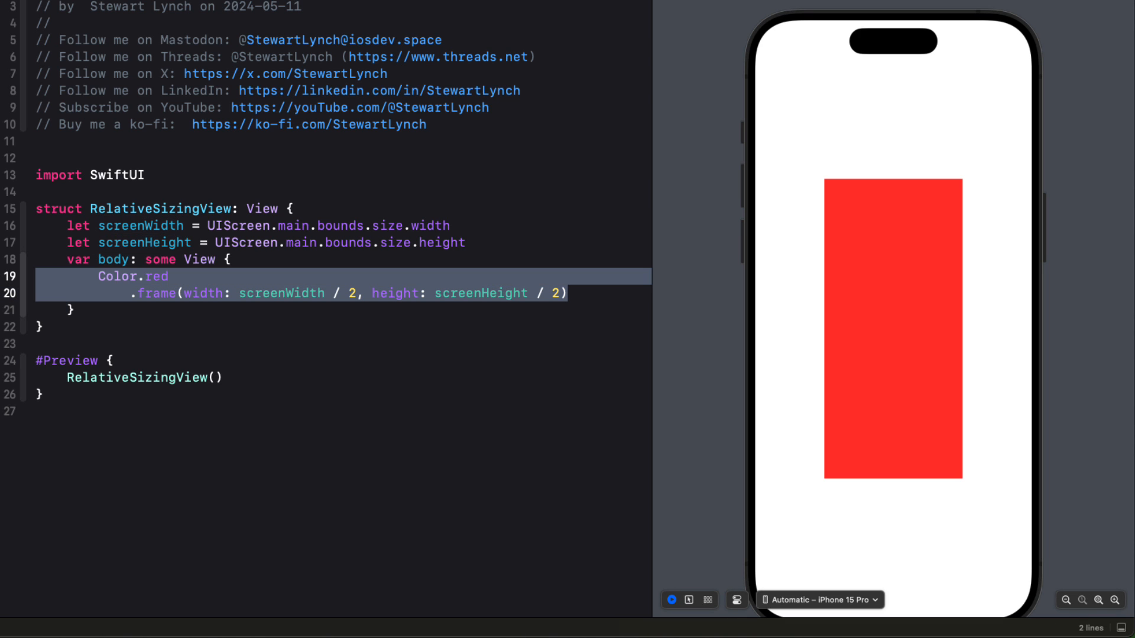
key(cmd+/)
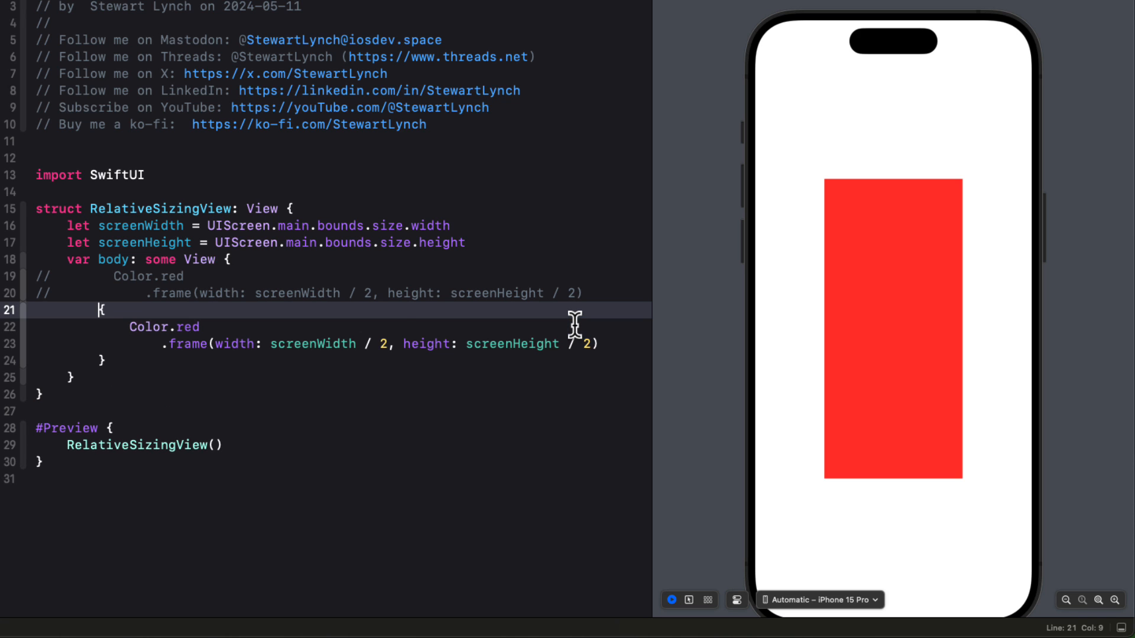
Step: Wrap Color.red in GeometryReader { proxy in } sized to proxy.size.width / 2 and height / 2
text(GeometryReader)
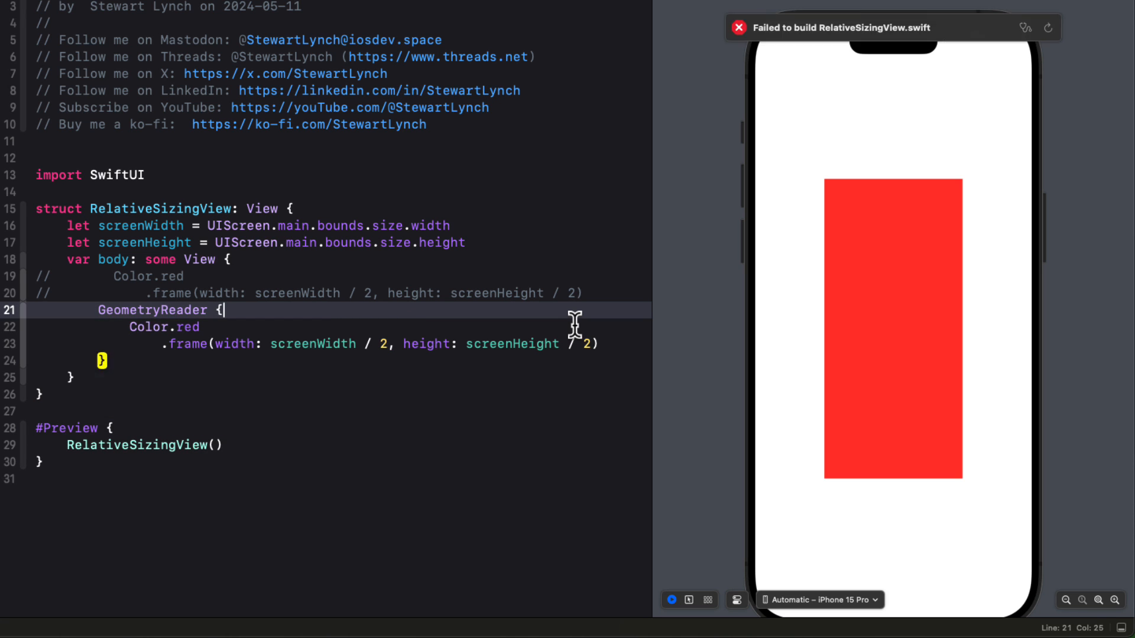
text(proxy in)
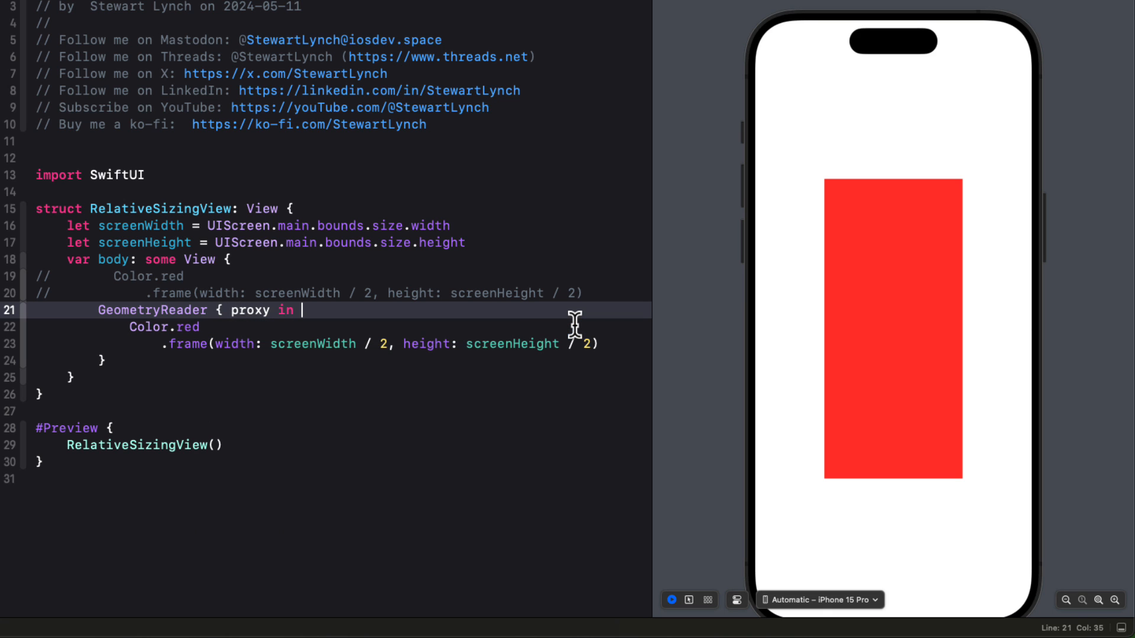
double_click(312, 344)
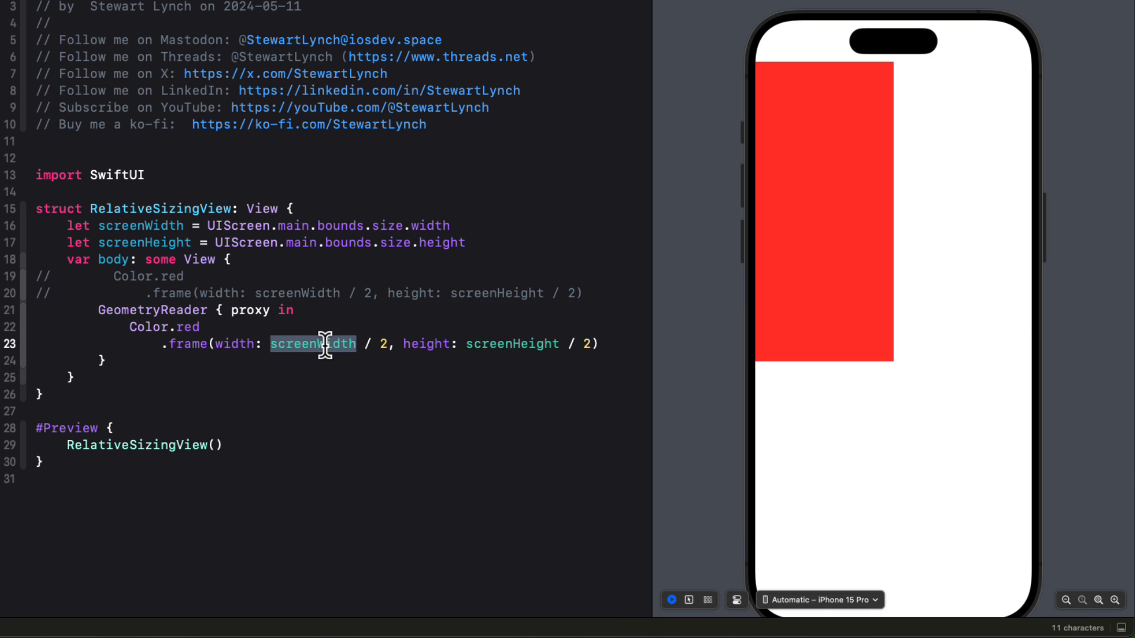
text(proxy.size.w)
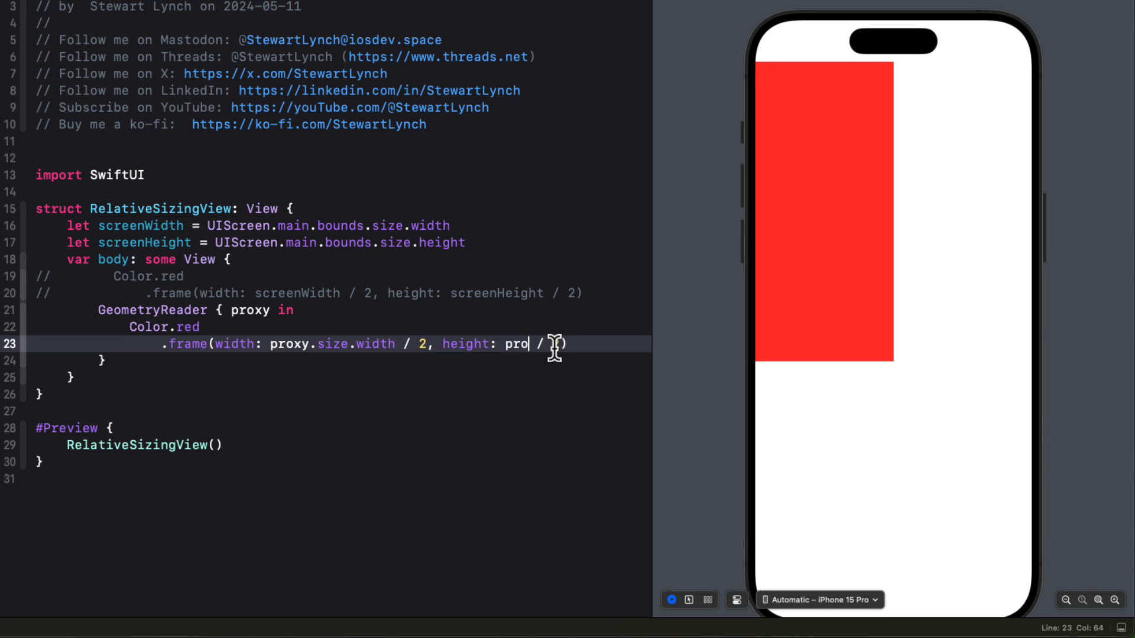
text(xy.size.height)
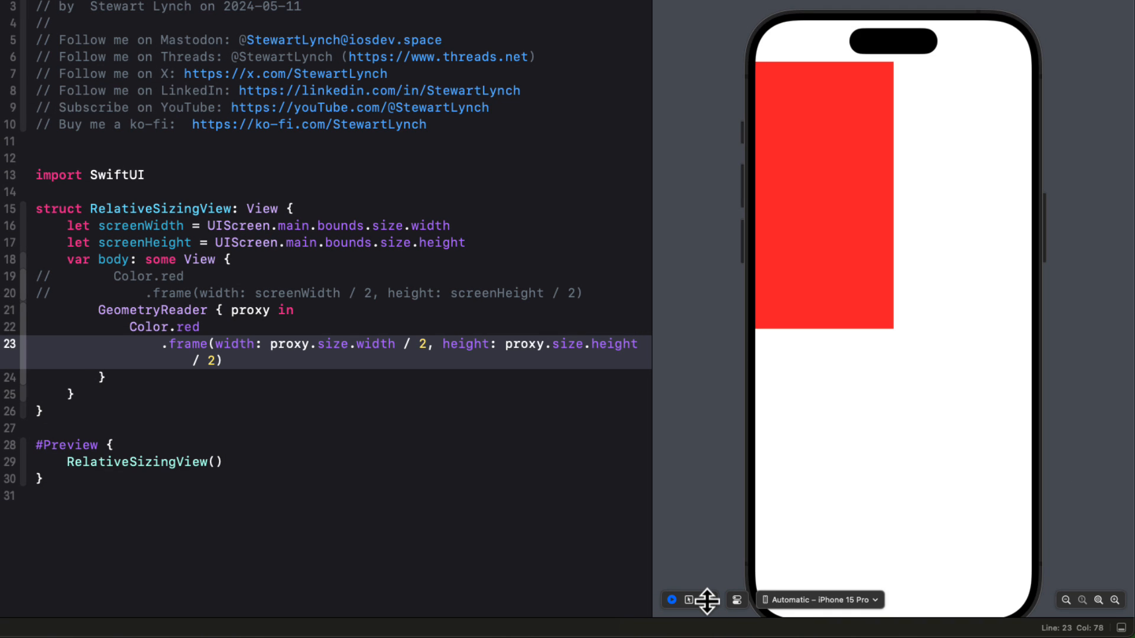
Step: Preview the GeometryReader version across all device orientations and return to the single preview
click(710, 600)
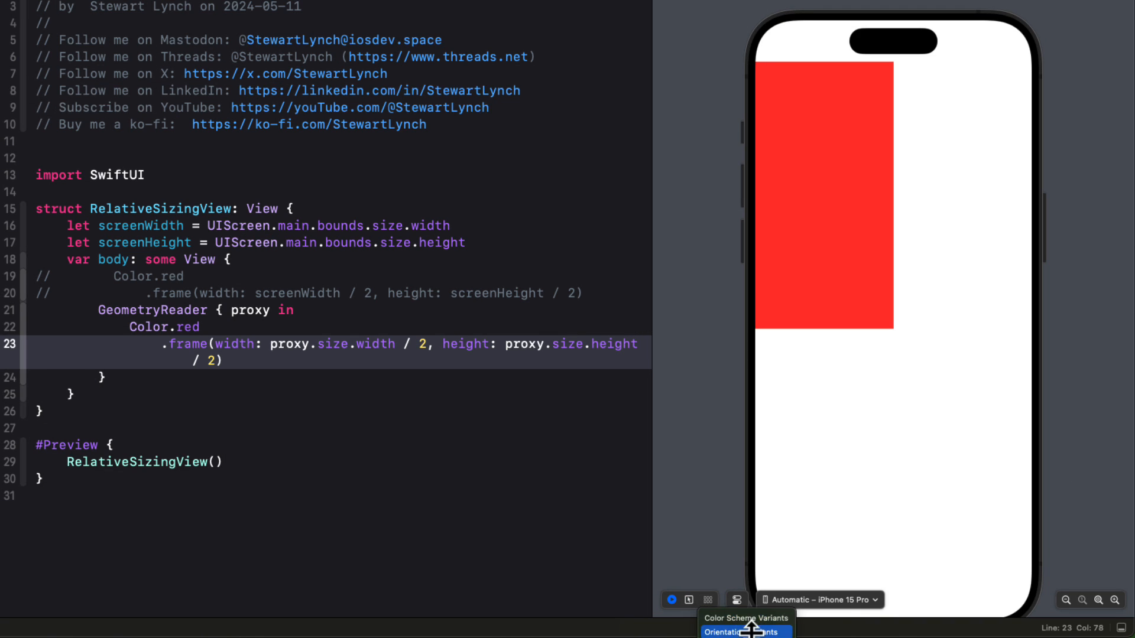
click(745, 631)
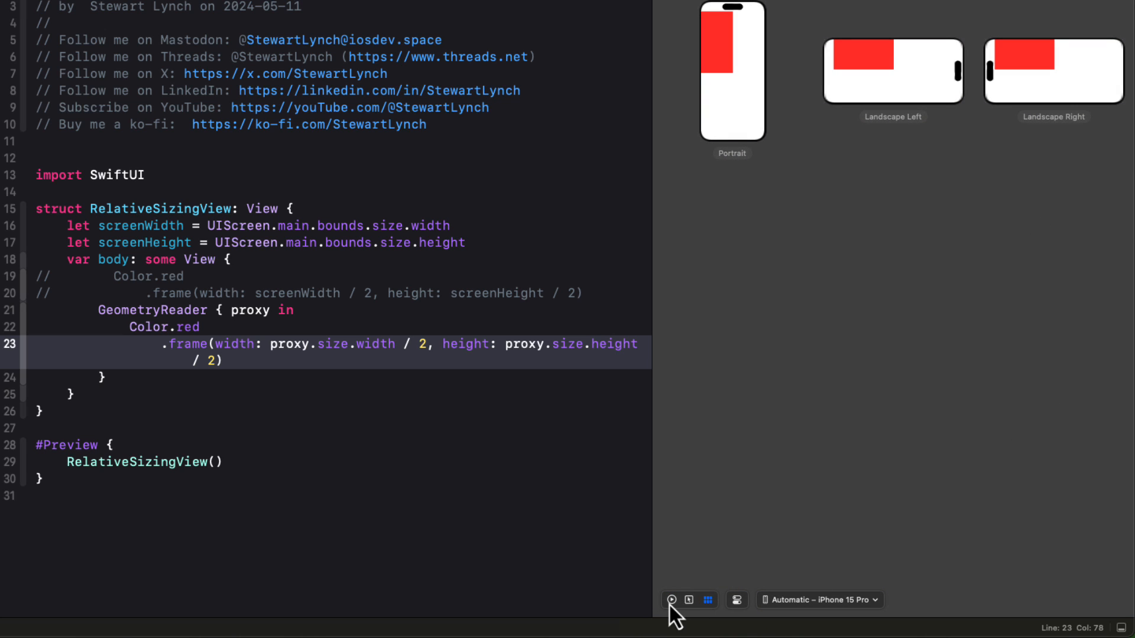
click(669, 599)
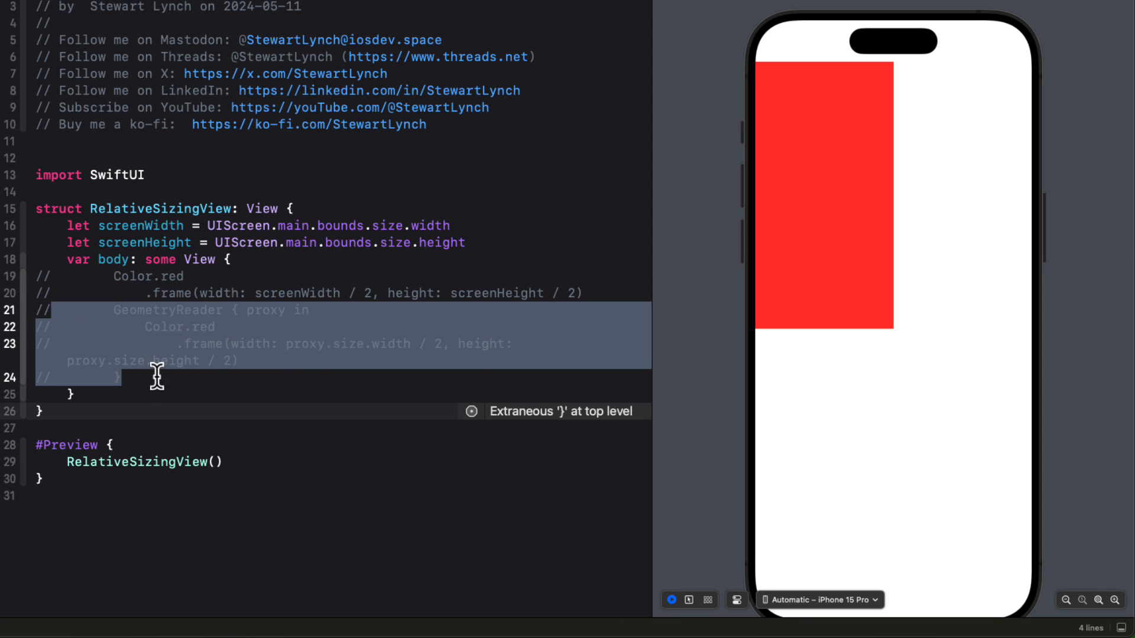
Step: Add Color.red with .containerRelativeFrame([.horizontal, .vertical]) { dimension, _ in dimension / 2 }
text(Color.red)
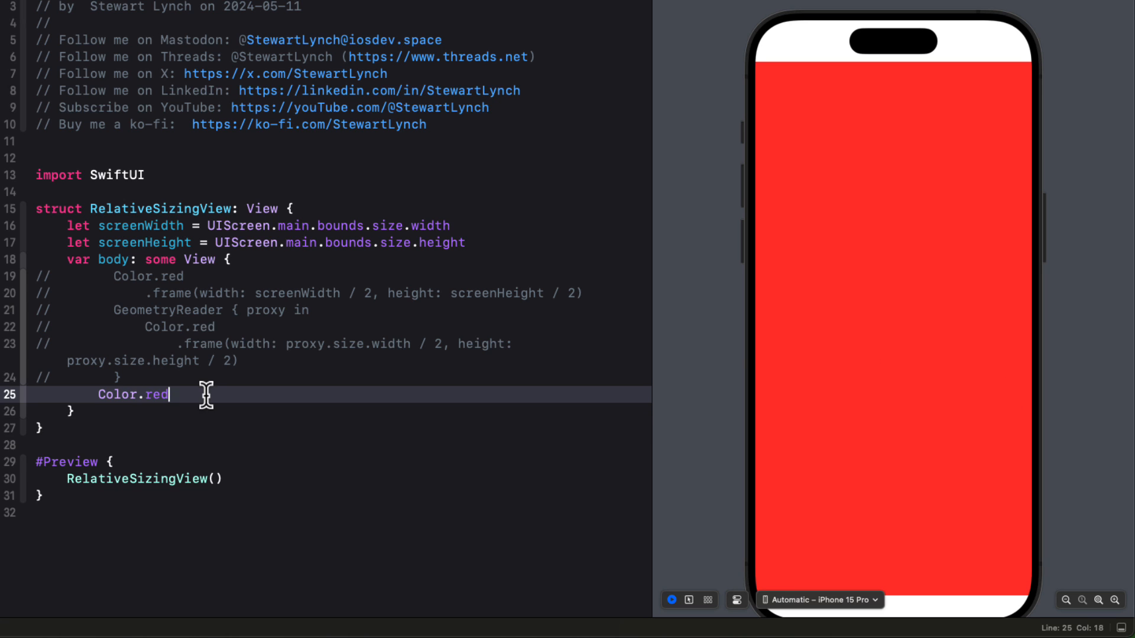
text(.containerRelativeFrame([], length: (CGFloat, Axis) -> CGFloat)
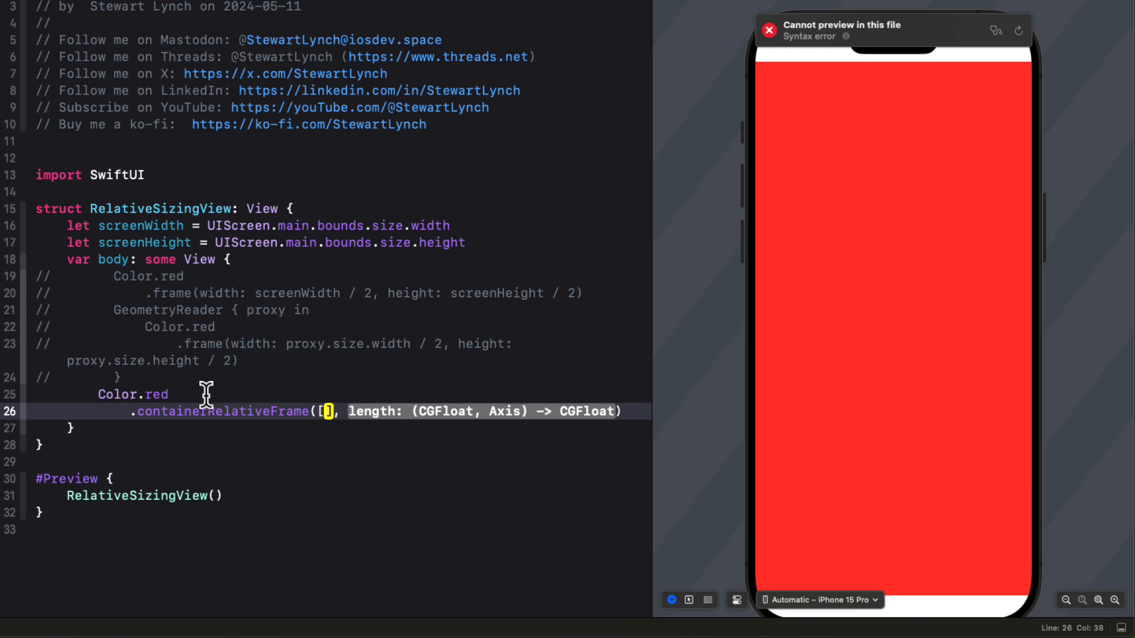
text(.horizontal)
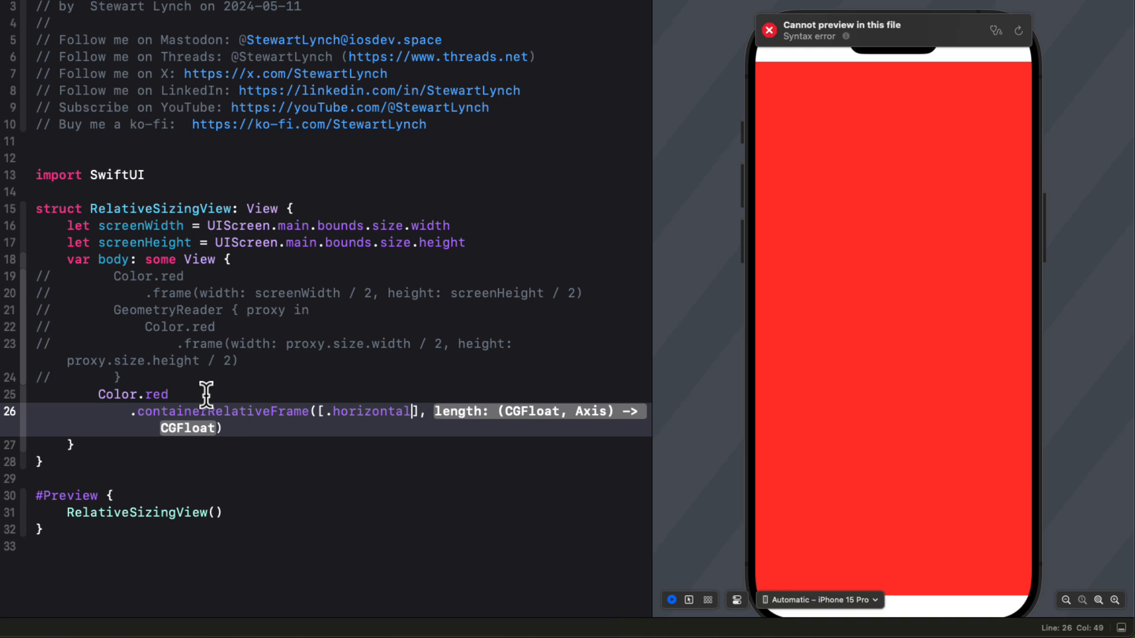
text(,)
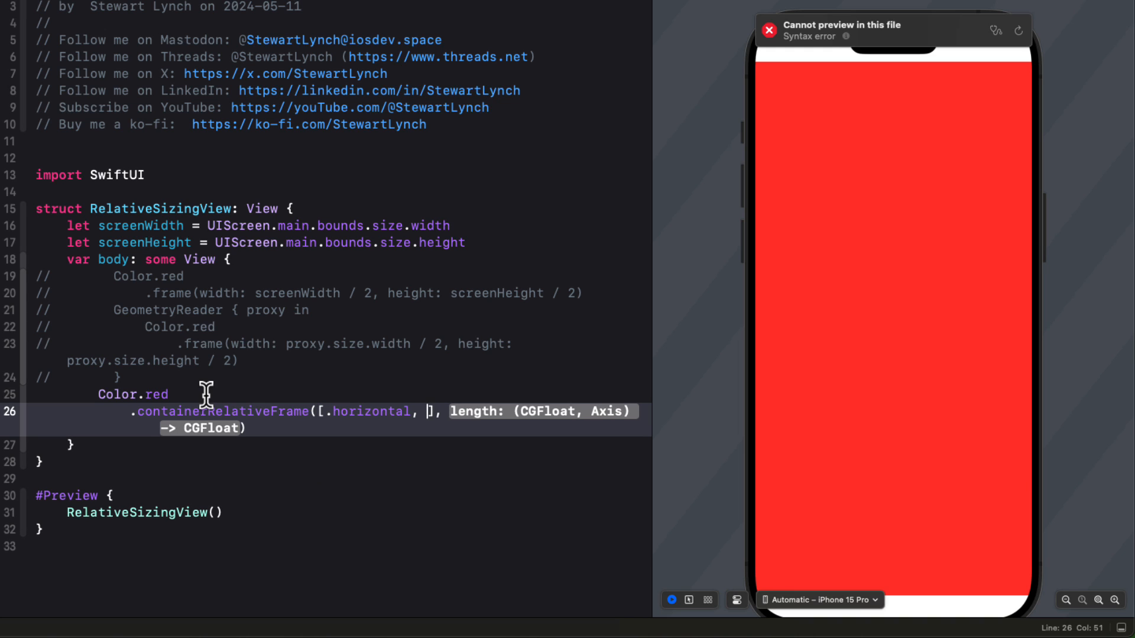
text(.vertical)
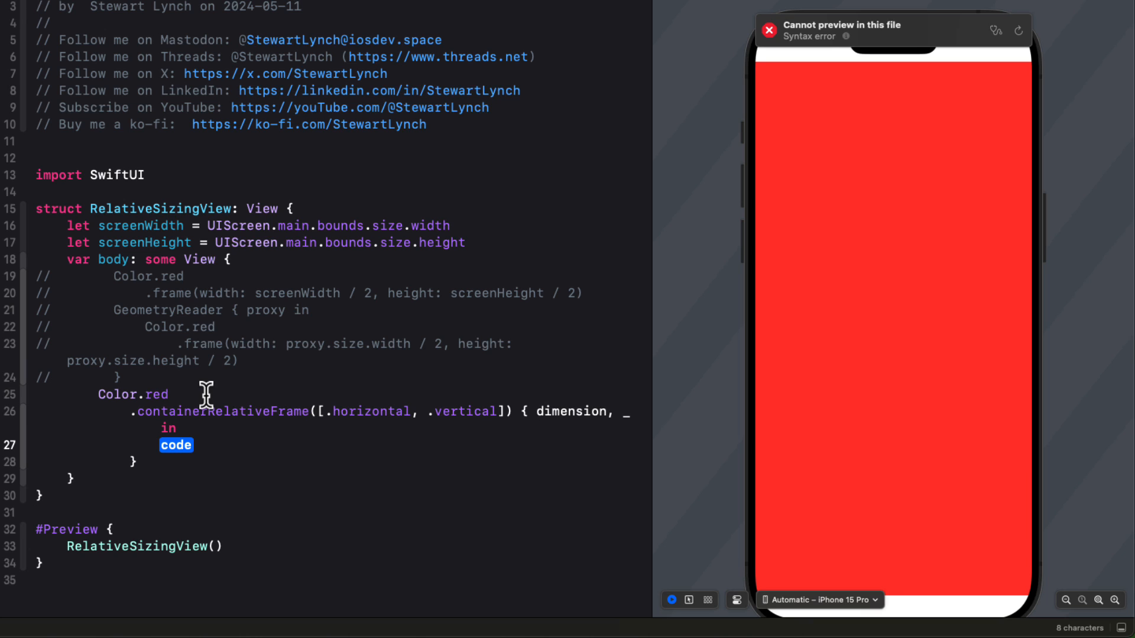
text(dimension)
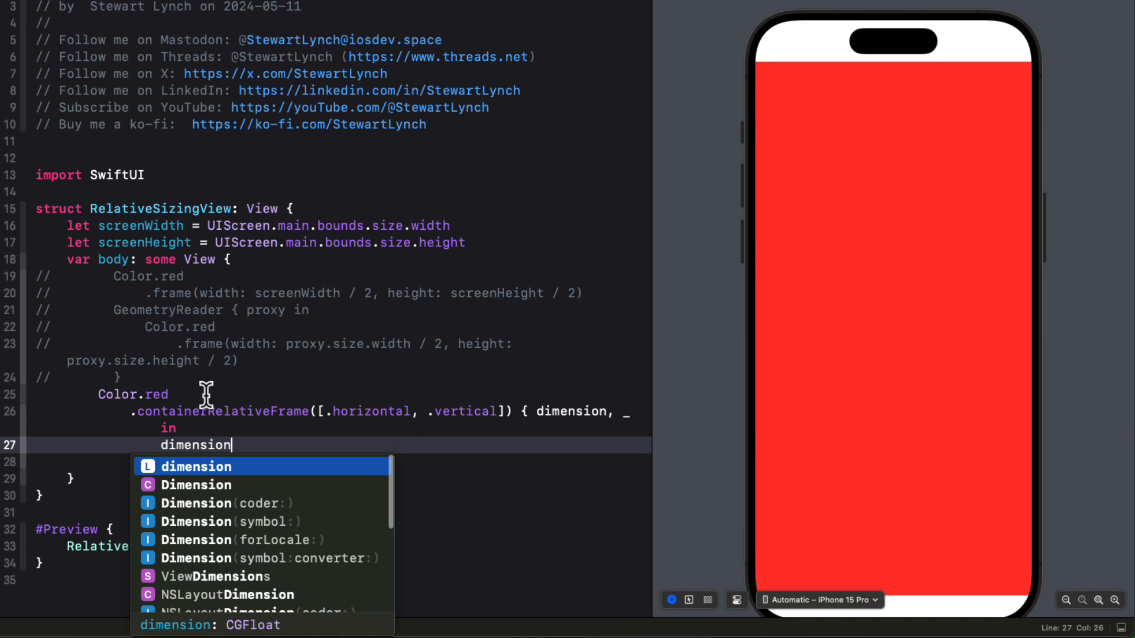
text(/ 2)
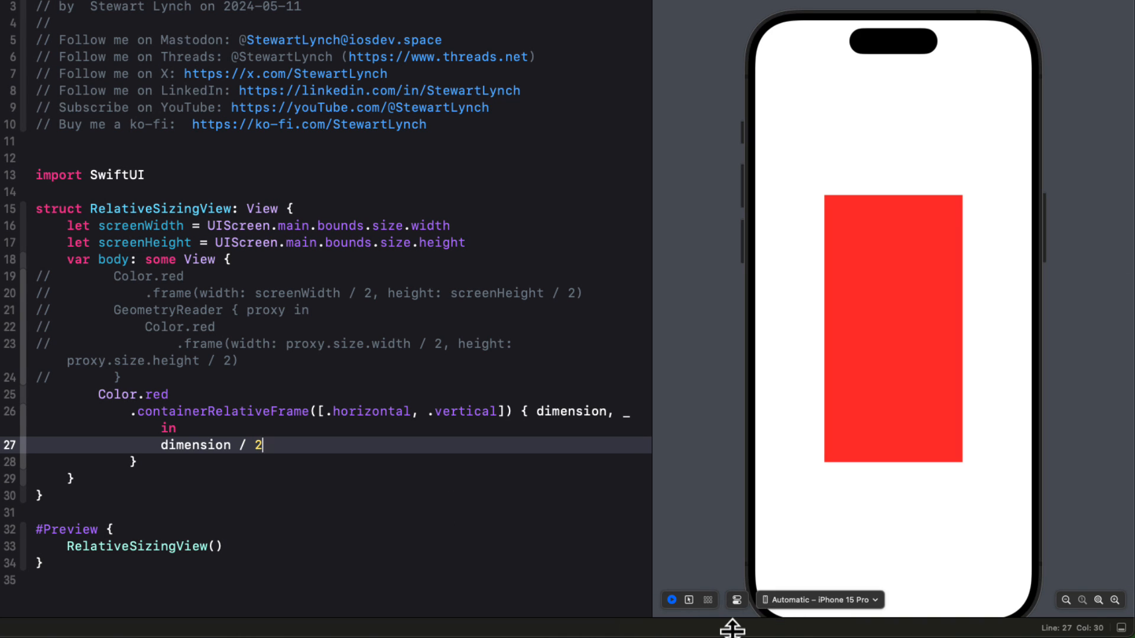
Step: Check the half-size rectangle in Orientation Variants and return to the single preview
click(708, 599)
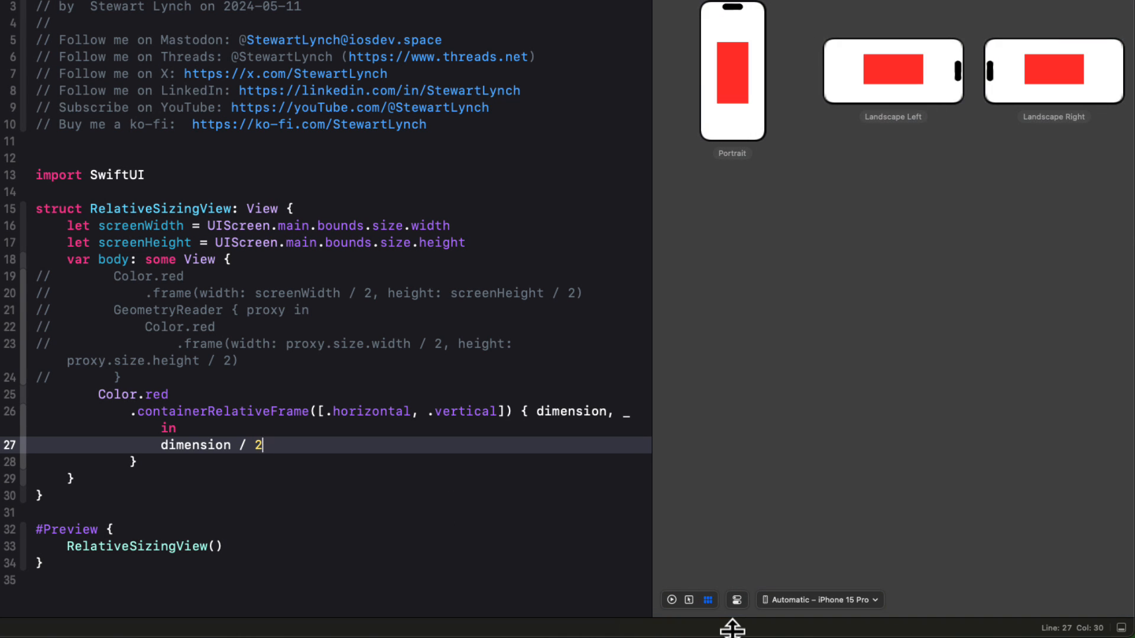
mouse_move(676, 611)
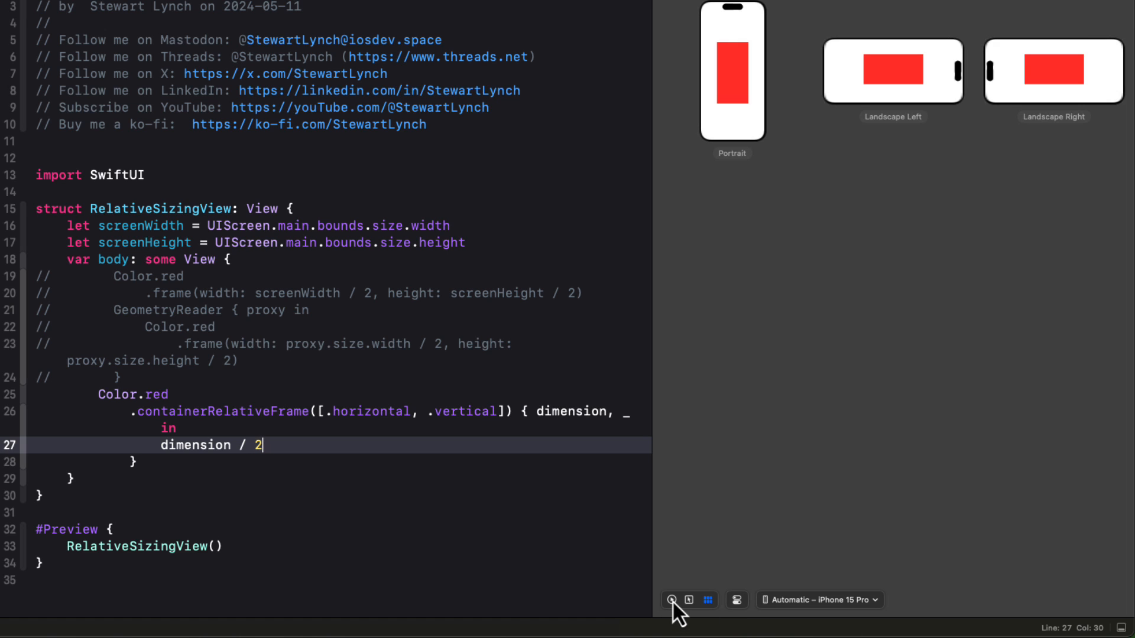
click(671, 601)
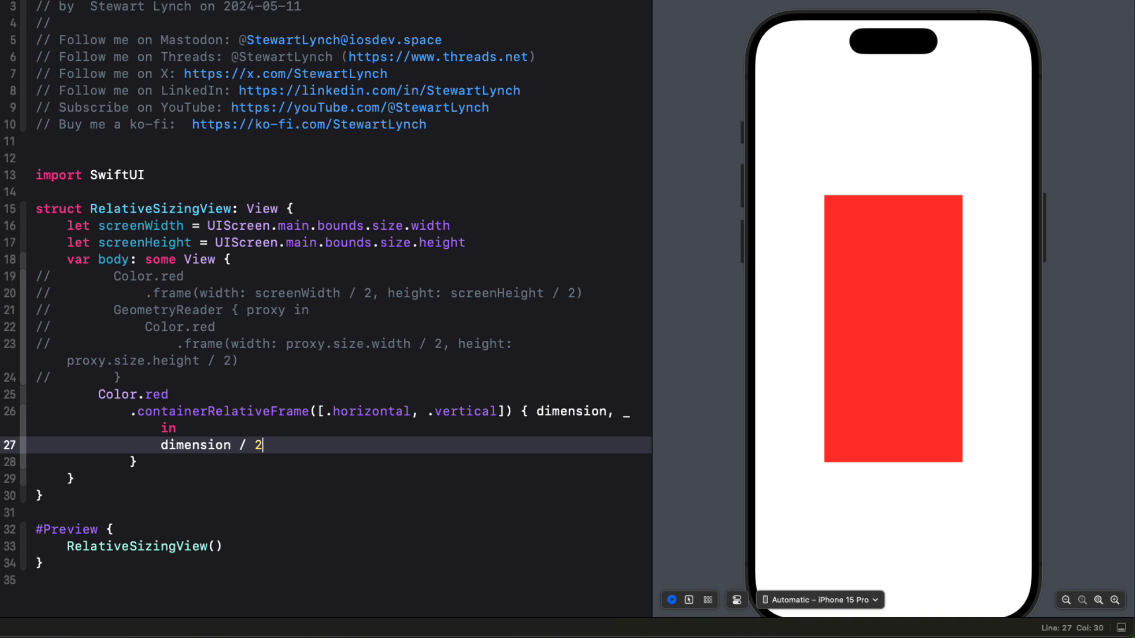
mouse_move(830, 508)
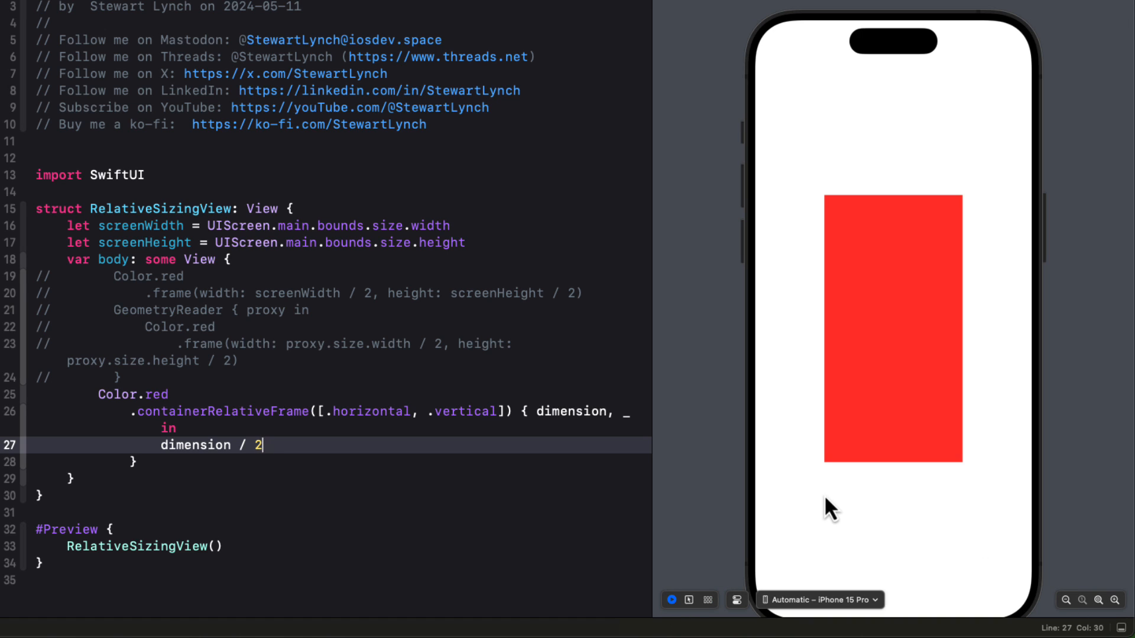
mouse_move(96, 393)
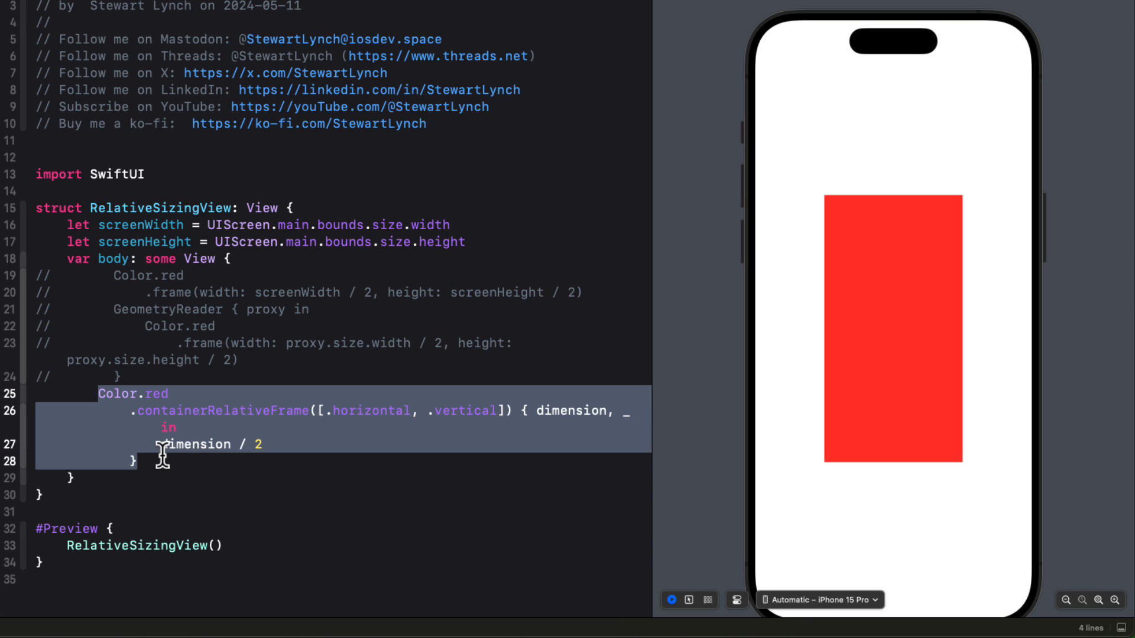
Step: Comment out the old closure and make the new one return dimension * 2 / 3 for .horizontal, else dimension / 2, previewed in all orientations
key(cmd+/)
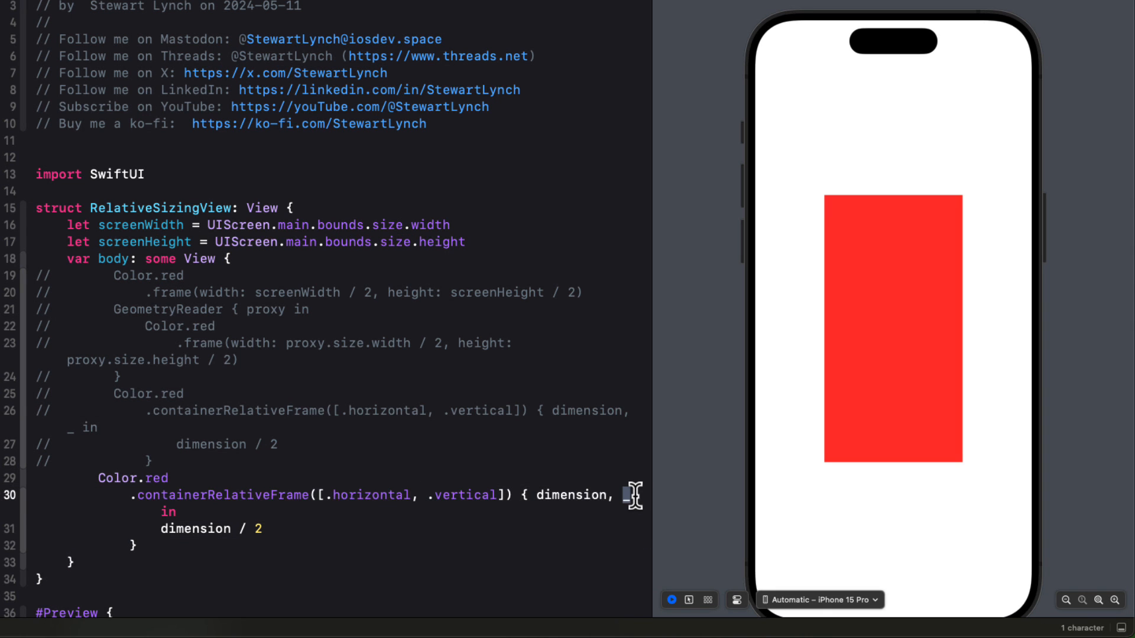
text(axis)
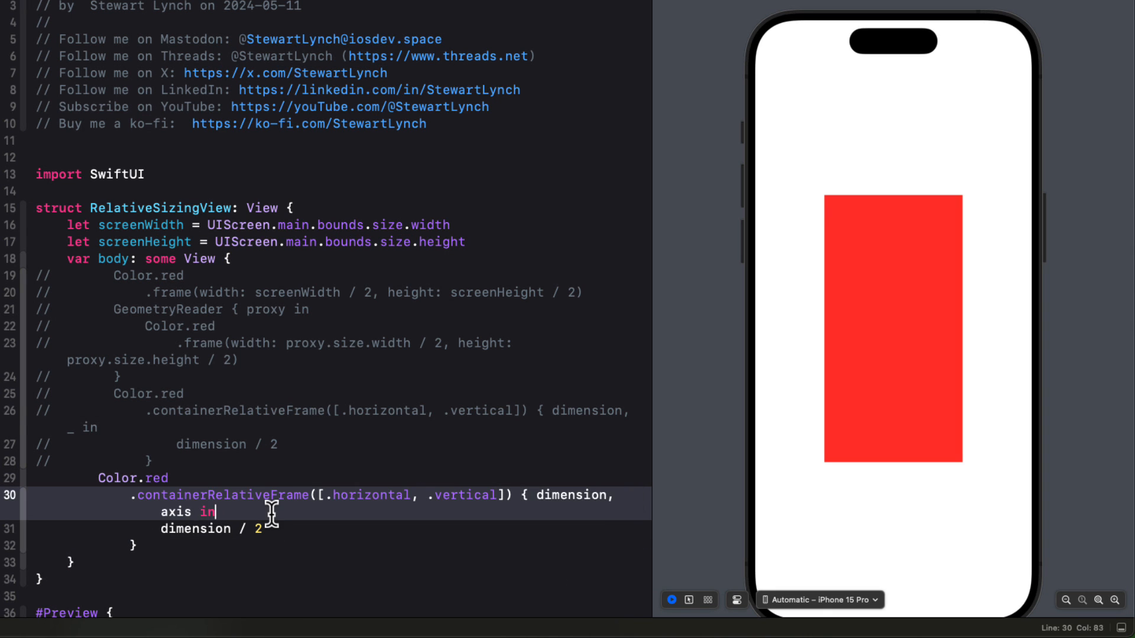
text(if axis == .horizontal {)
text(} else {)
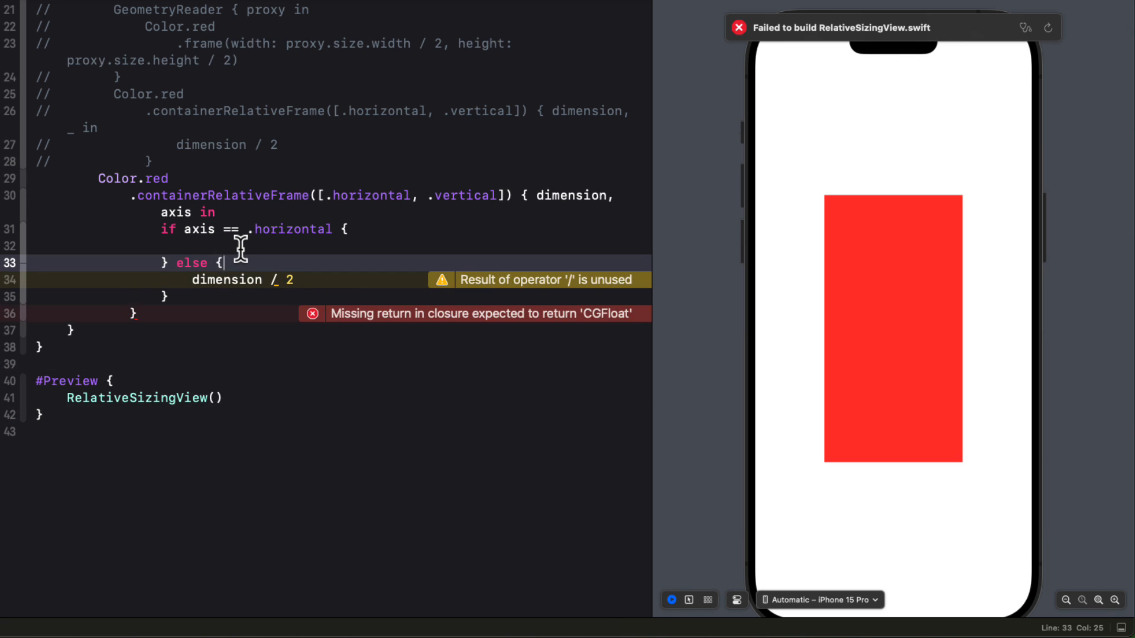
text(dimension)
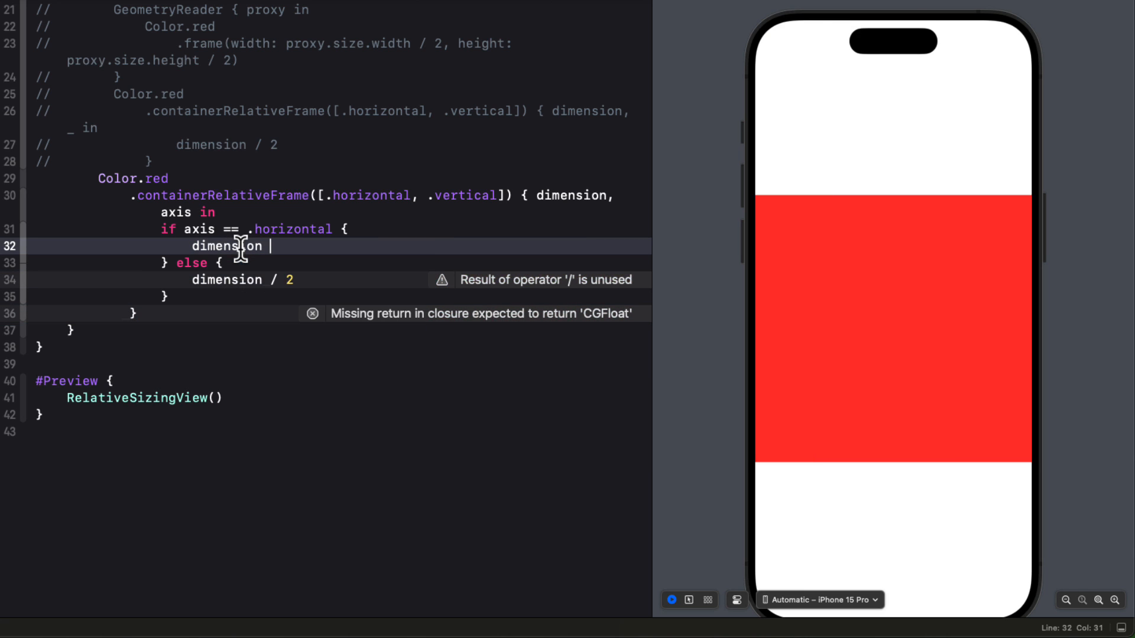
text(* 2 / 3)
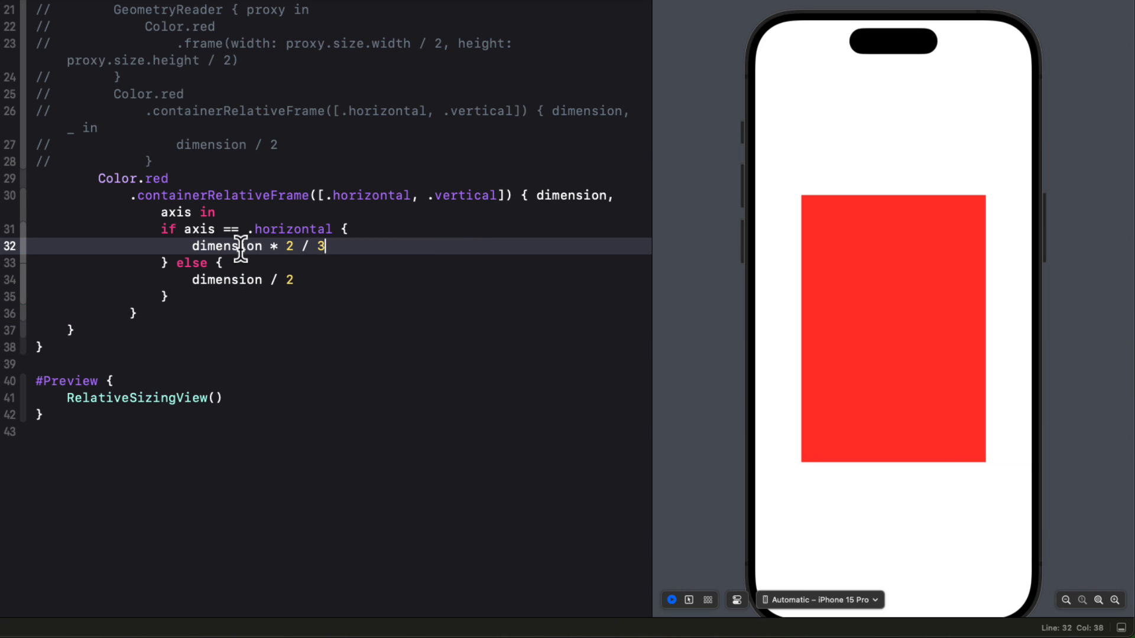
mouse_move(710, 615)
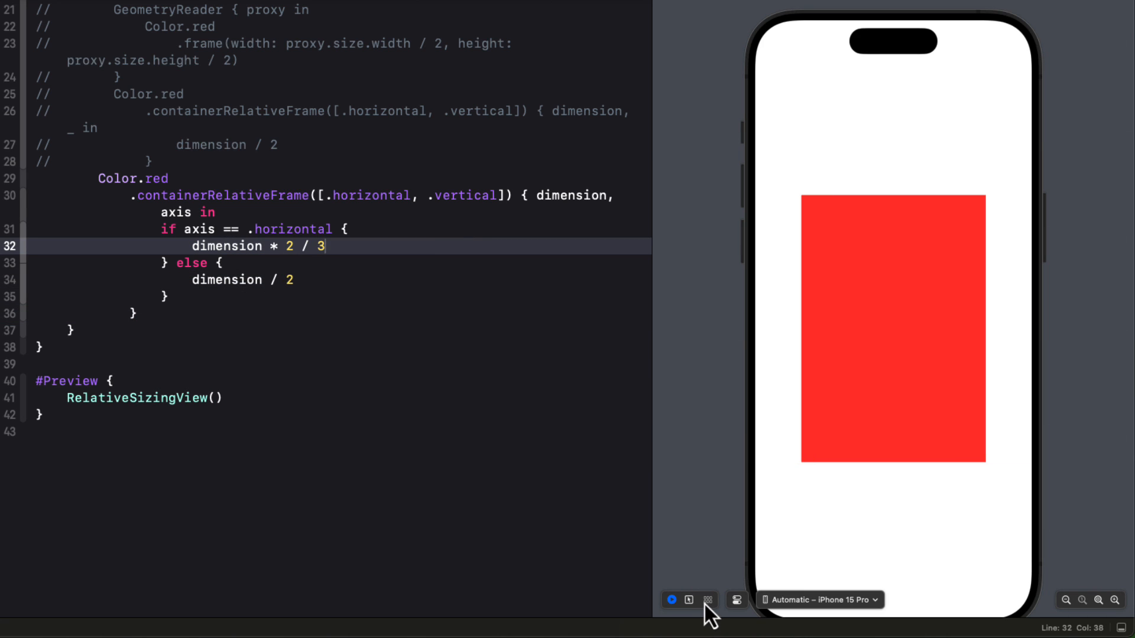
click(708, 599)
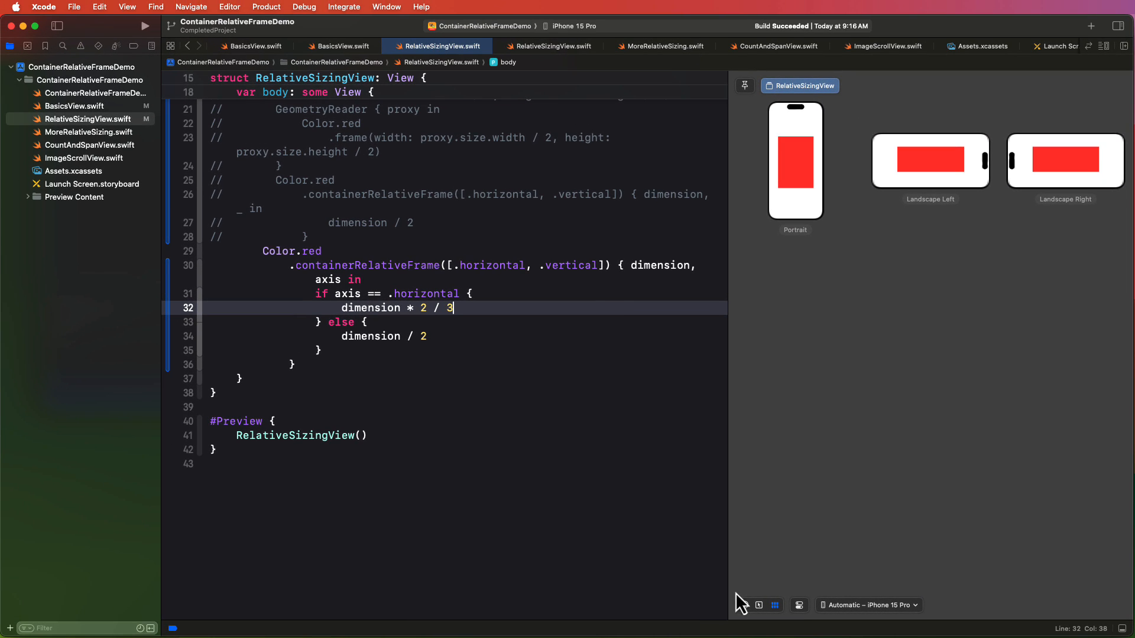
Step: Return to the single preview and switch to MoreRelativeSizing.swift
click(744, 606)
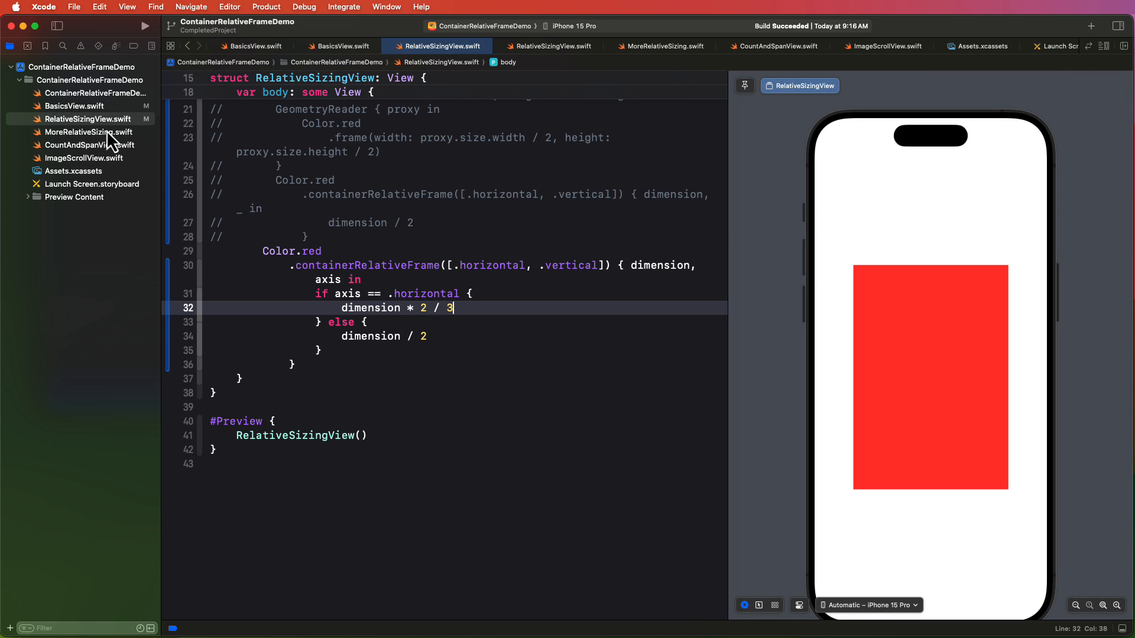
click(89, 132)
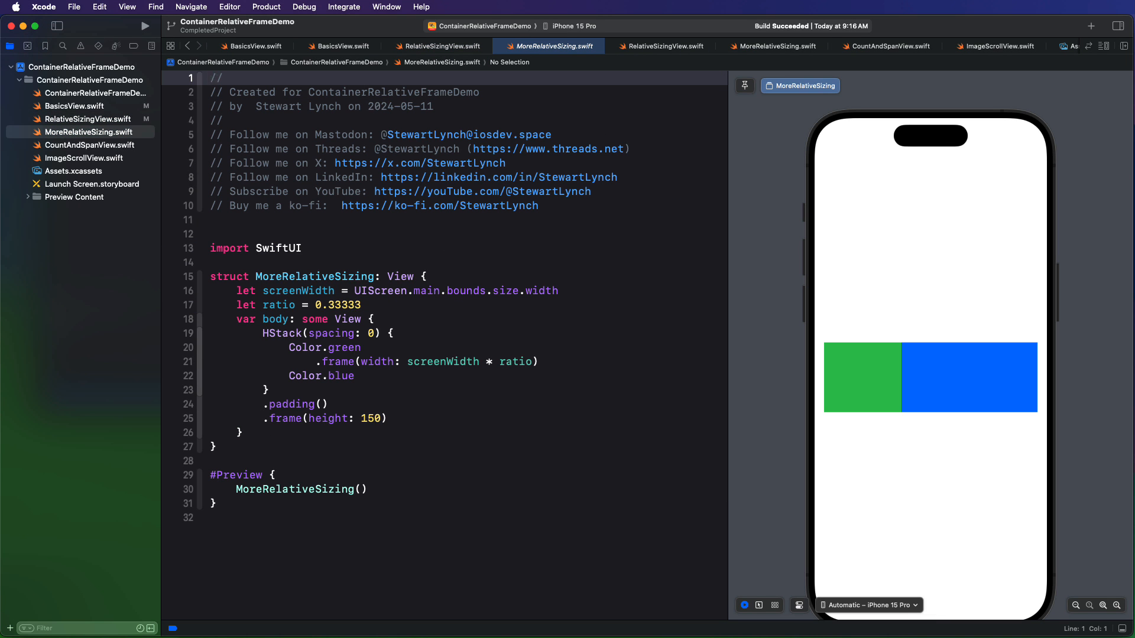
mouse_move(887, 270)
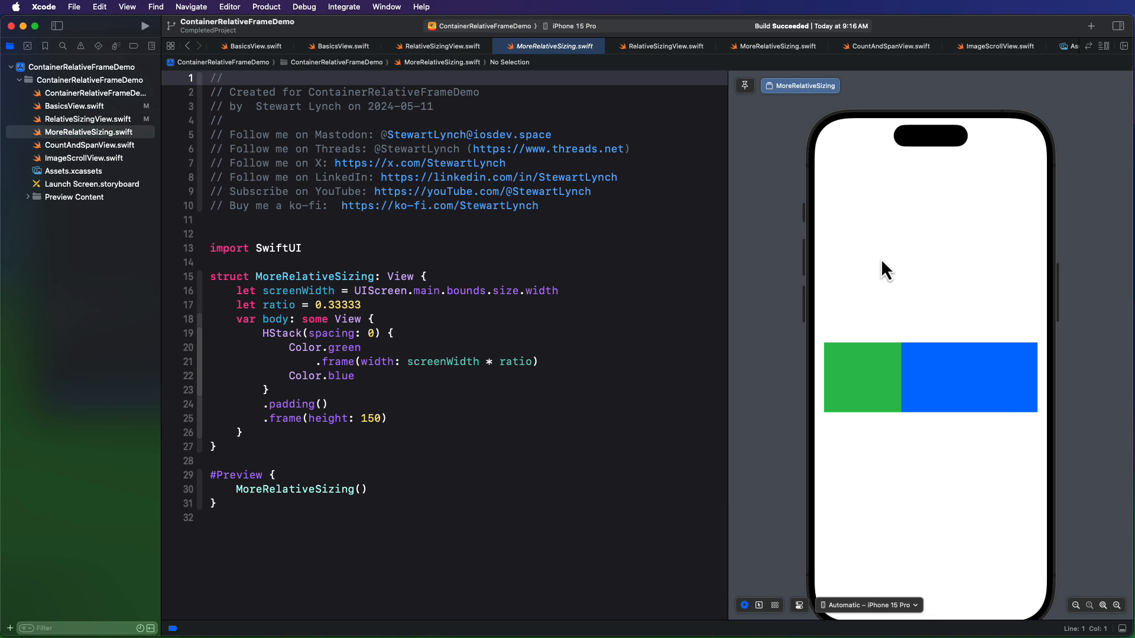
mouse_move(1031, 444)
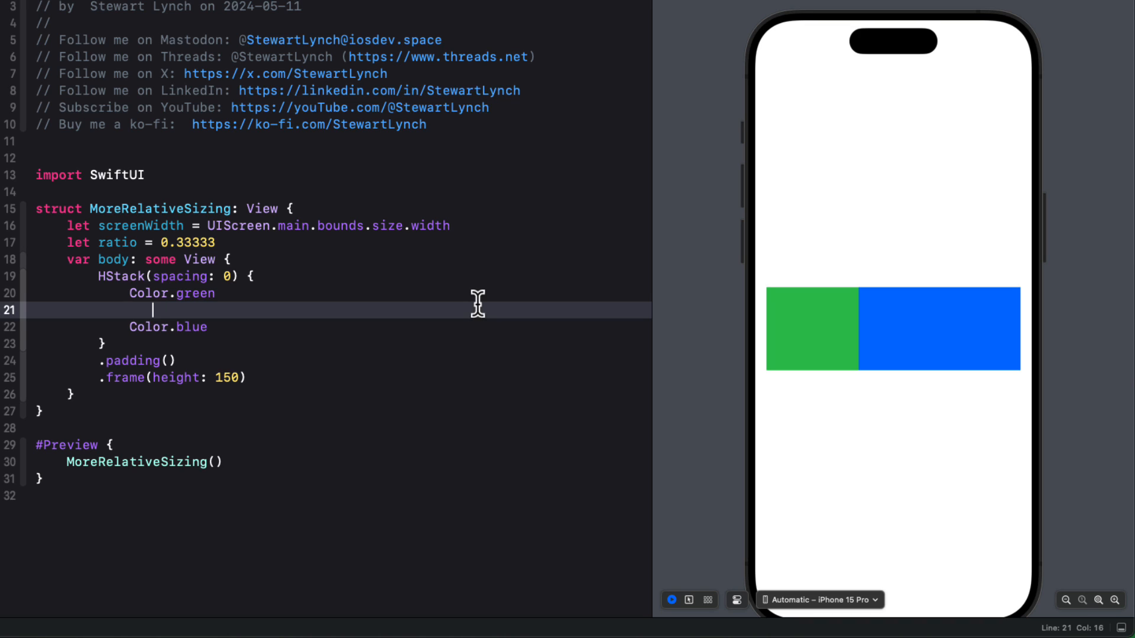
Step: Wrap the HStack of green and blue bars in a horizontal ScrollView
key(Backspace)
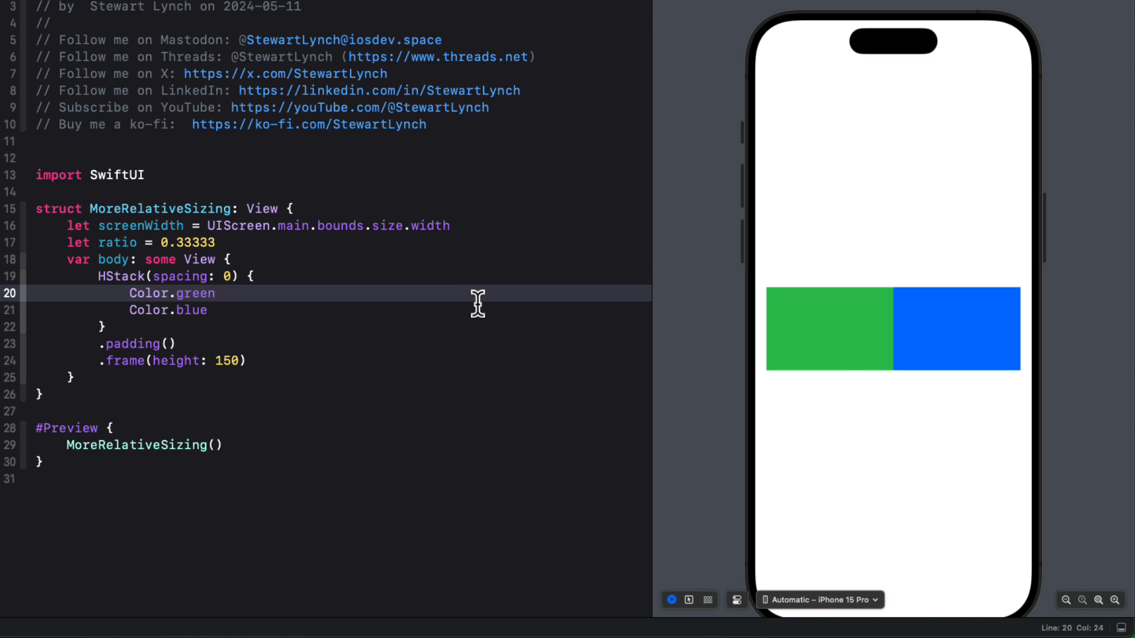
mouse_move(443, 279)
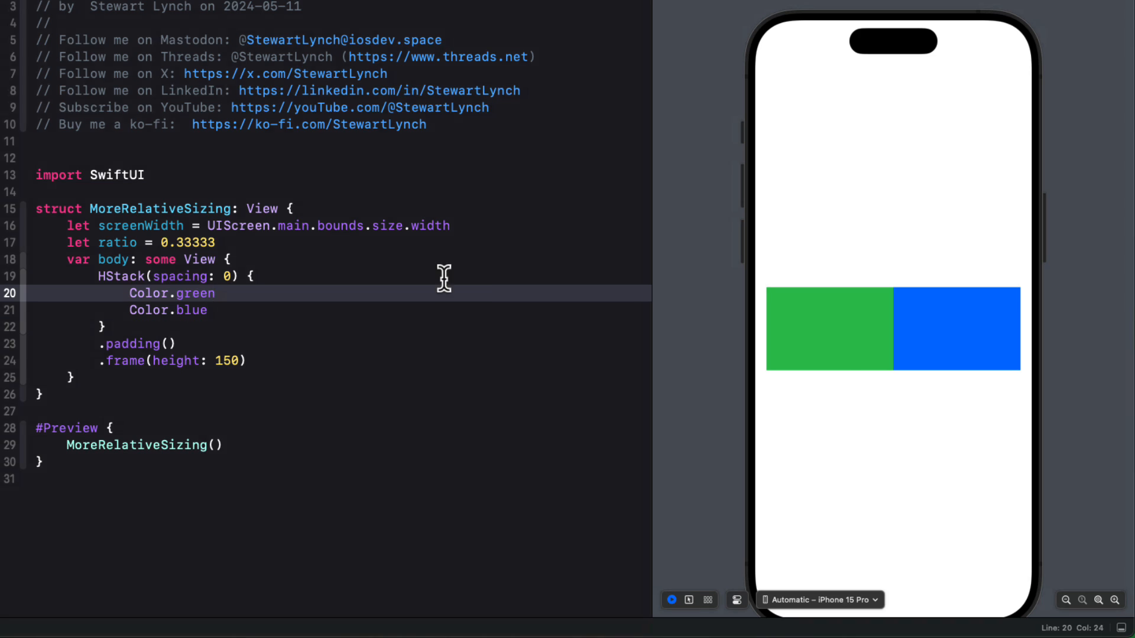
drag(444, 276, 150, 309)
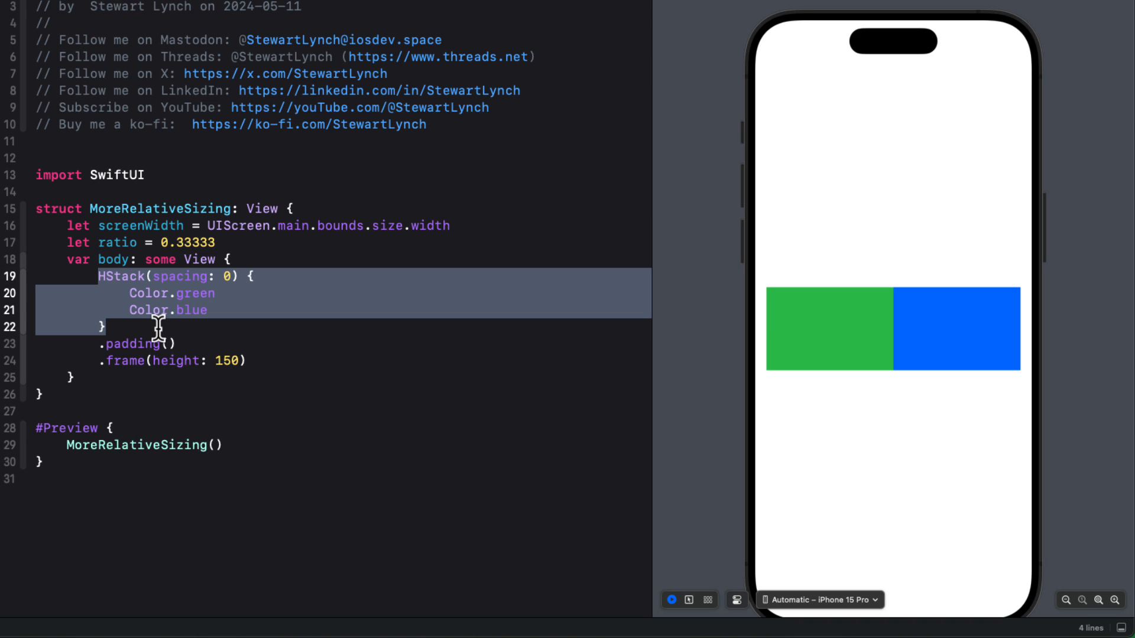
mouse_move(157, 315)
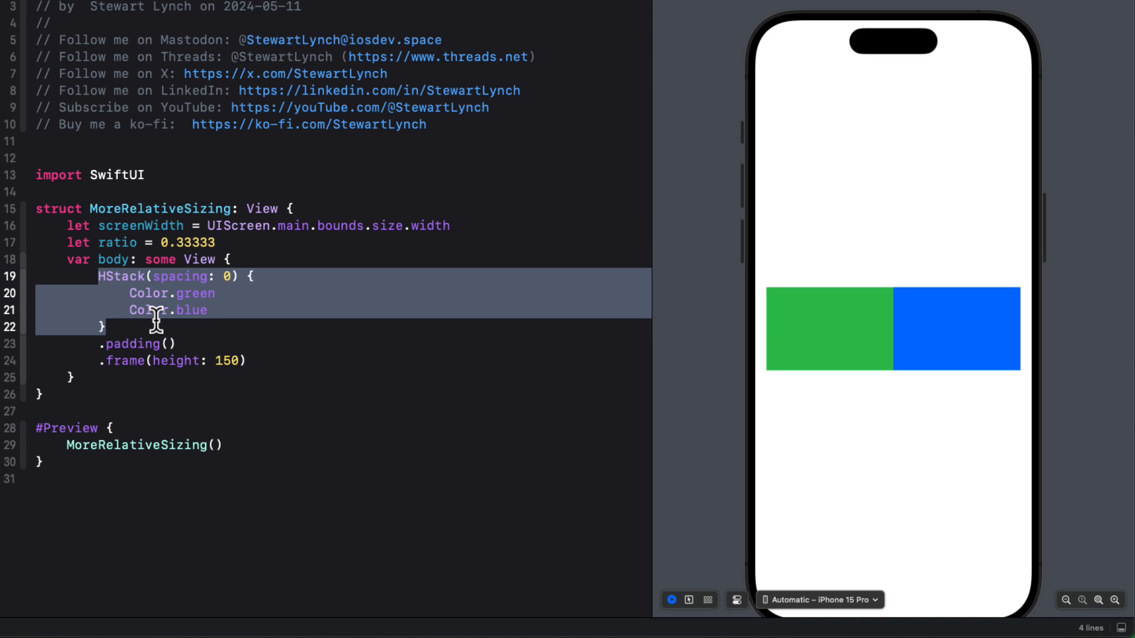
key(Return)
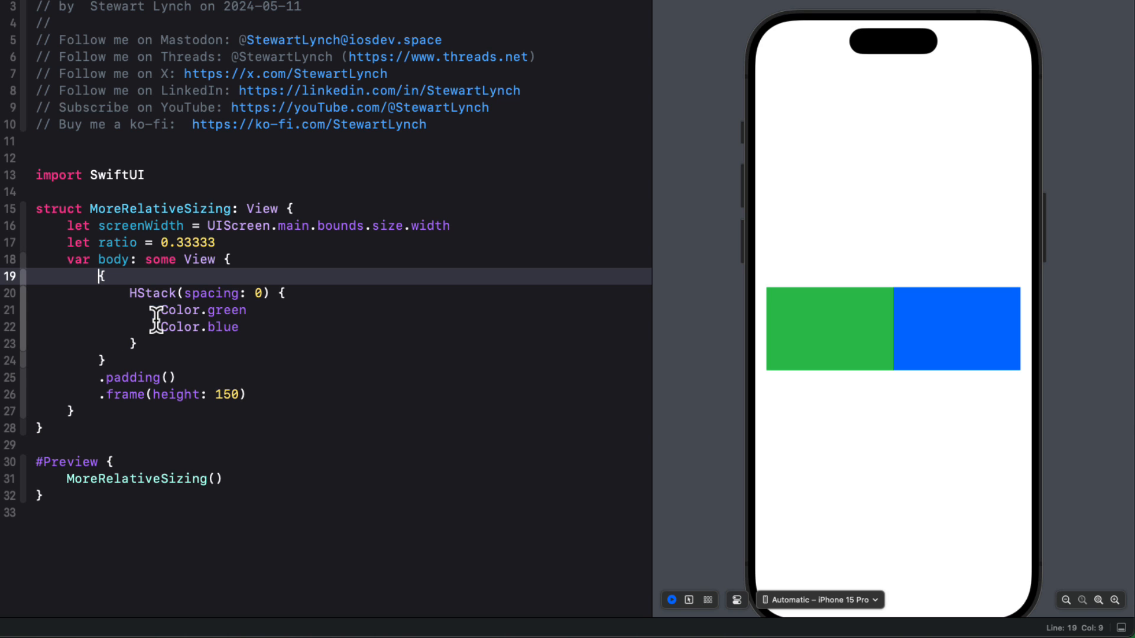
text(ScrollView(.)
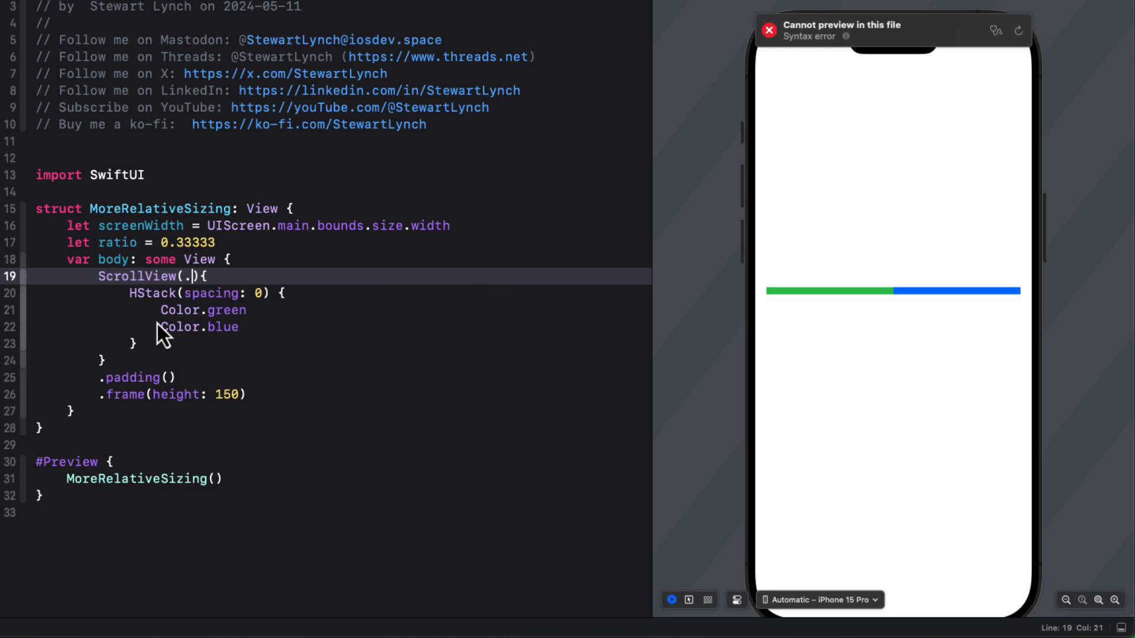
text(horizontal)
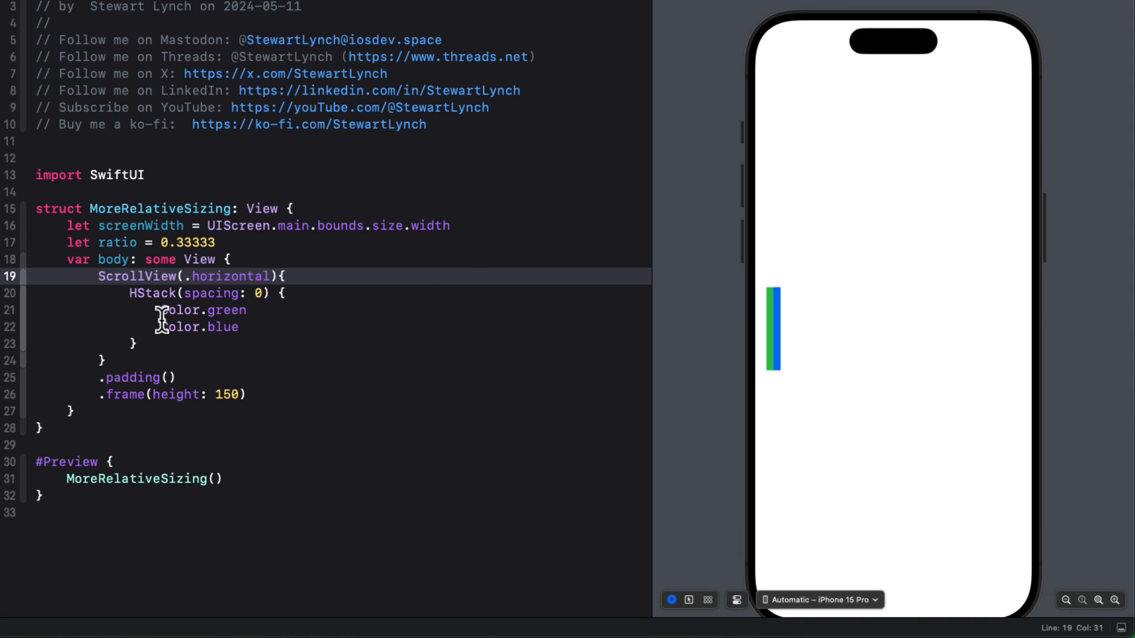
mouse_move(273, 318)
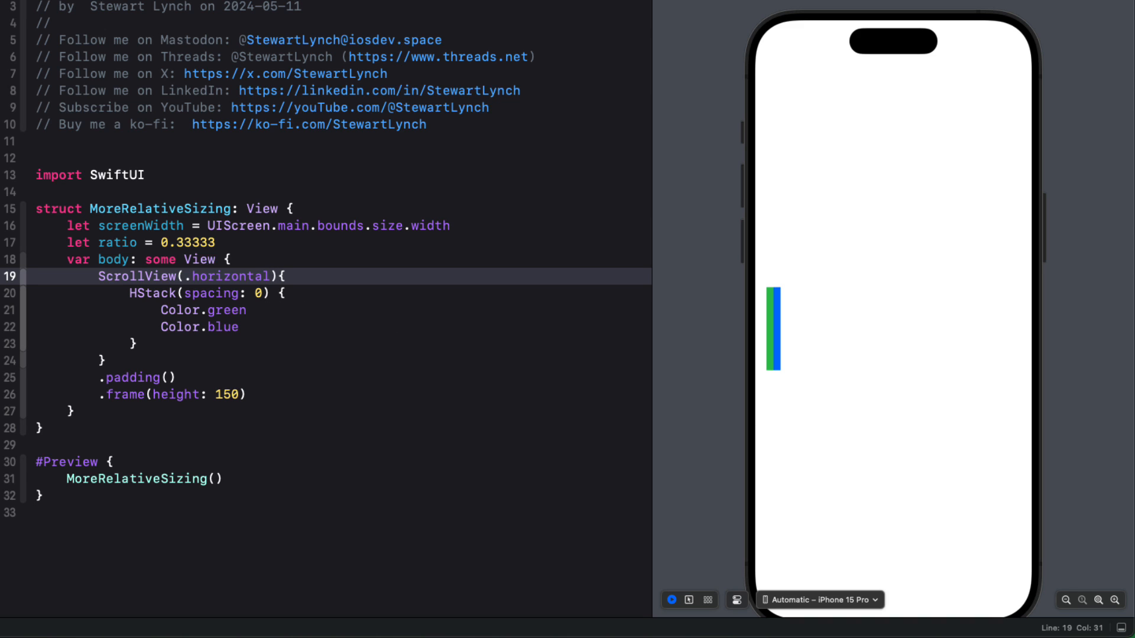
mouse_move(1002, 458)
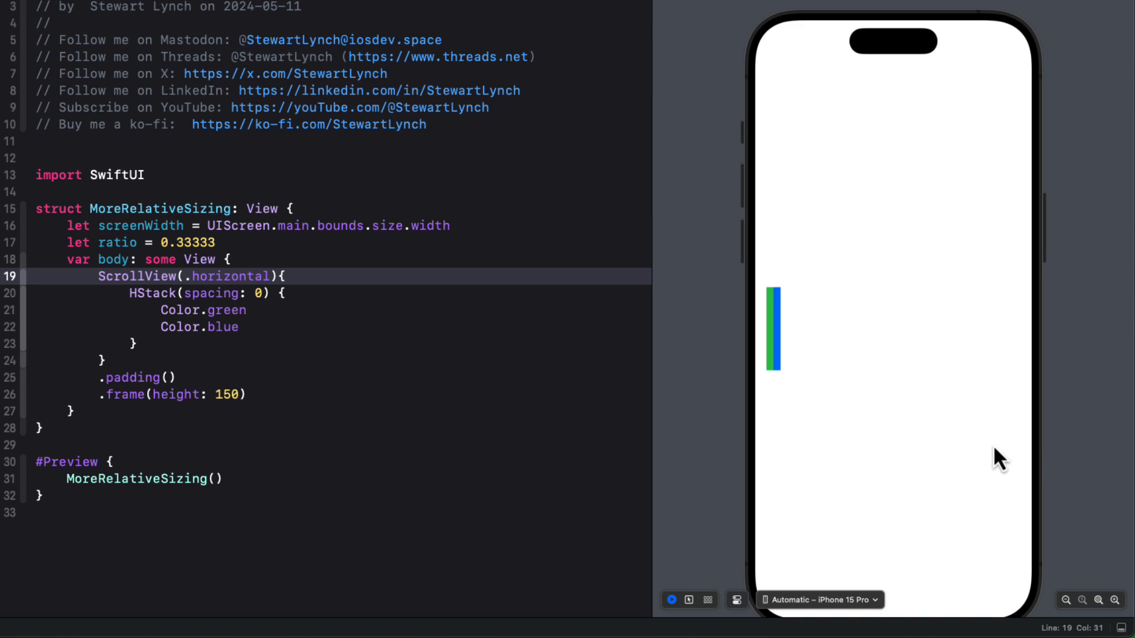
Step: Give the green bar a containerRelativeFrame closure returning dimension * ratio
click(250, 310)
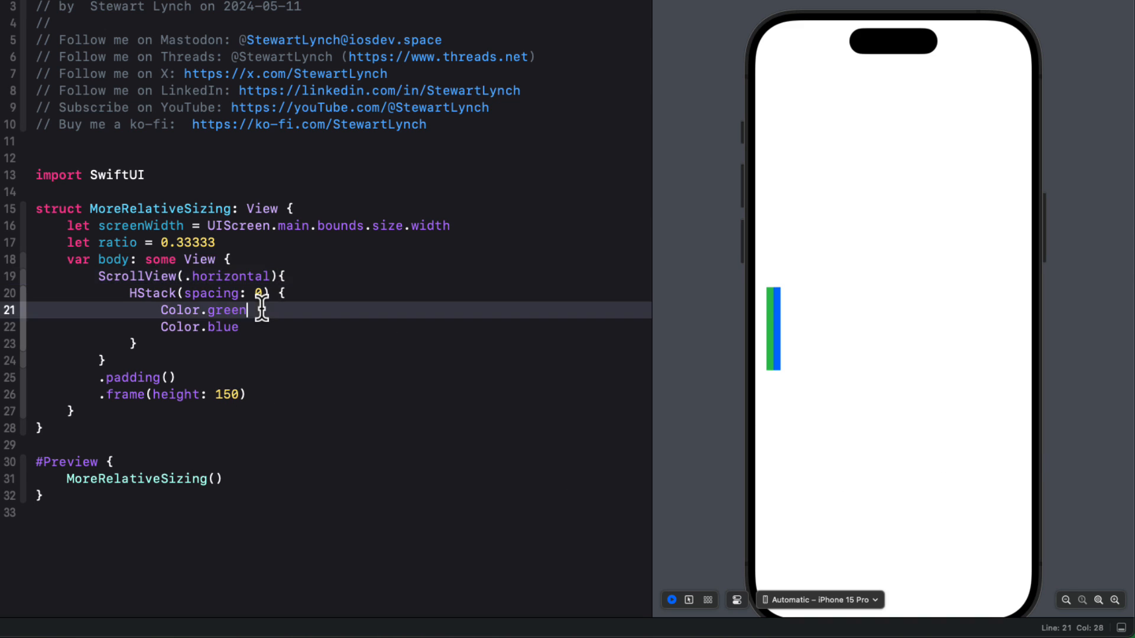
key(Return)
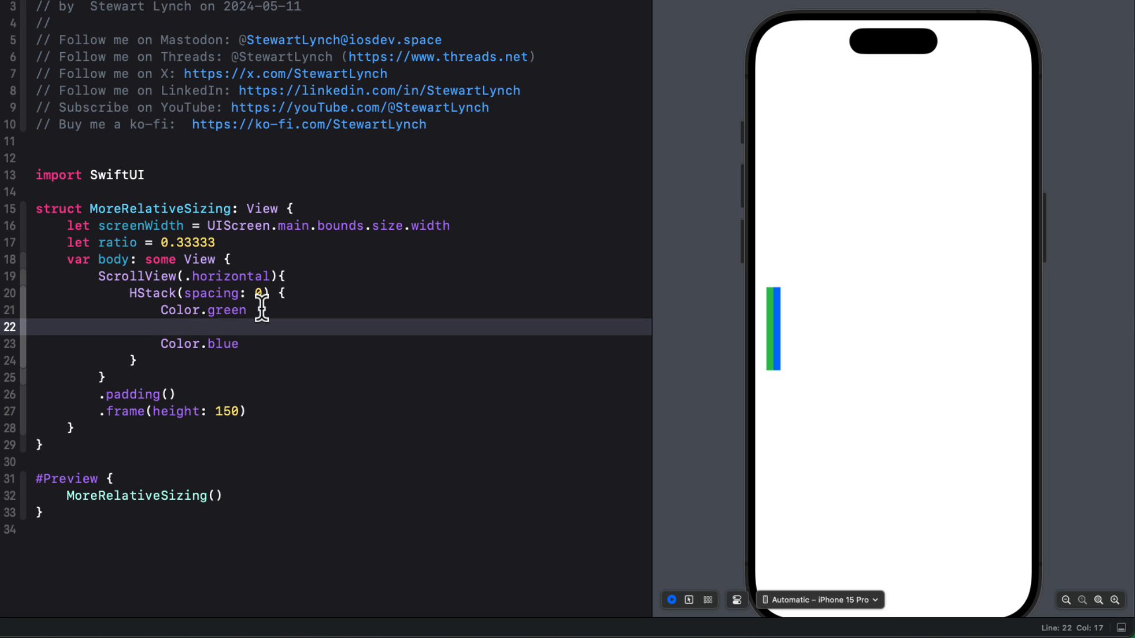
text(.containerRelativeFrame(.horizontal, length: (CGFloat, Axis) -> CGFloat)
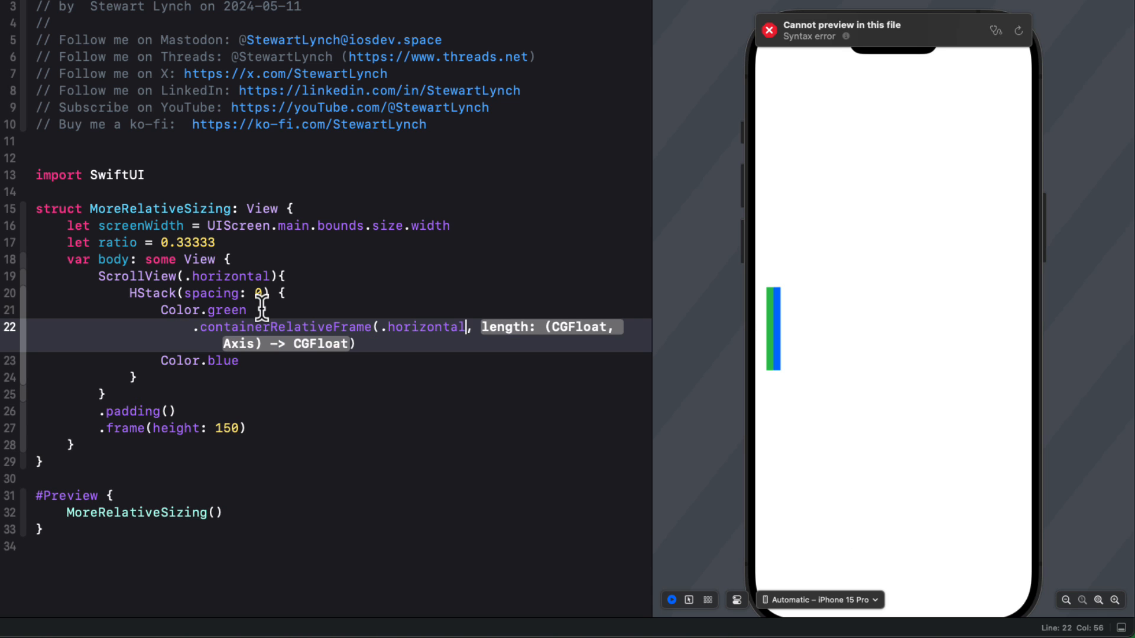
text({ d)
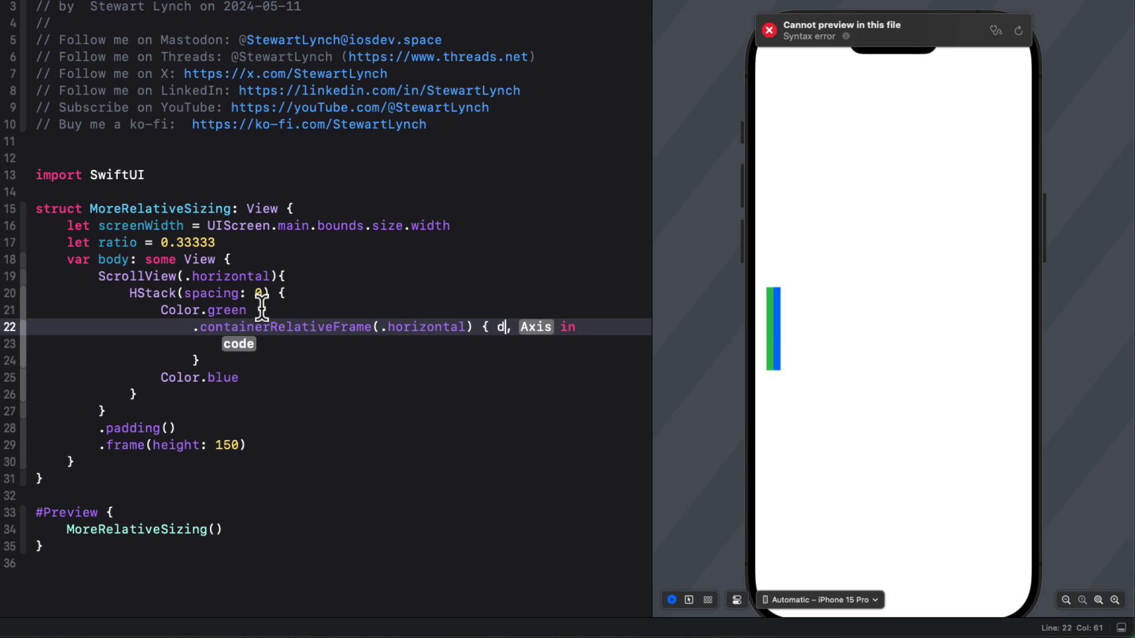
text(imension)
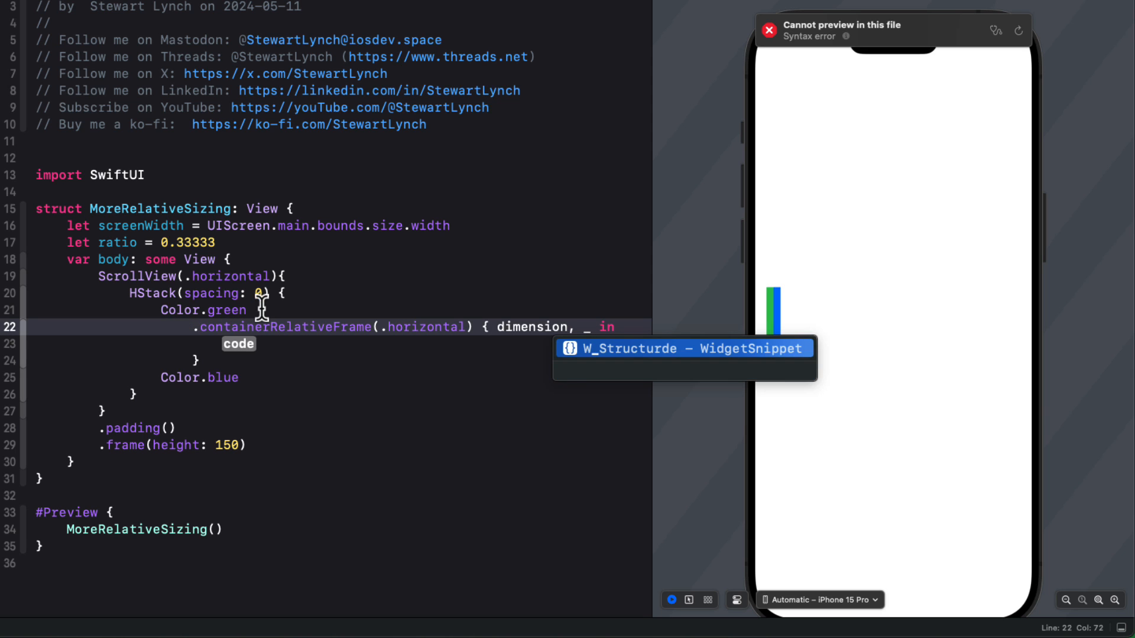
text(dimenb)
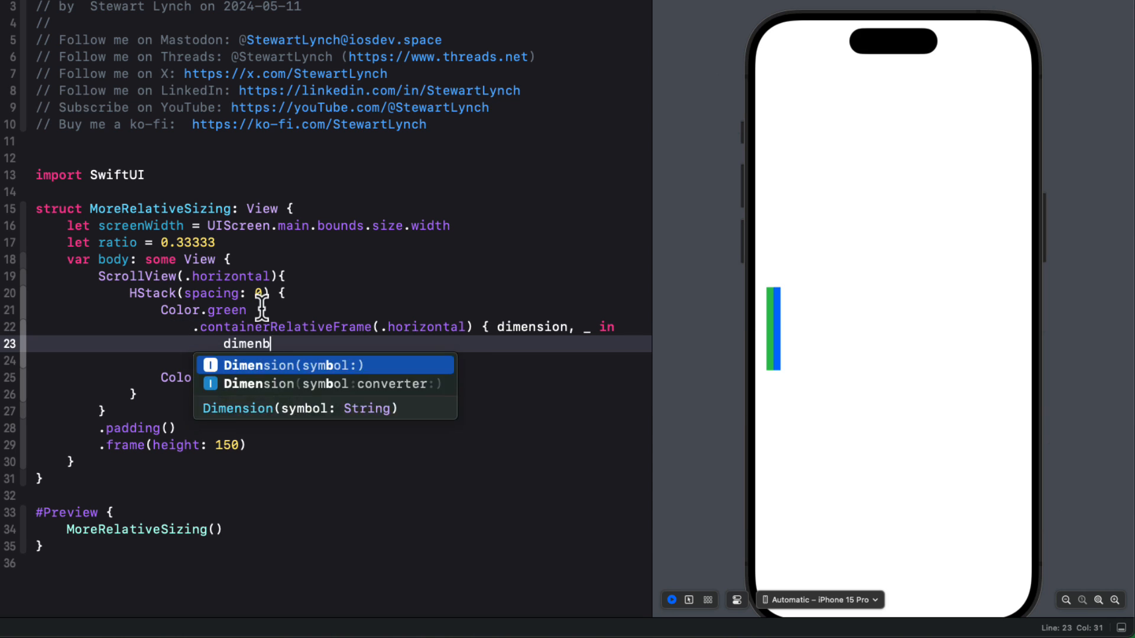
key(Return)
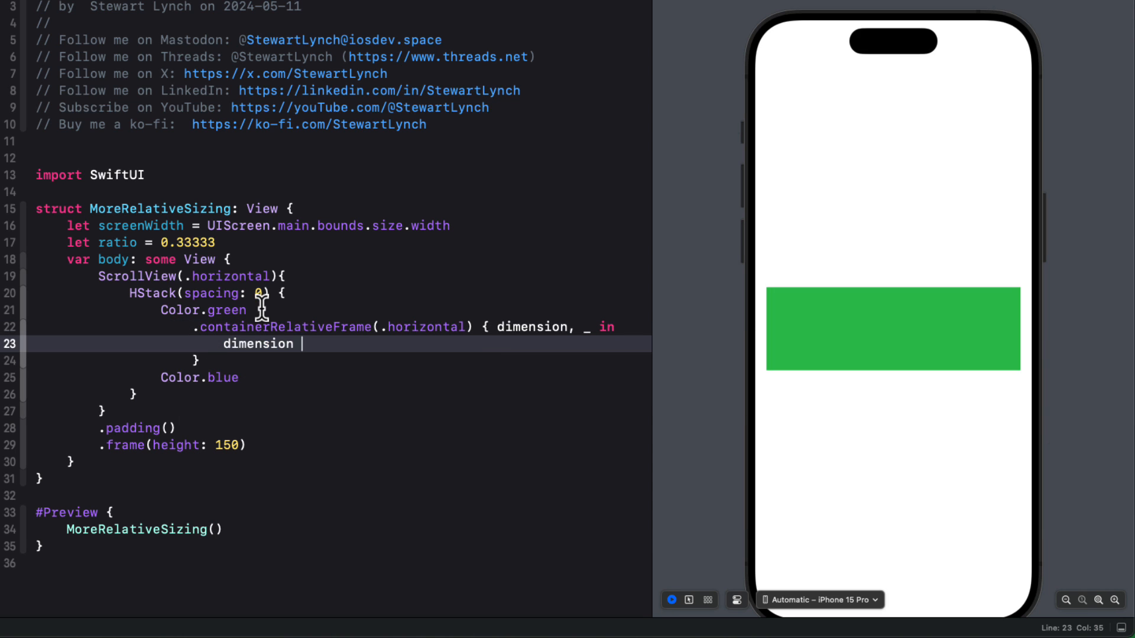
text(* ratio)
text(dimension * (1 - ratio)
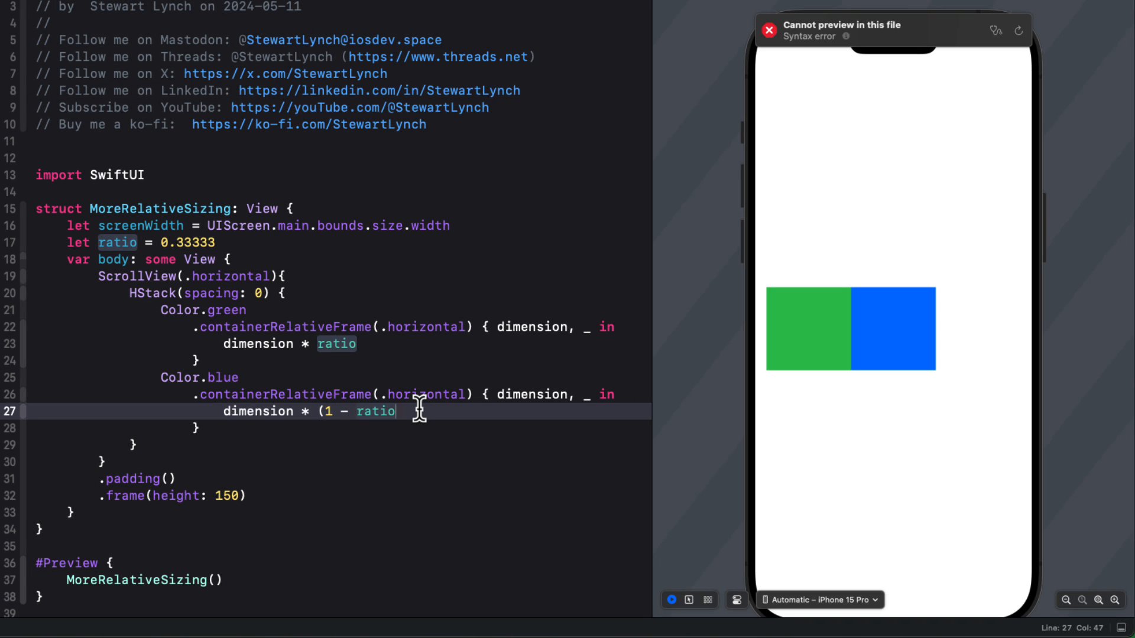
text())
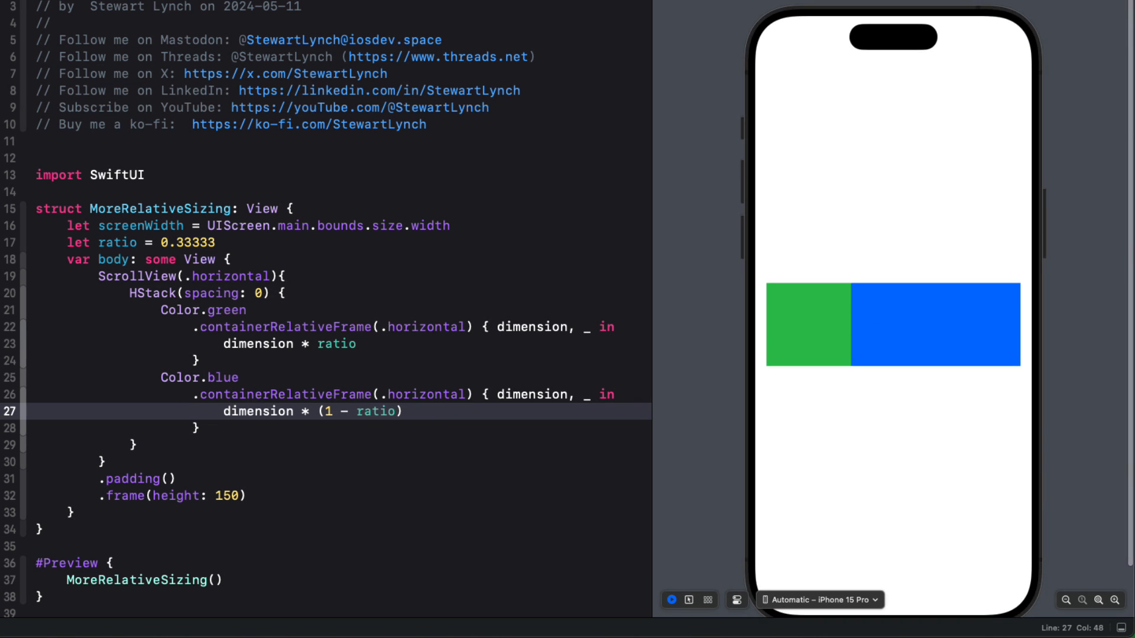
mouse_move(272, 495)
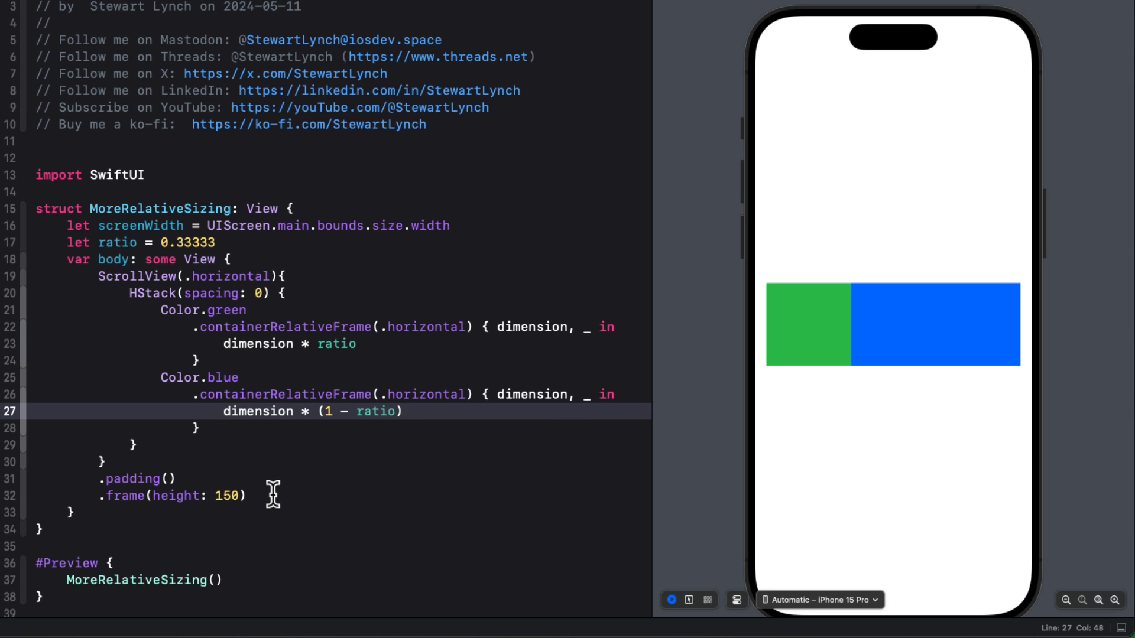
Step: Add .scrollDisabled(true) to the scroll view and preview the bars in all orientations
text(.sc)
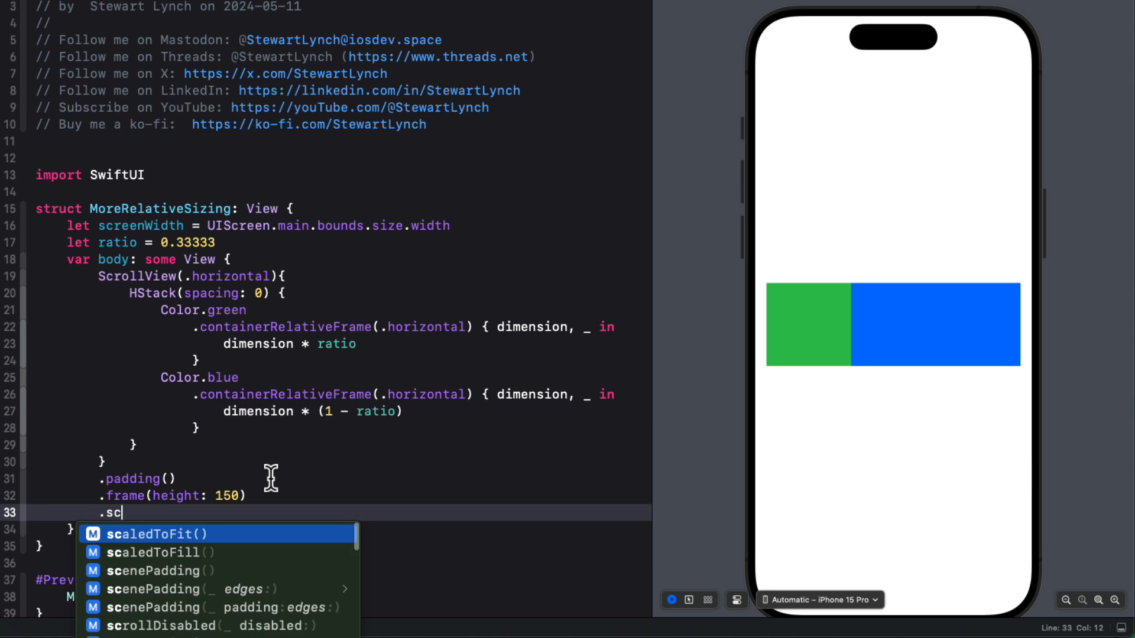
click(180, 626)
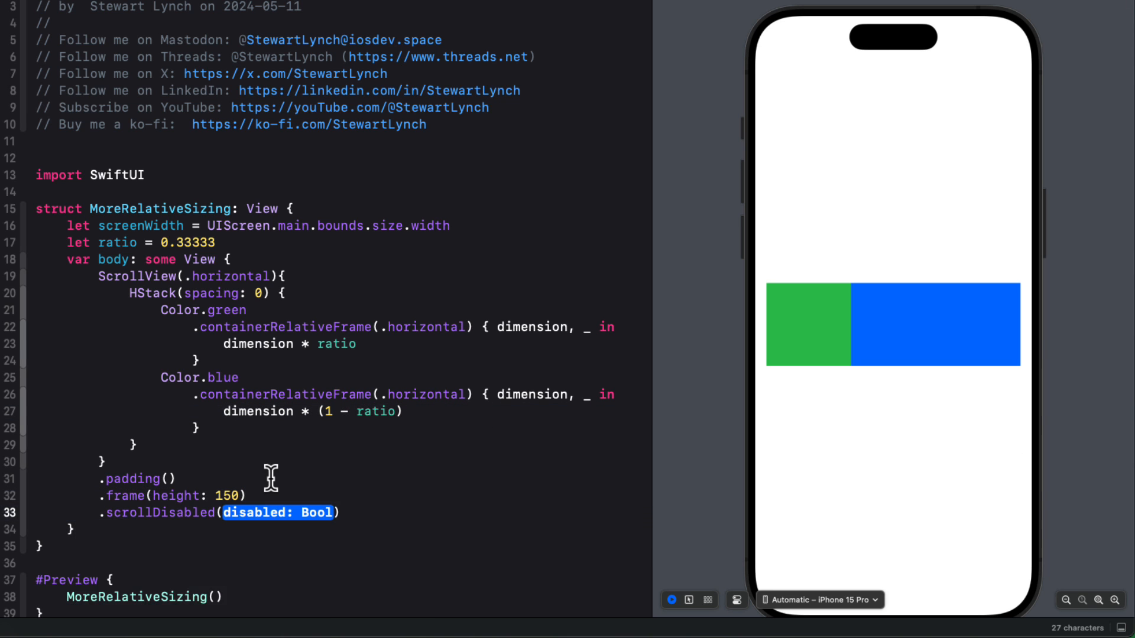
text(true)
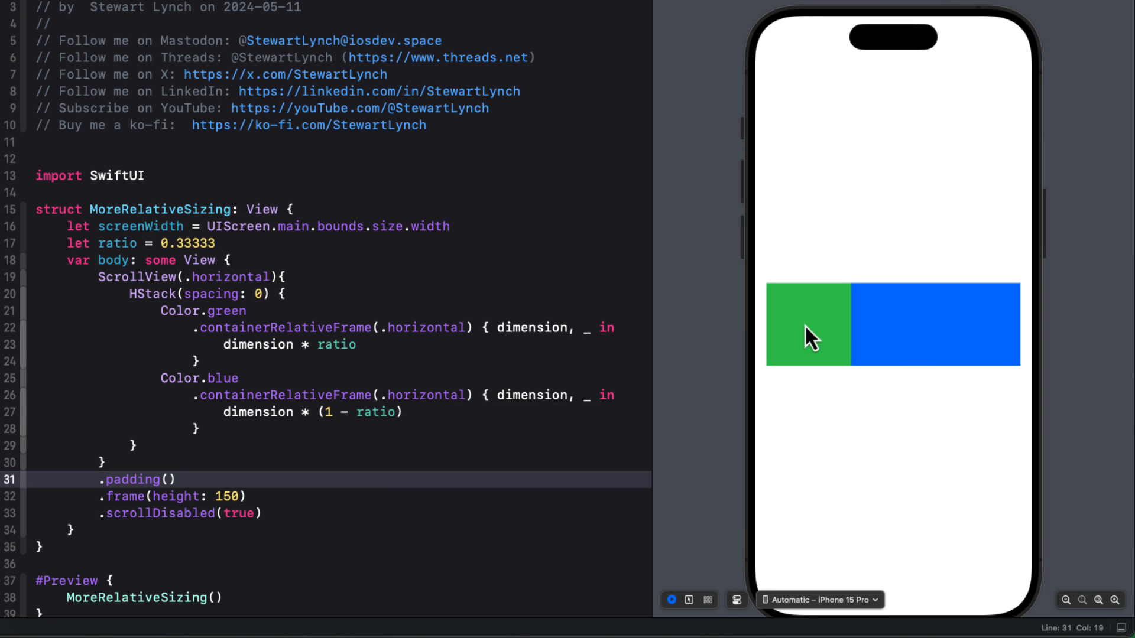
click(708, 600)
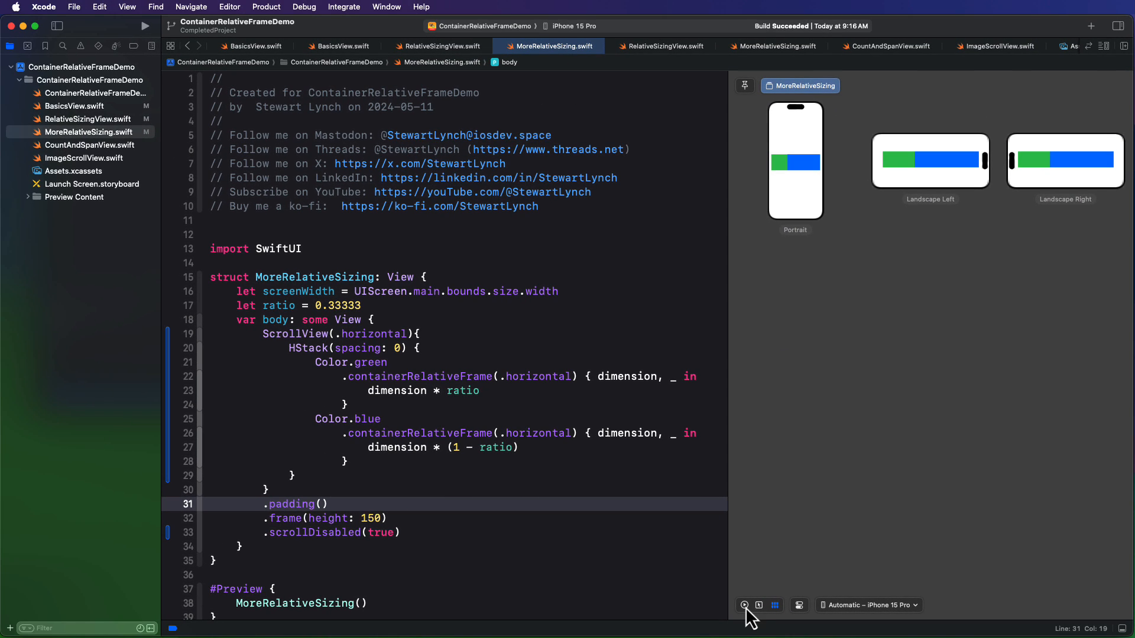
Step: Return to the single preview and switch to CountAndSpanView.swift
click(745, 606)
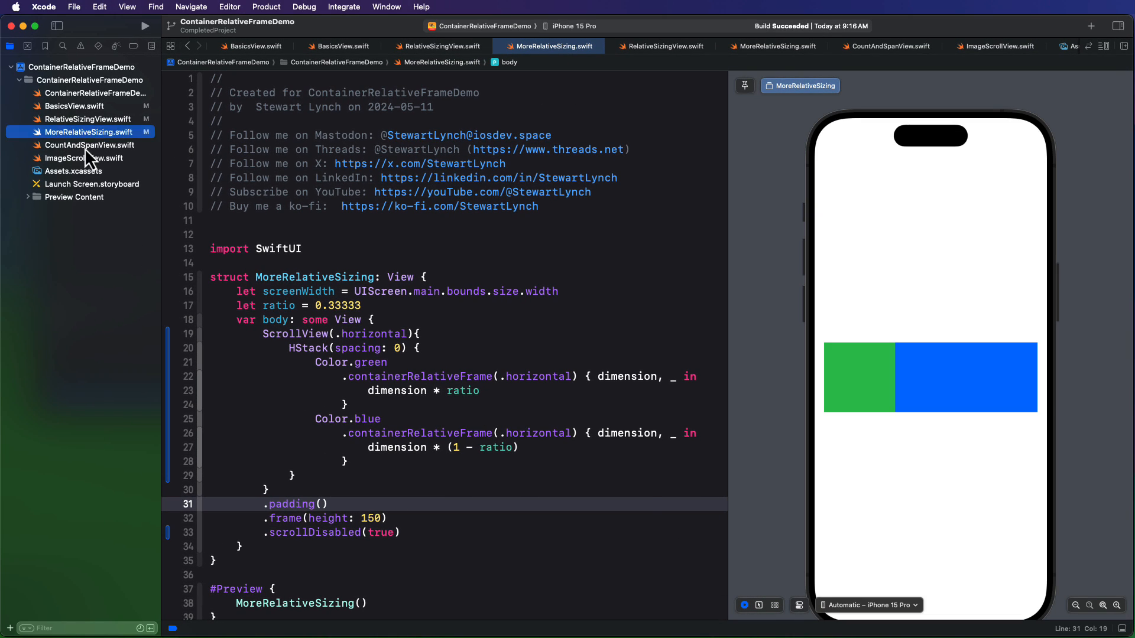
click(90, 144)
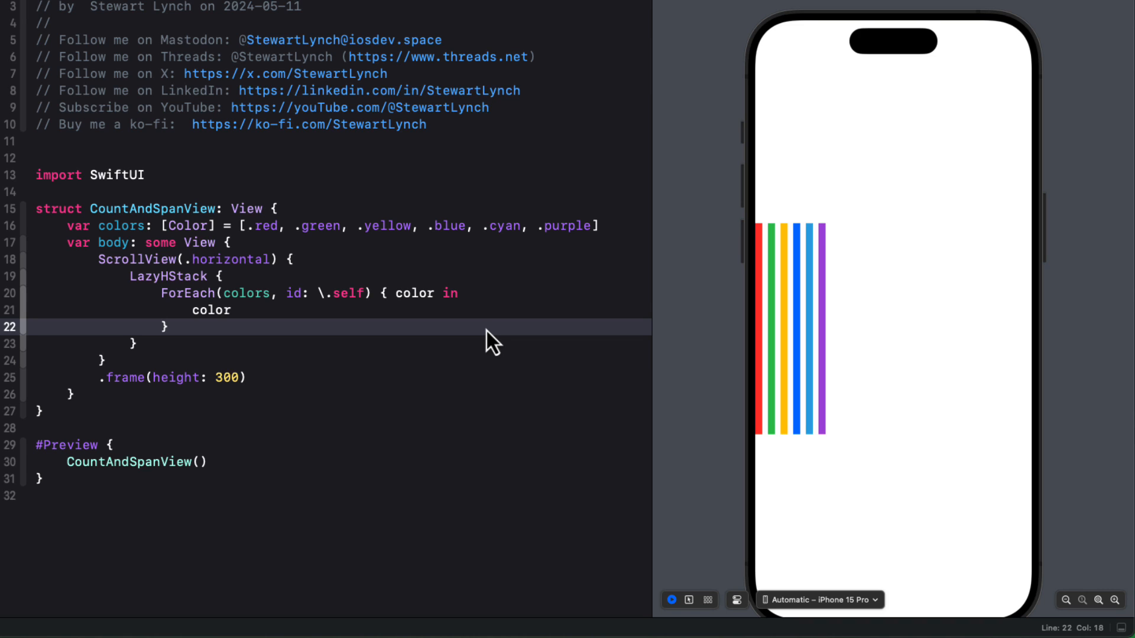
Step: Give each color in the ForEach a .containerRelativeFrame(.horizontal) modifier
click(233, 310)
text(.c)
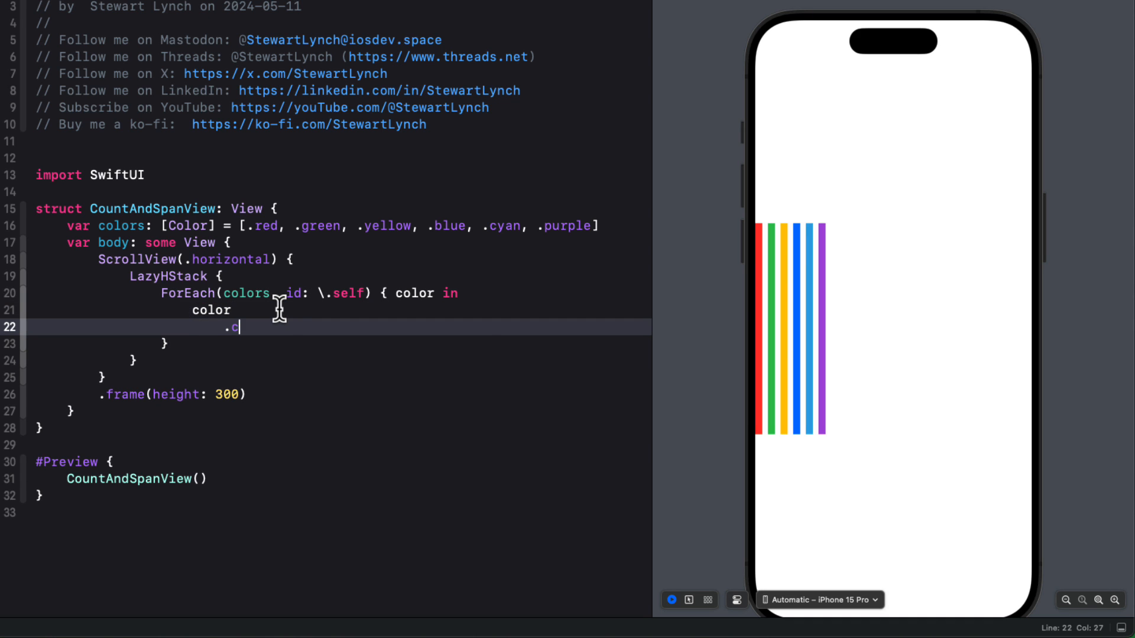
text(ontan)
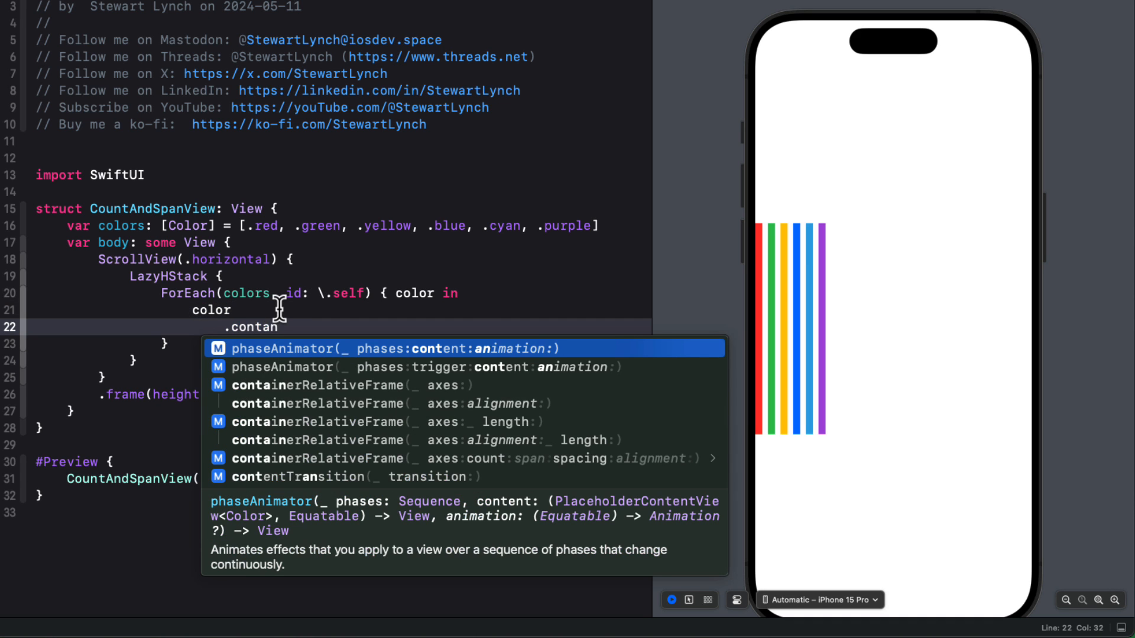
click(347, 385)
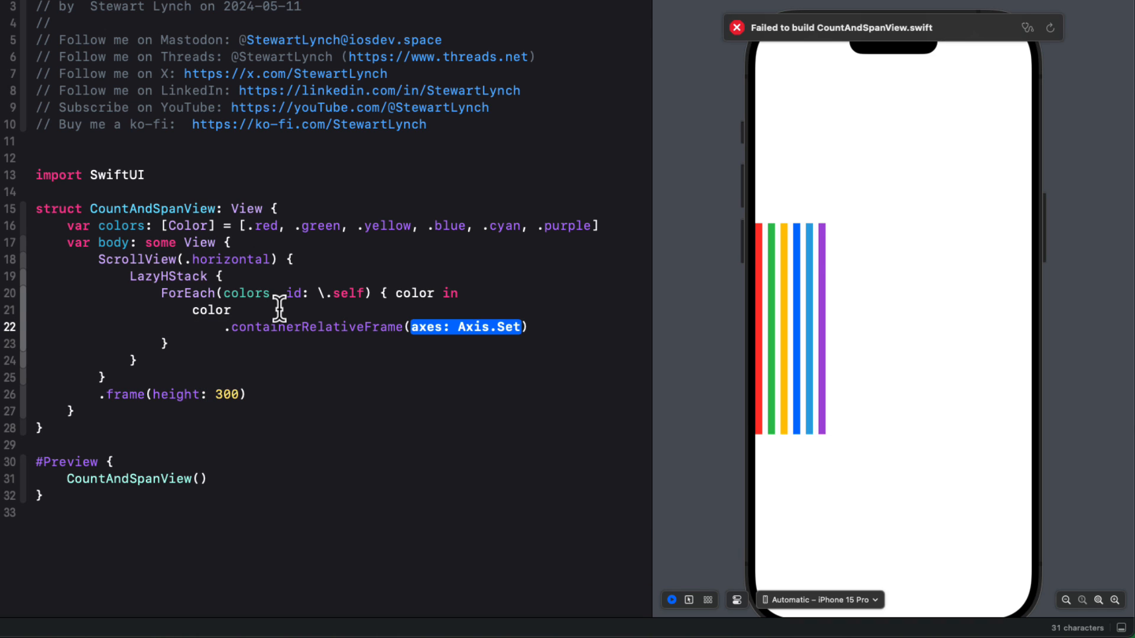
text(.horizontal)
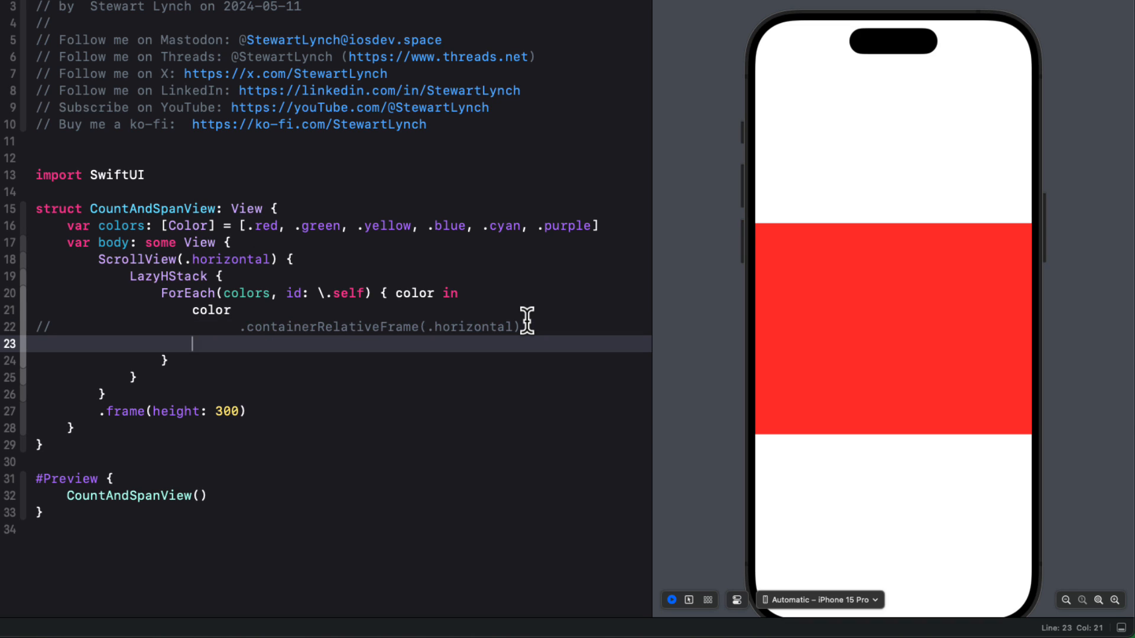
Step: Make each color's frame horizontal with count: 4, span: 3, spacing: 10
text(.containerRelativeFrame(.horizontal, count: 4, spacing: 10.0)
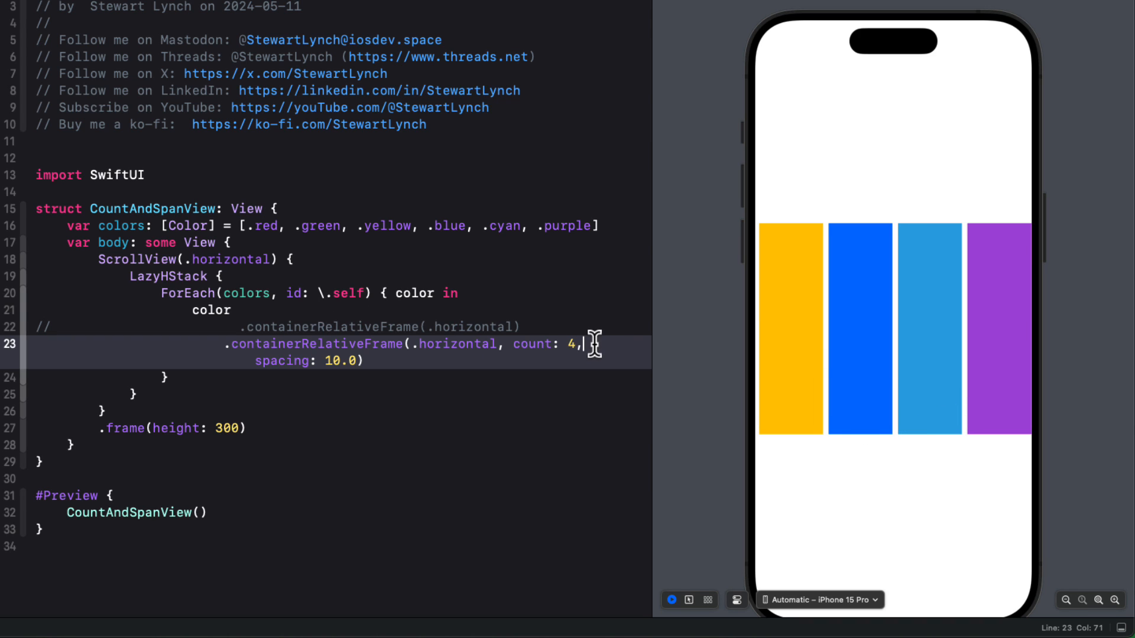
text(" ")
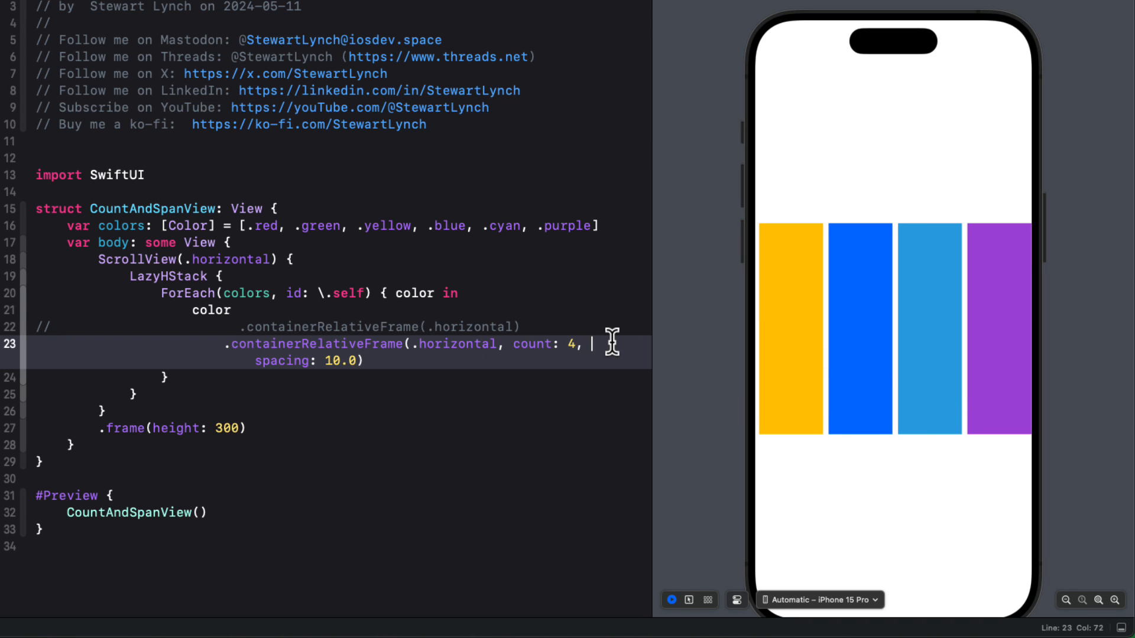
text(spa)
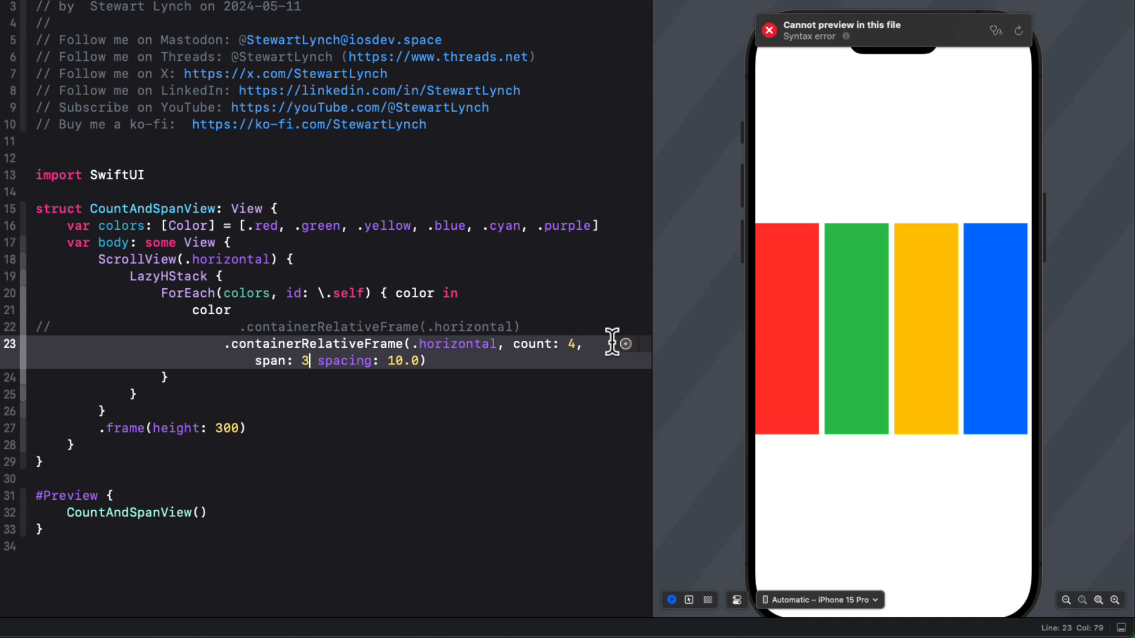
text(,)
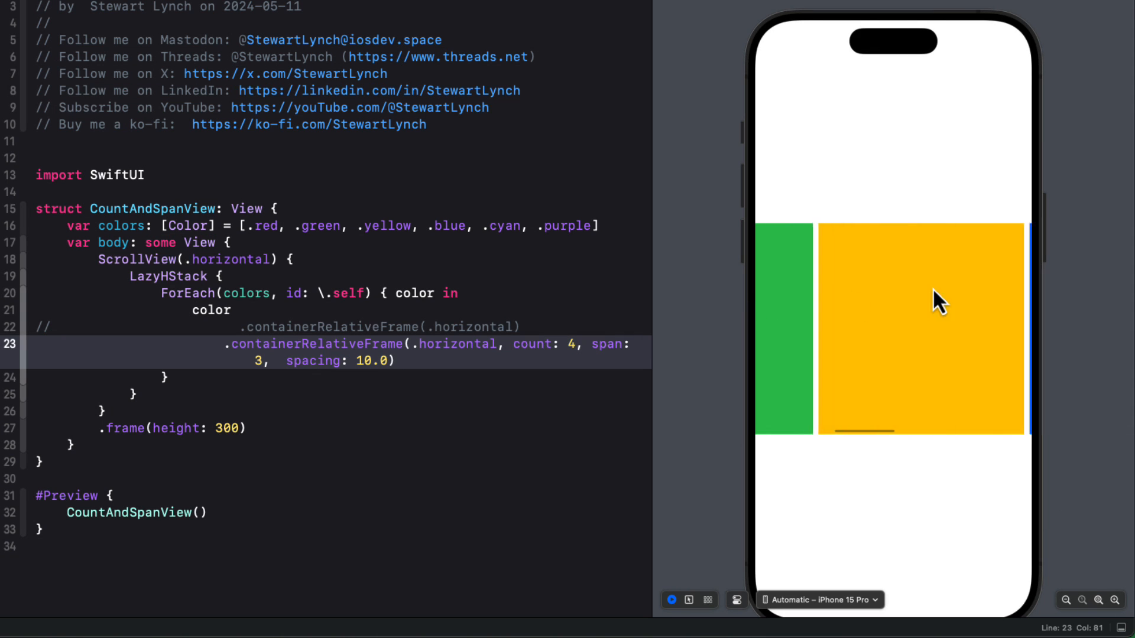
scroll(right, 3)
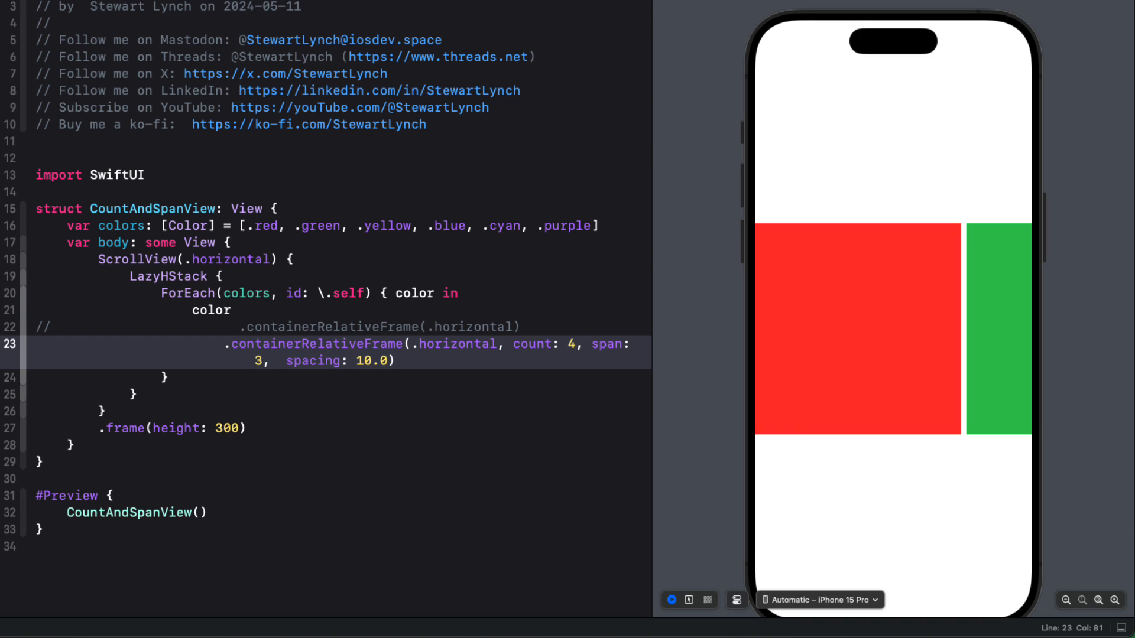
mouse_move(371, 319)
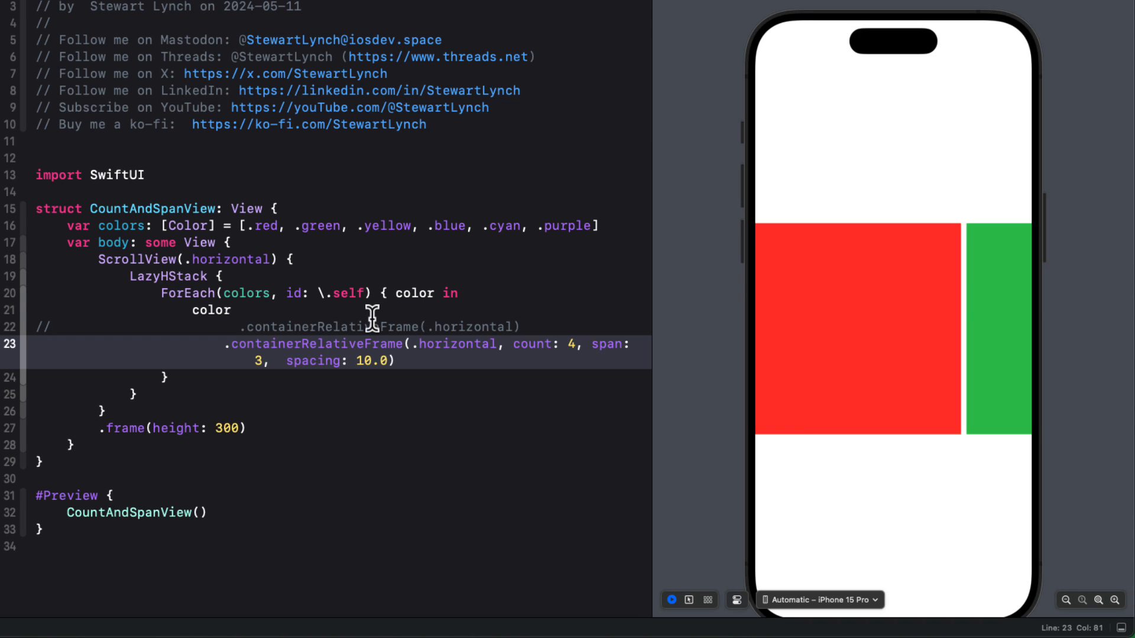
Step: Add .aspectRatio(3 / 2, contentMode: .fit) before the container-relative frame
click(518, 326)
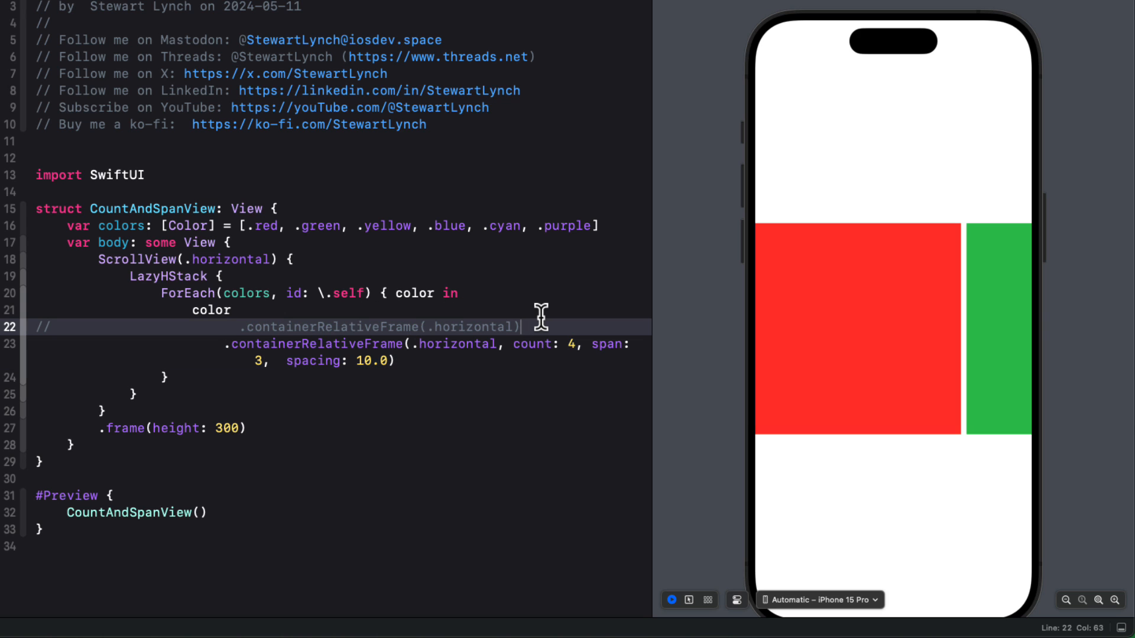
key(Return)
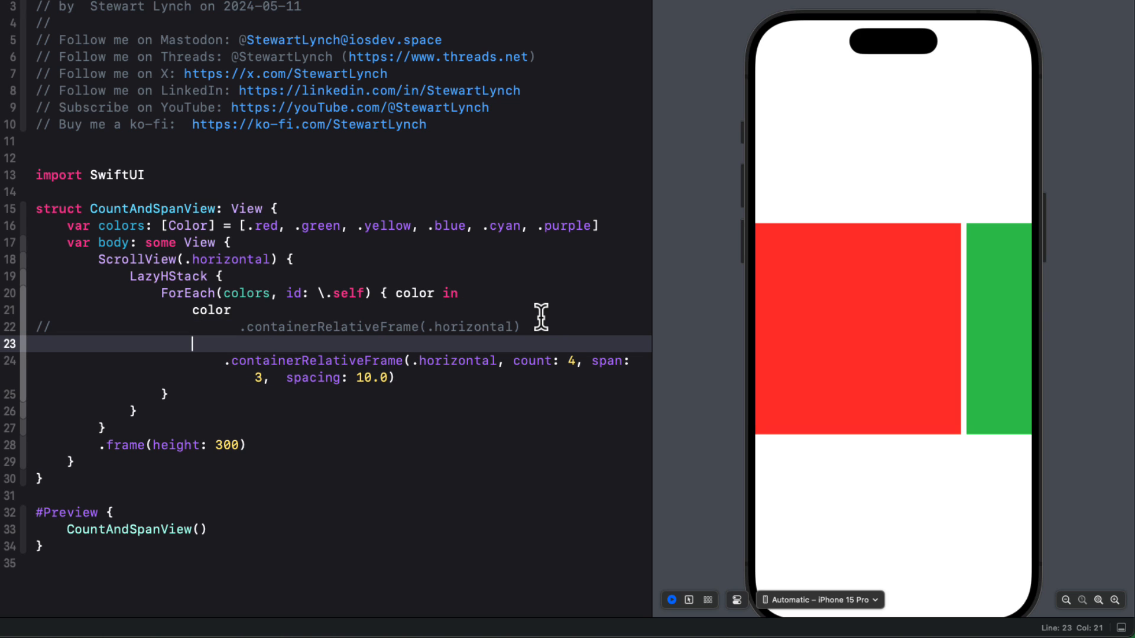
text(.aspectRatio(1.5, contentMode: .fill)
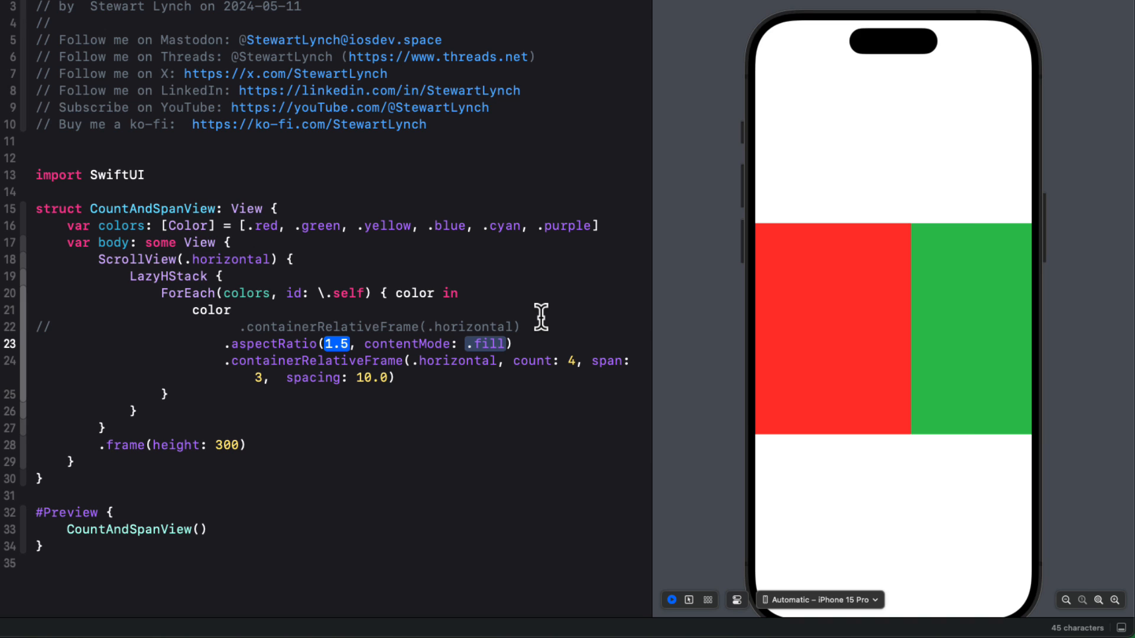
text(3)
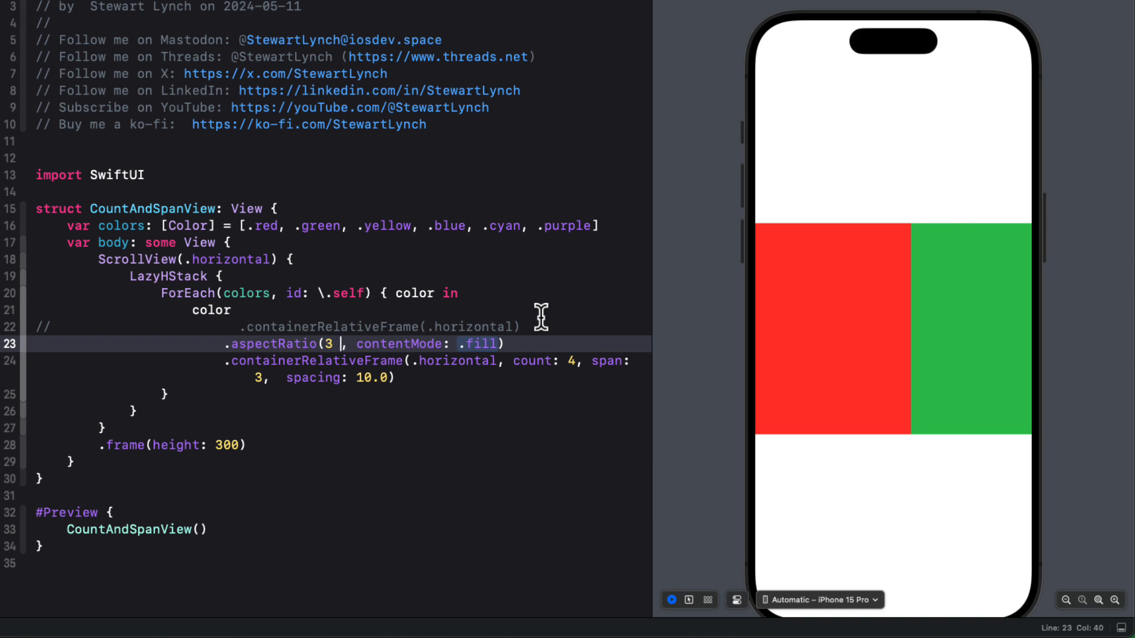
text(/ 2)
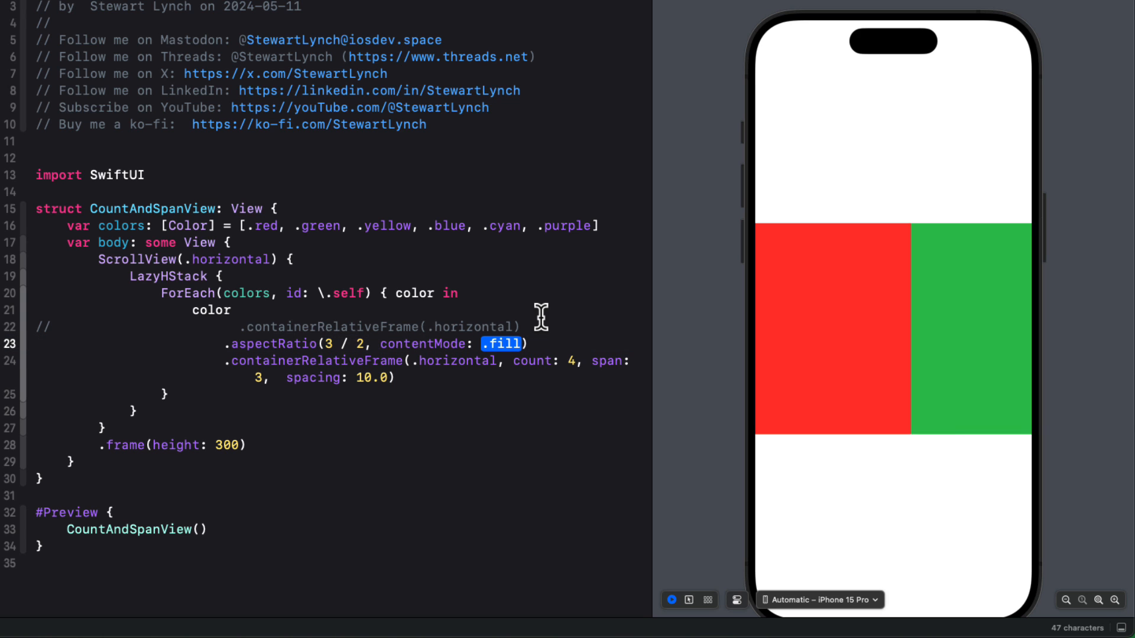
text(.fit)
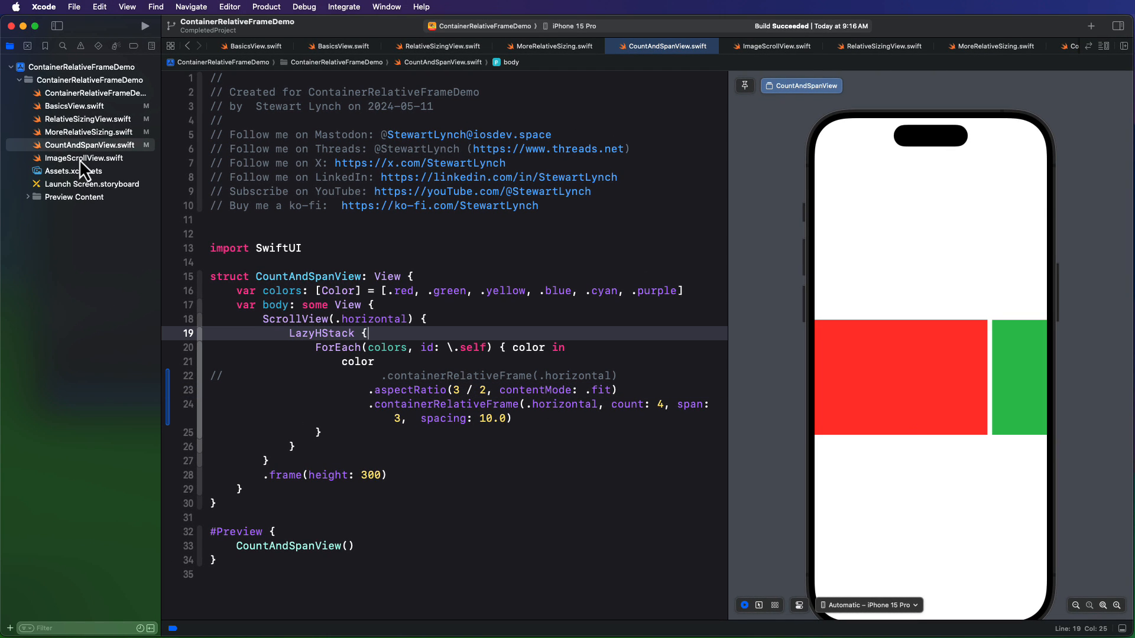
Step: Browse the numbered image assets in Assets.xcassets
click(72, 170)
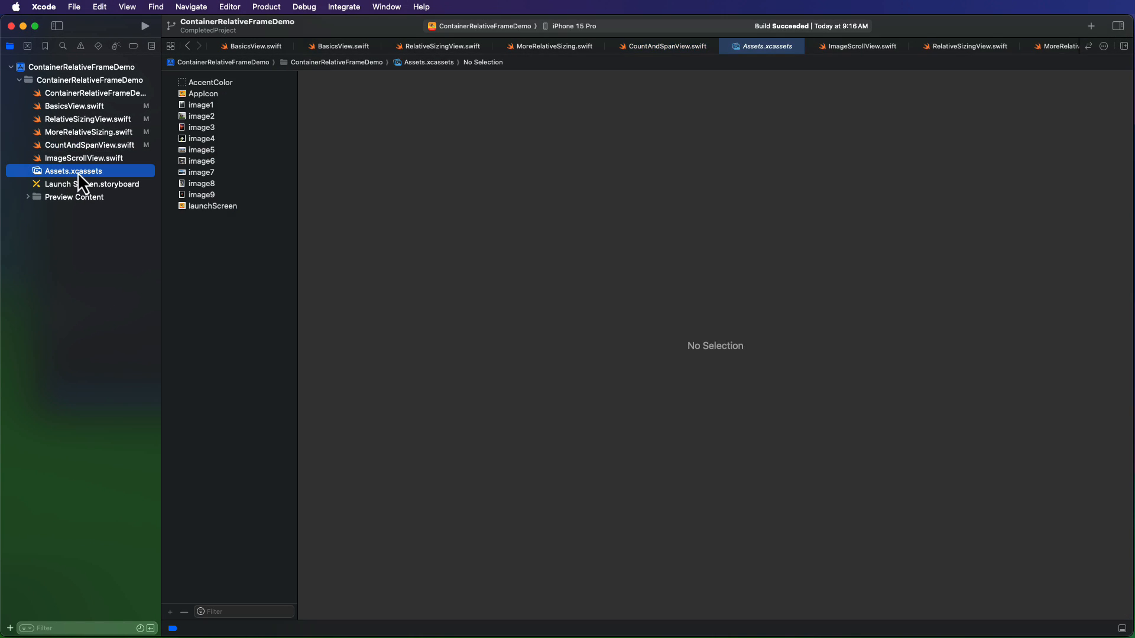
click(201, 105)
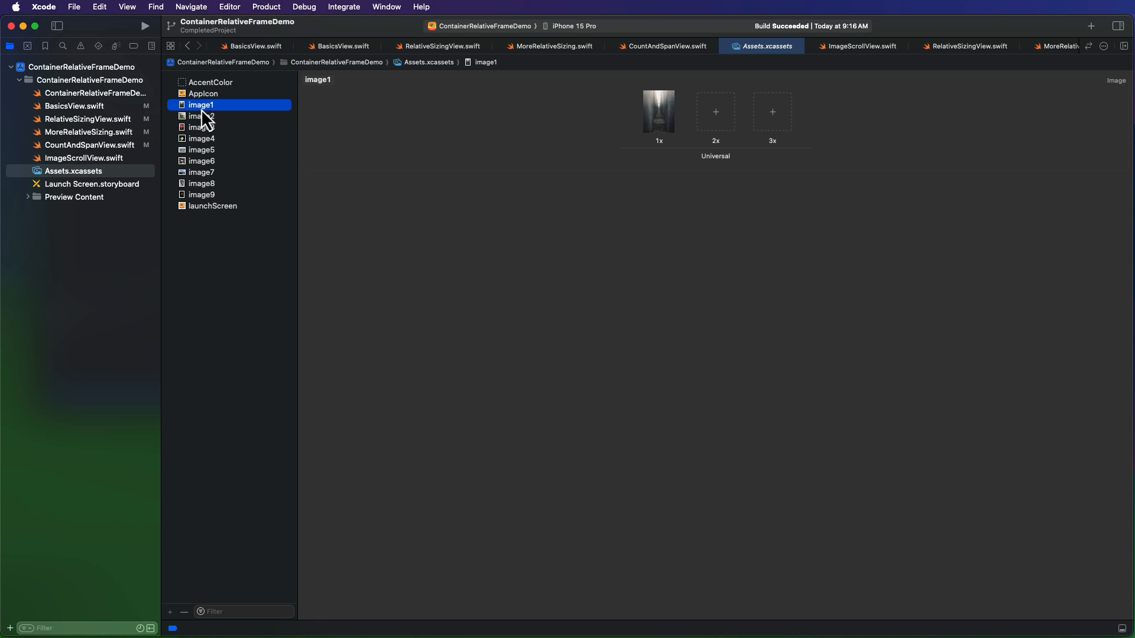
click(202, 150)
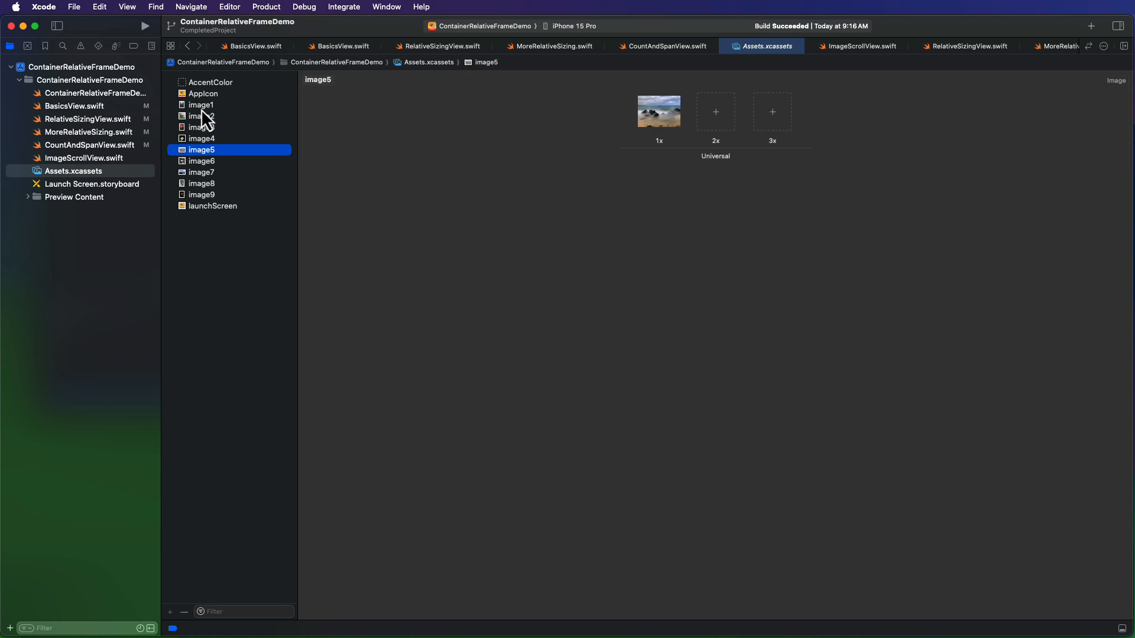
click(203, 195)
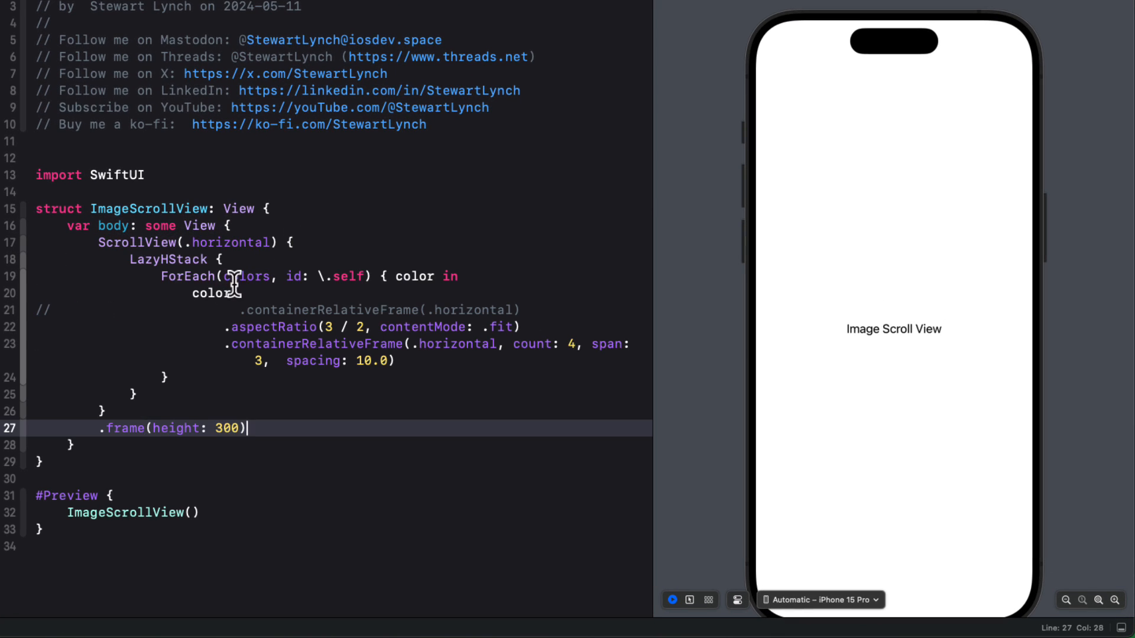
Step: Loop ForEach over indices 1..<10 showing Image("image\(index)") instead of colors
double_click(249, 275)
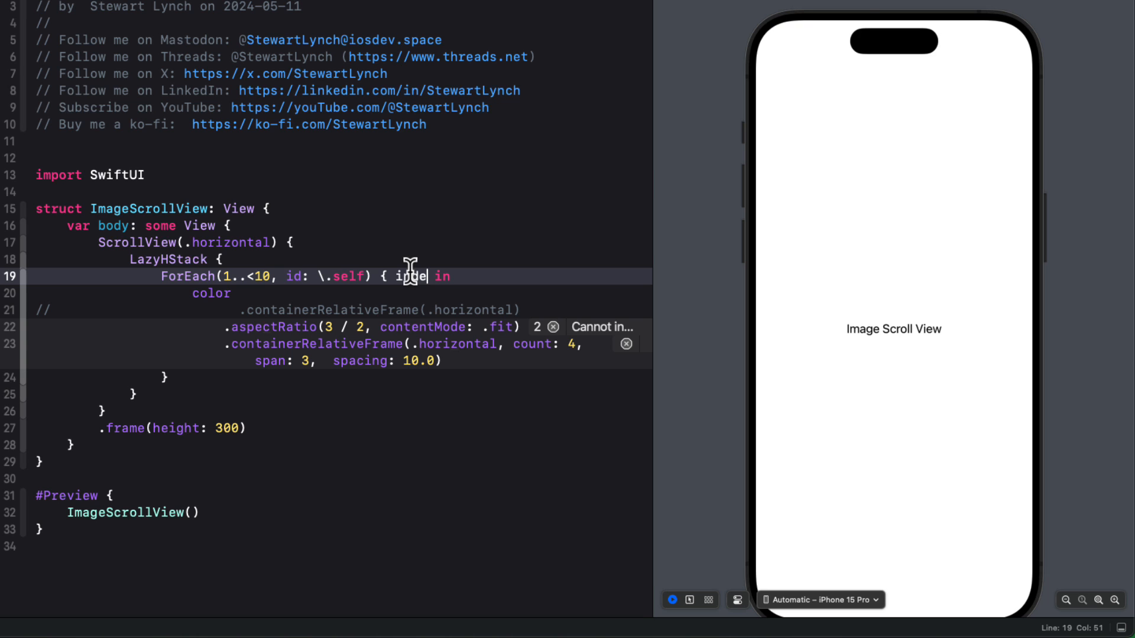
text(x)
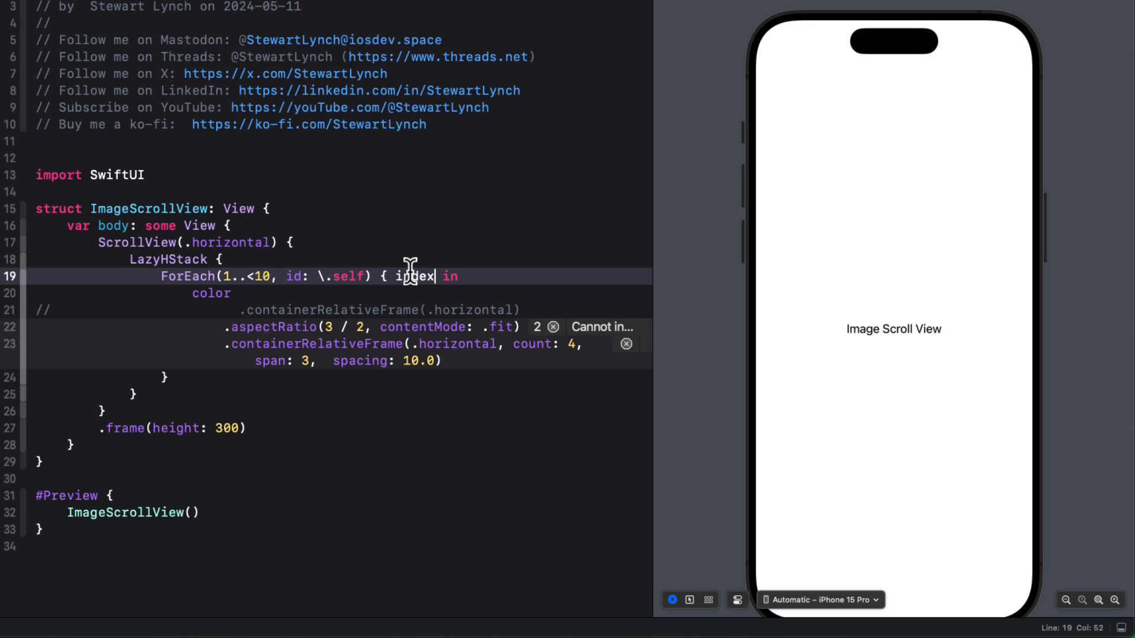
double_click(210, 293)
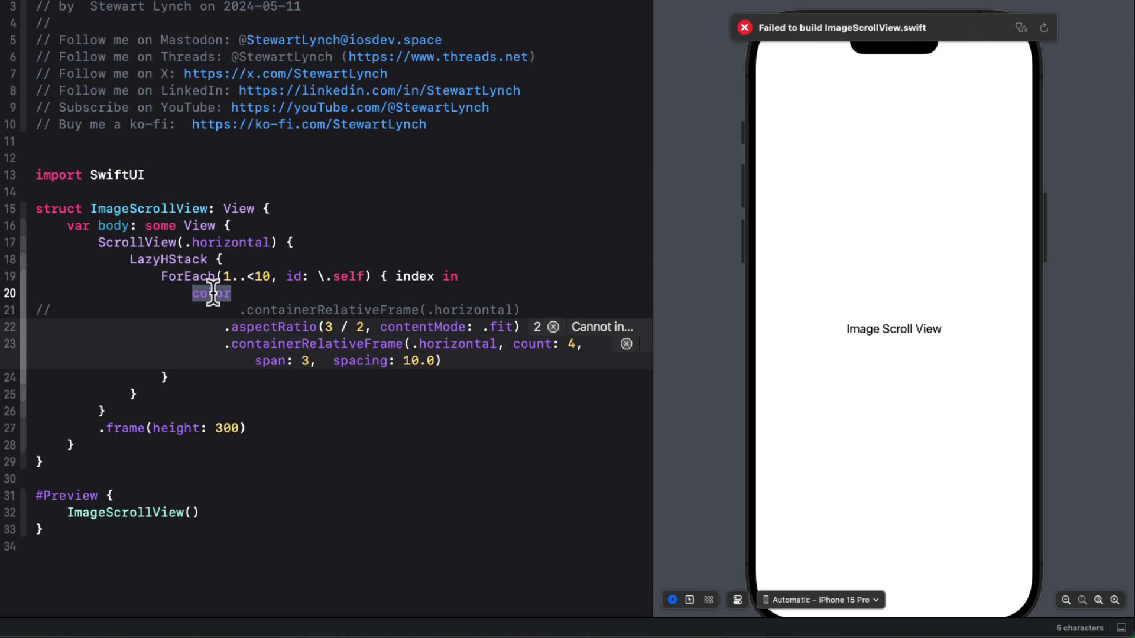
text(Image(")
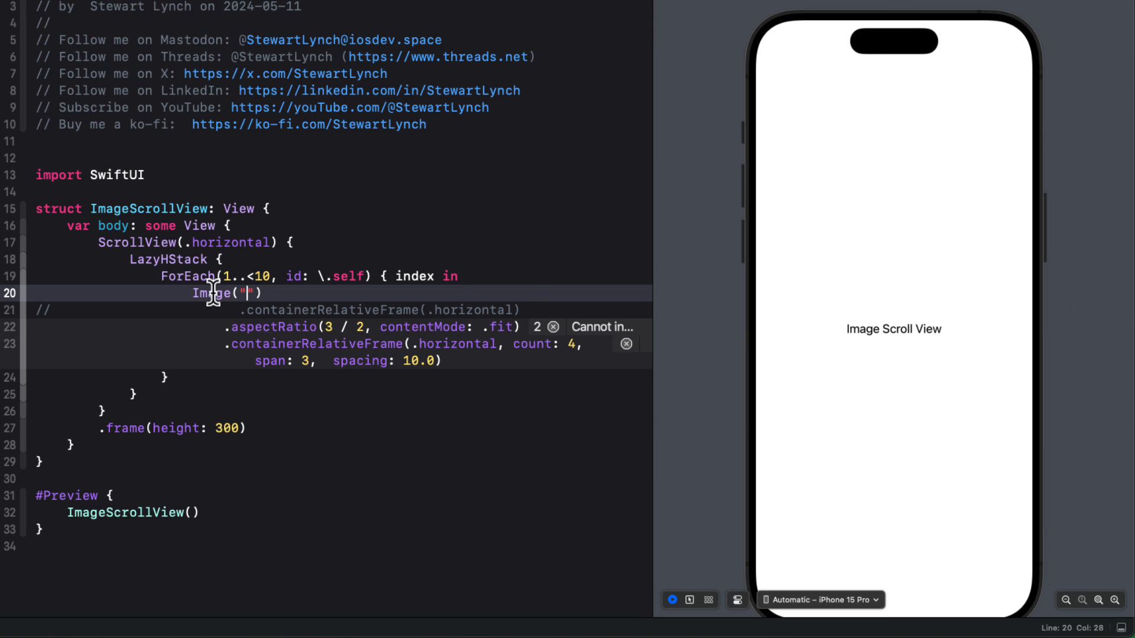
text(image\(index)
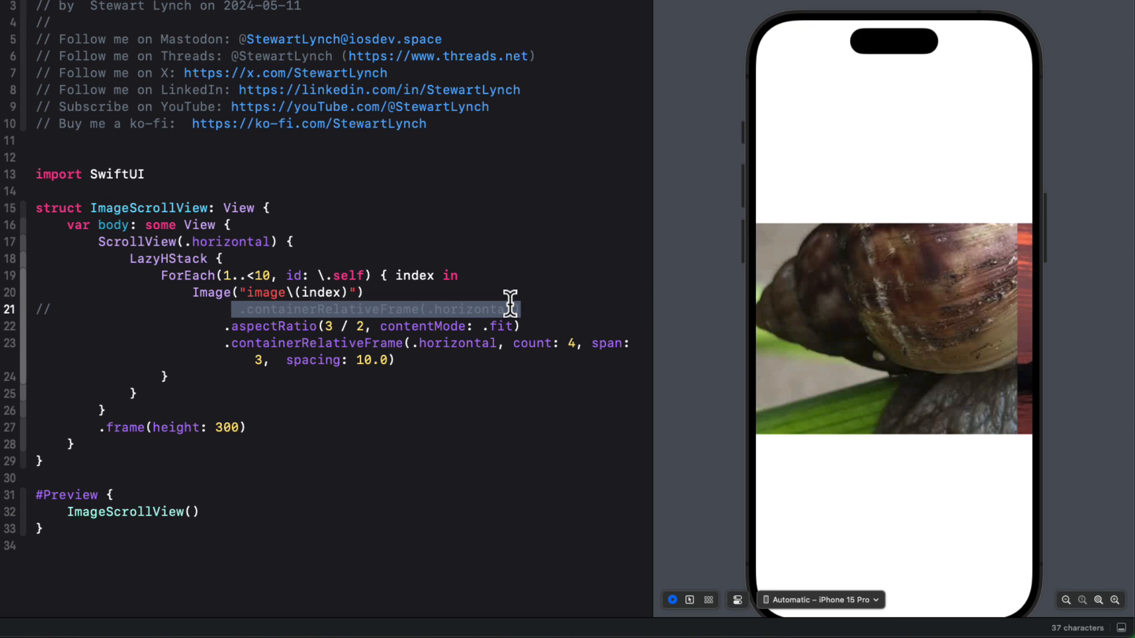
Step: Make each image .resizable() in place of the commented frame line
text(.re)
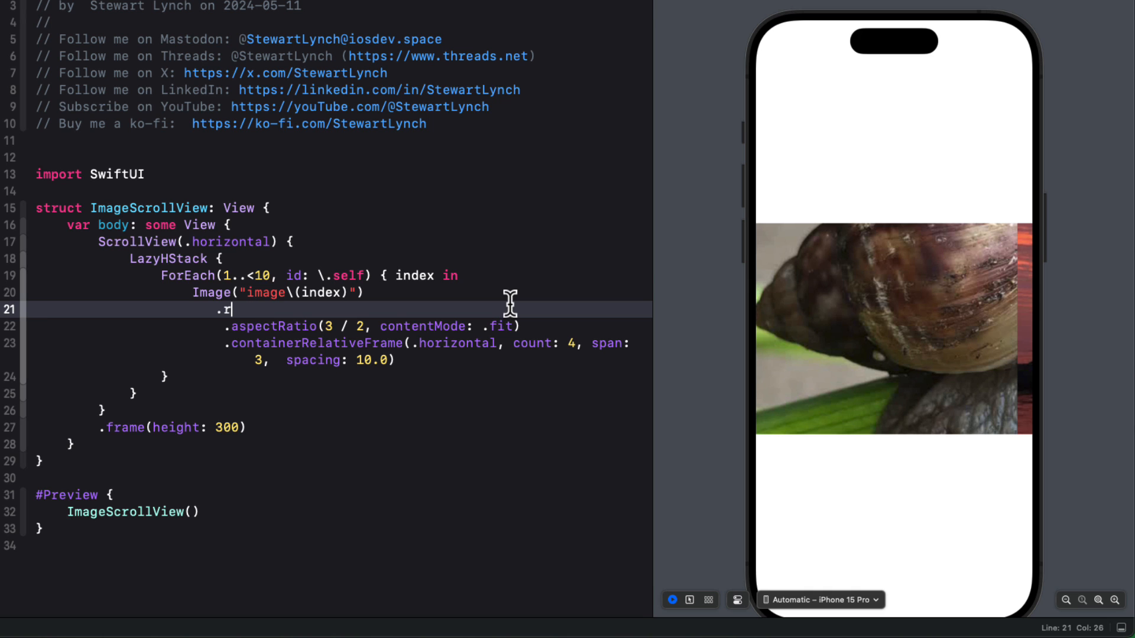
text(esizable())
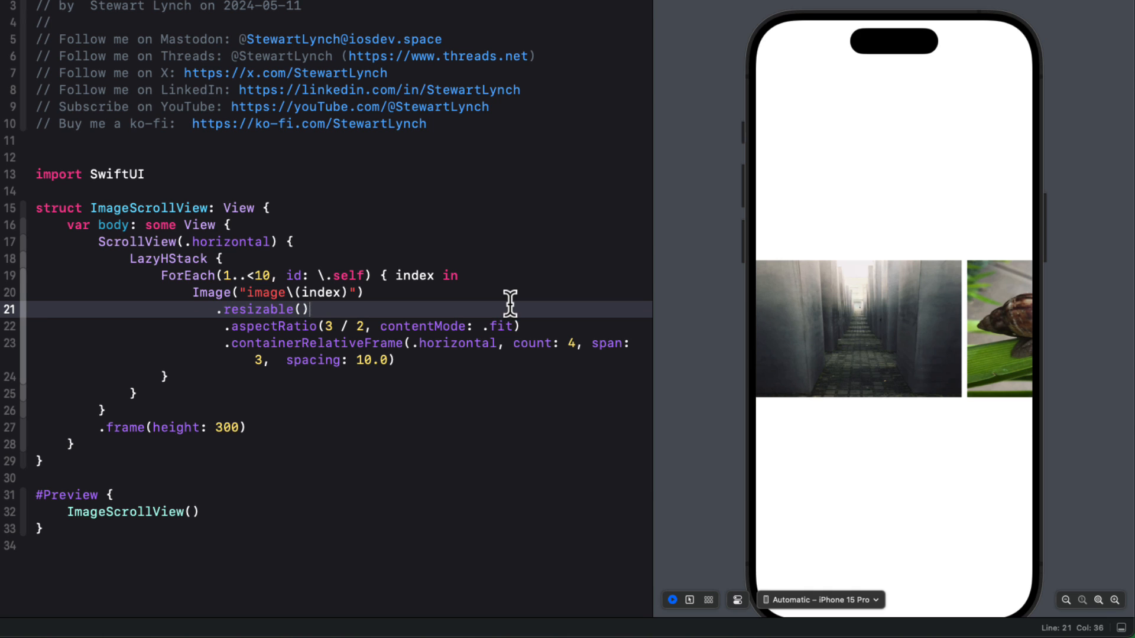
mouse_move(1044, 377)
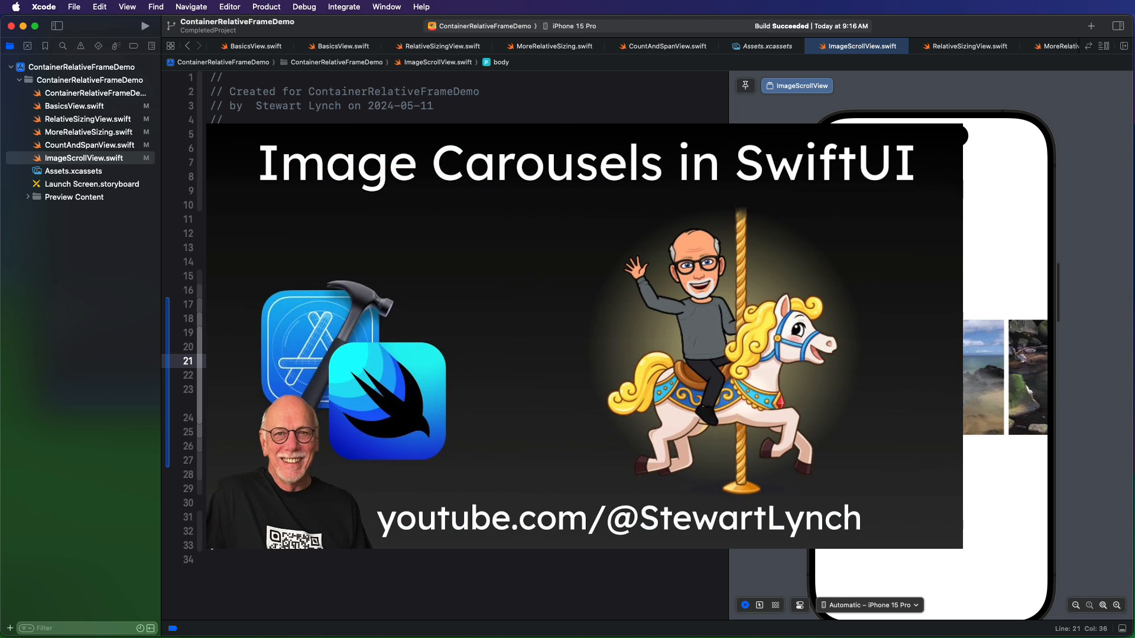
scroll(right, 3)
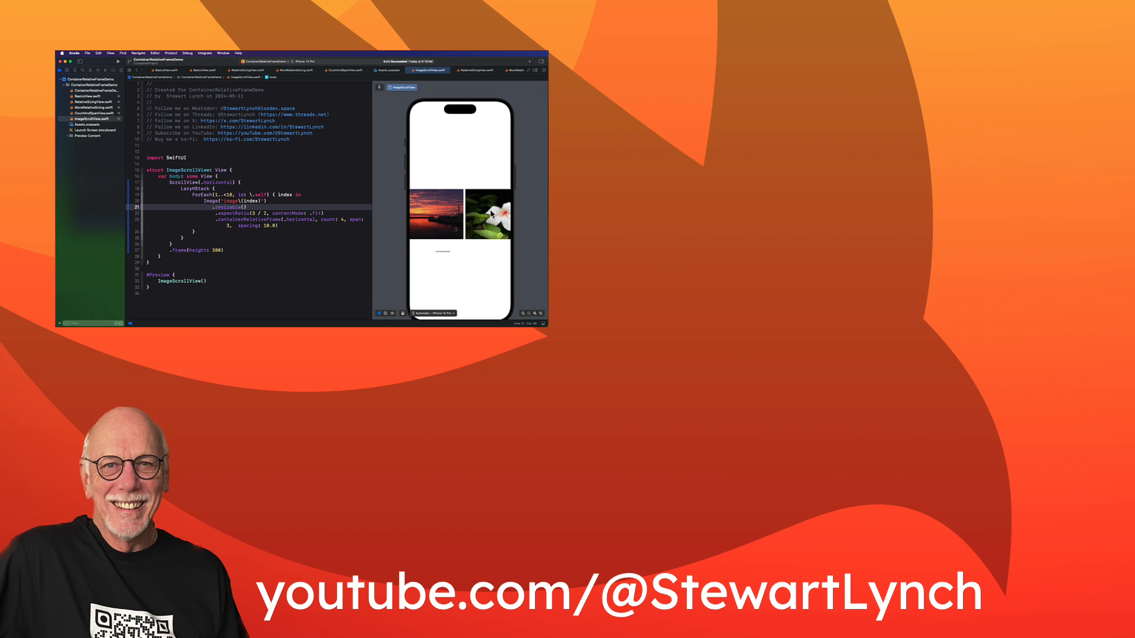
scroll(right, 3)
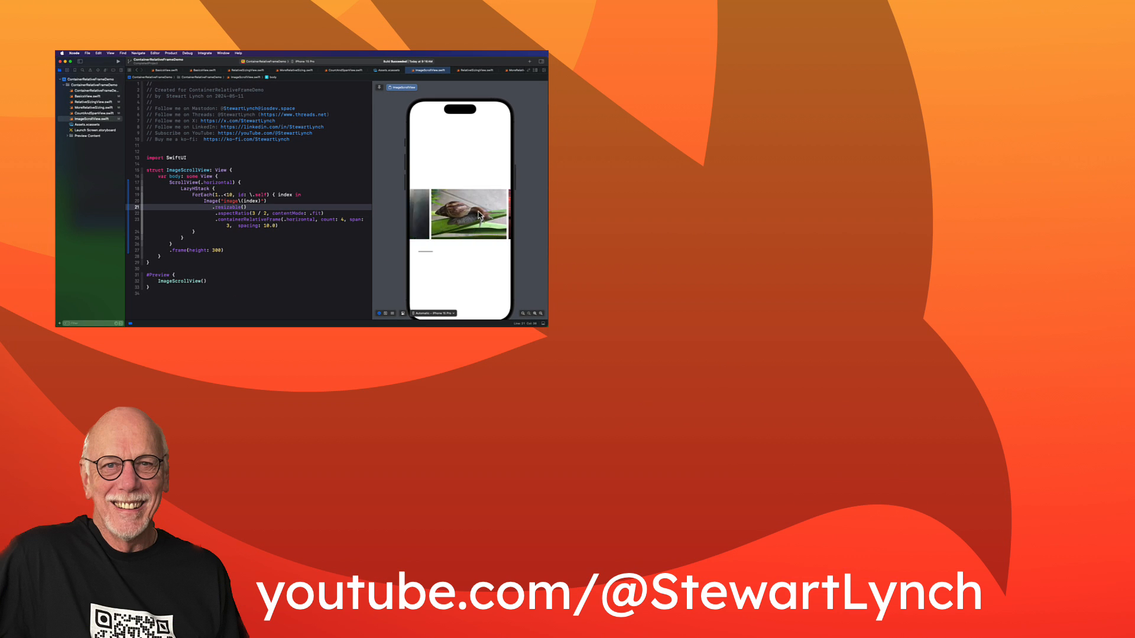